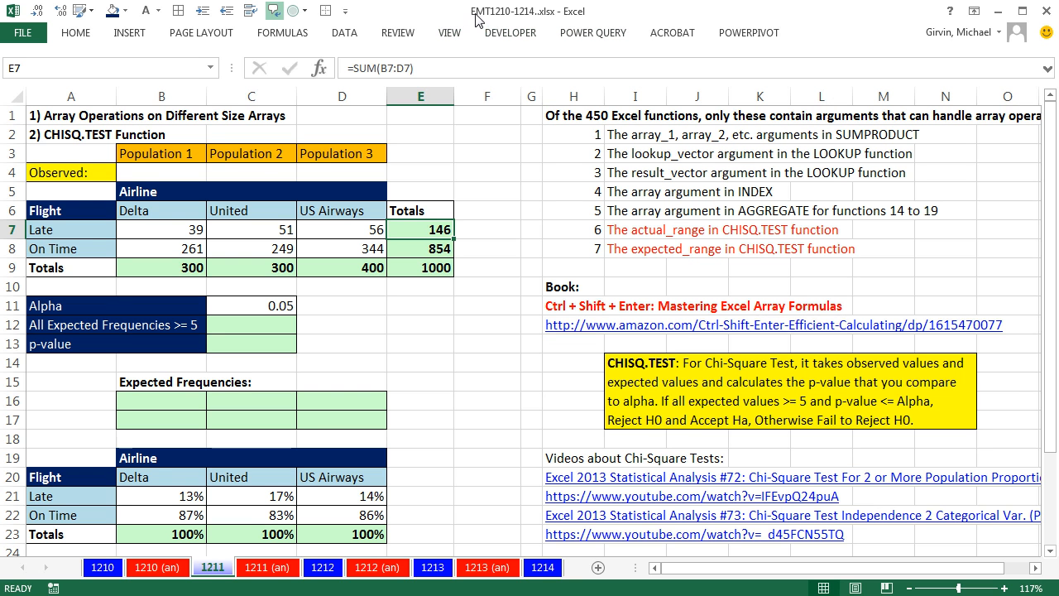
mouse_move(364, 451)
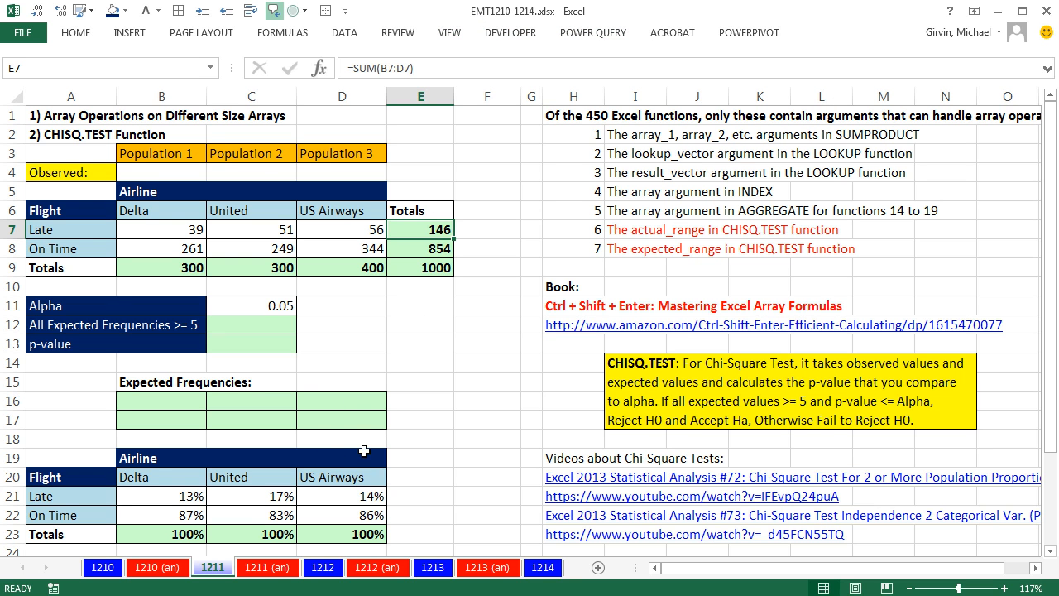
mouse_move(62, 160)
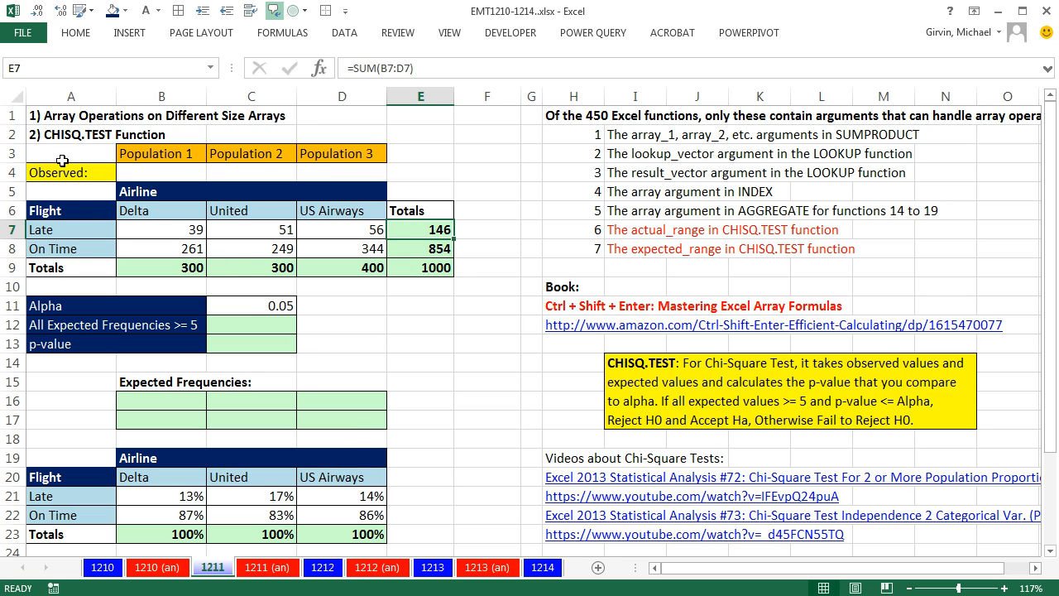
mouse_move(84, 181)
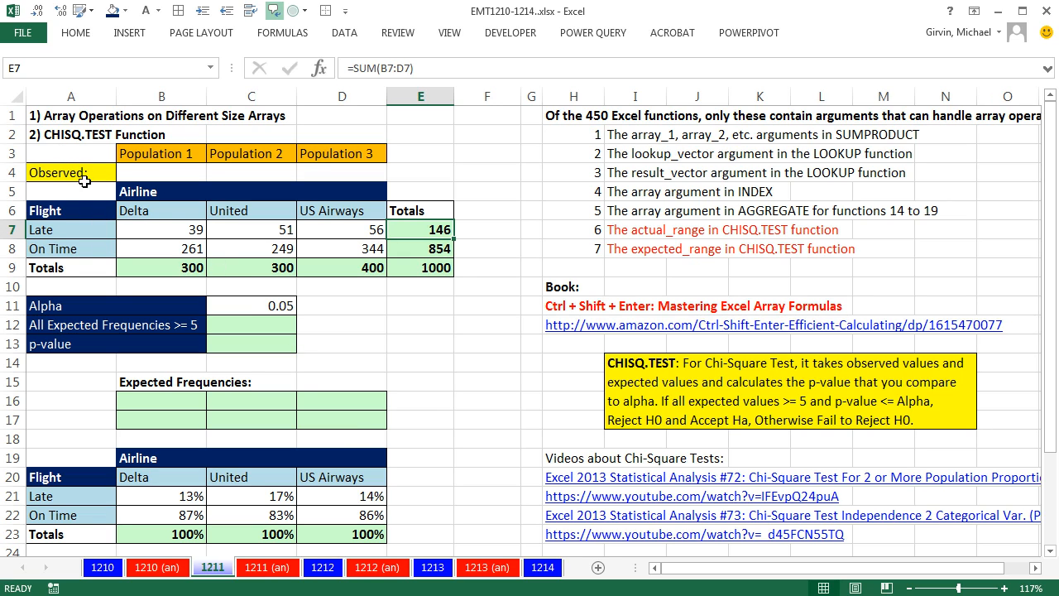
mouse_move(76, 145)
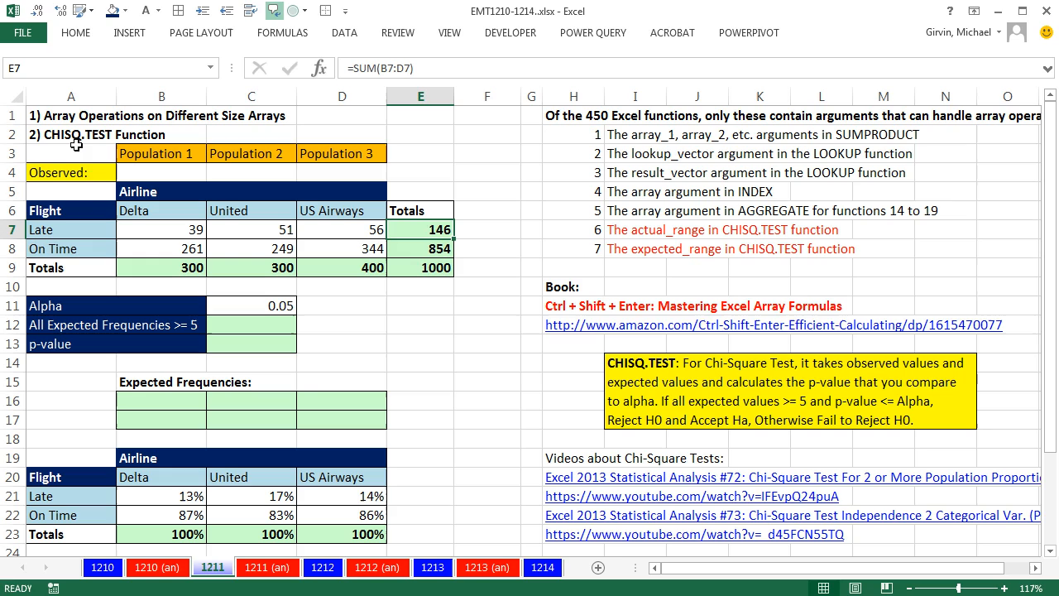
mouse_move(85, 150)
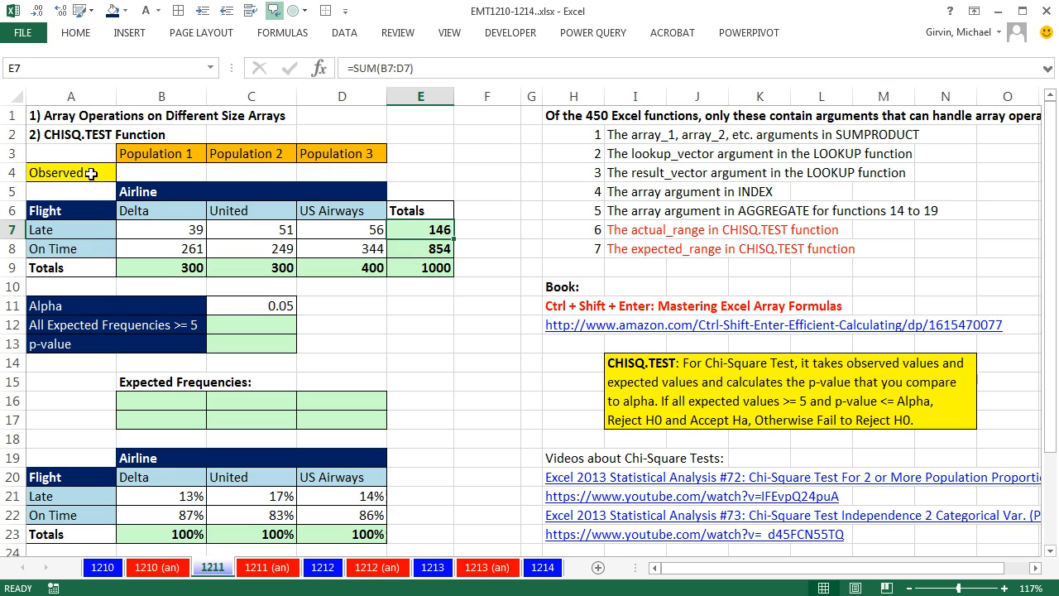
mouse_move(82, 150)
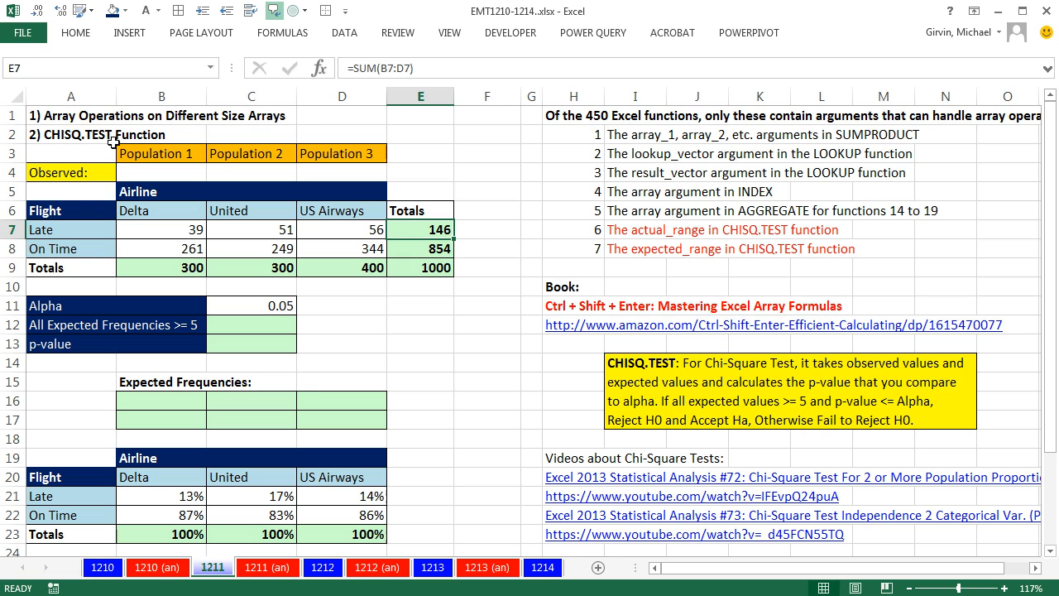
mouse_move(217, 132)
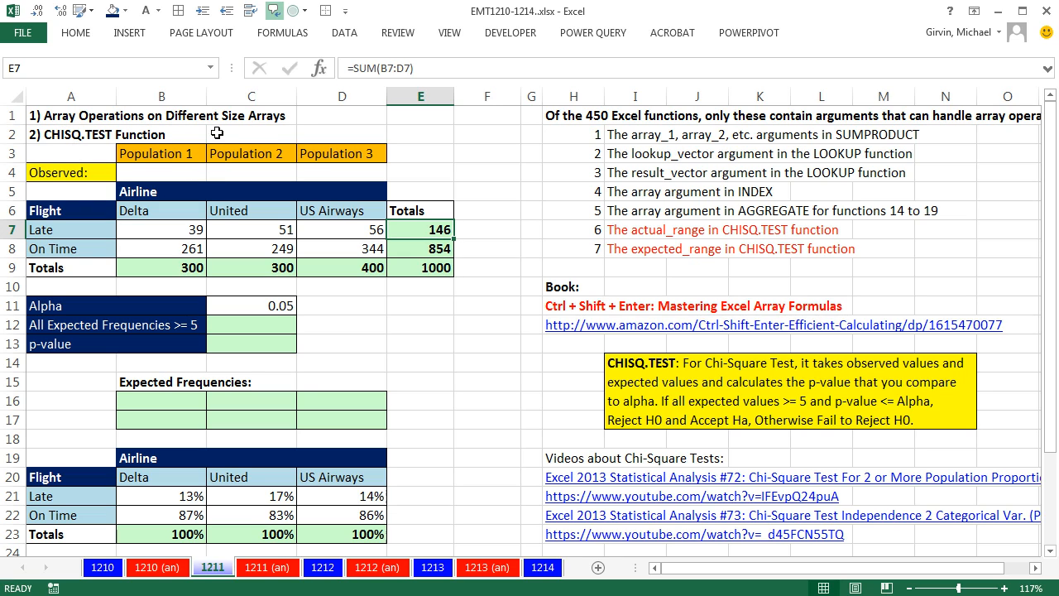
mouse_move(545, 271)
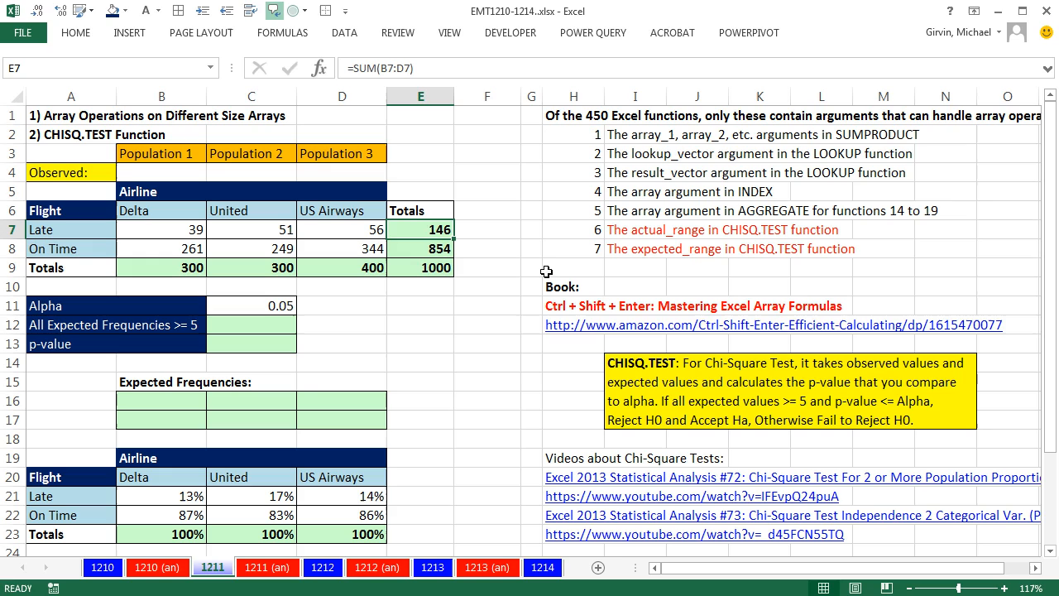
mouse_move(689, 278)
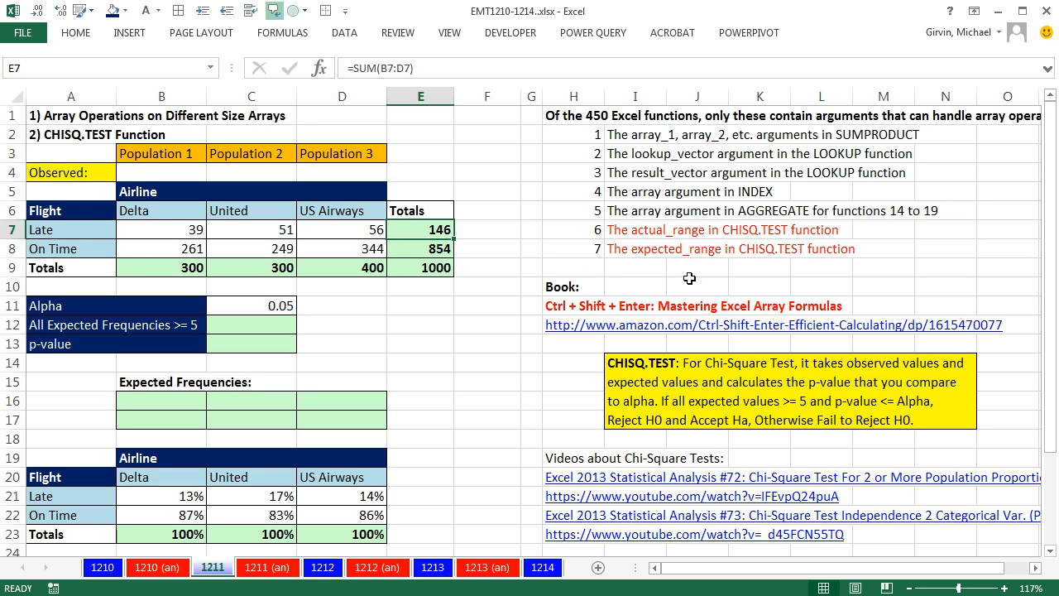
mouse_move(876, 303)
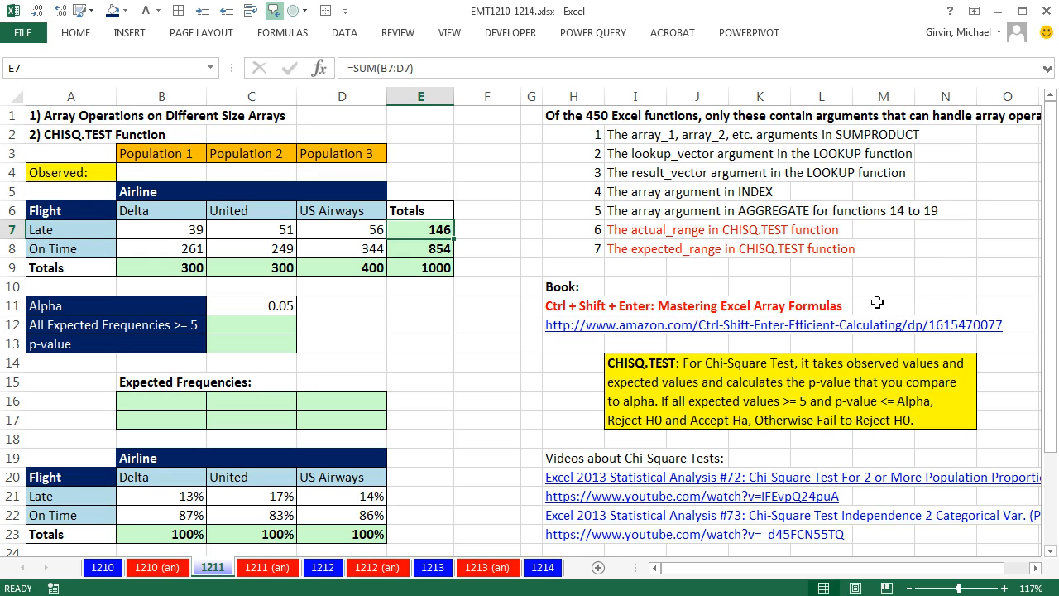
mouse_move(768, 227)
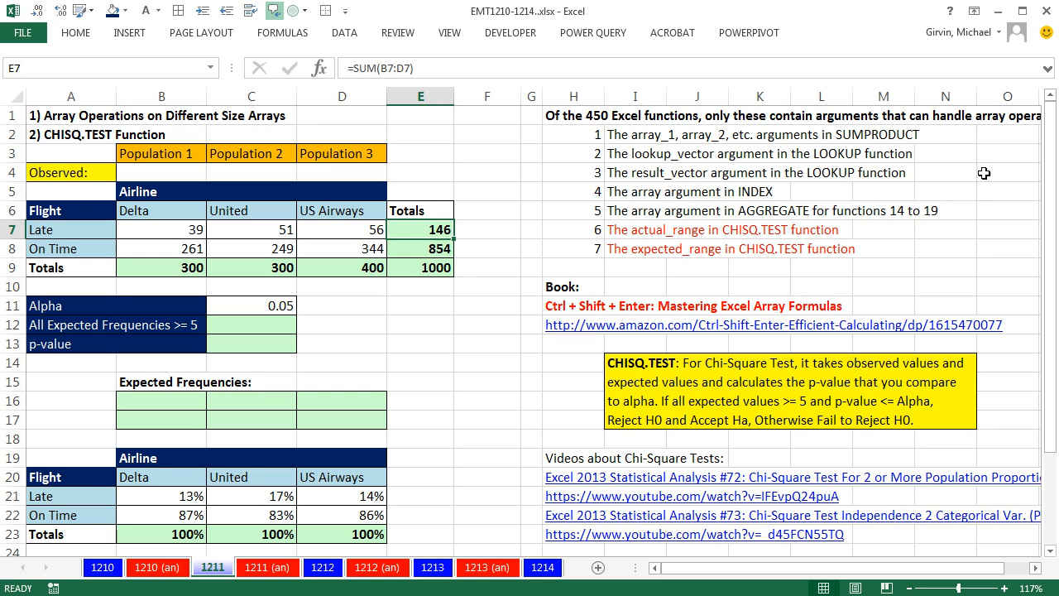
mouse_move(870, 130)
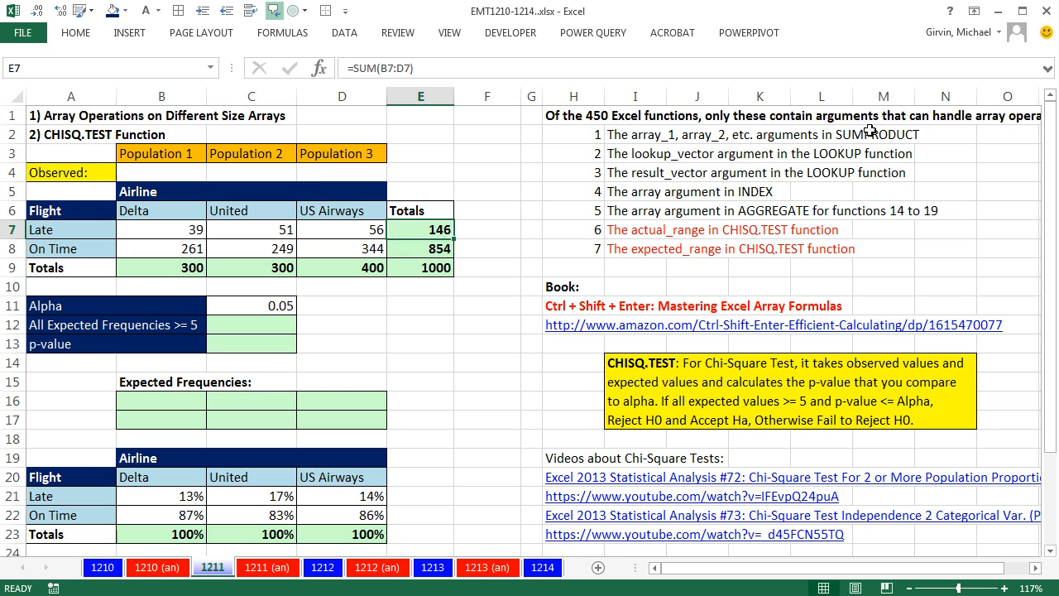
mouse_move(797, 191)
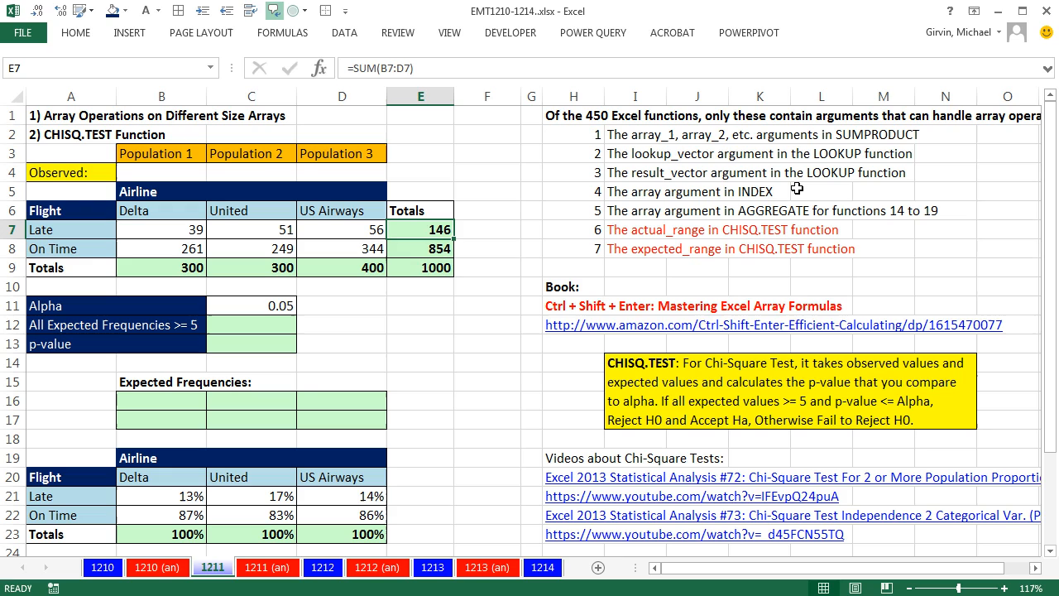
mouse_move(762, 307)
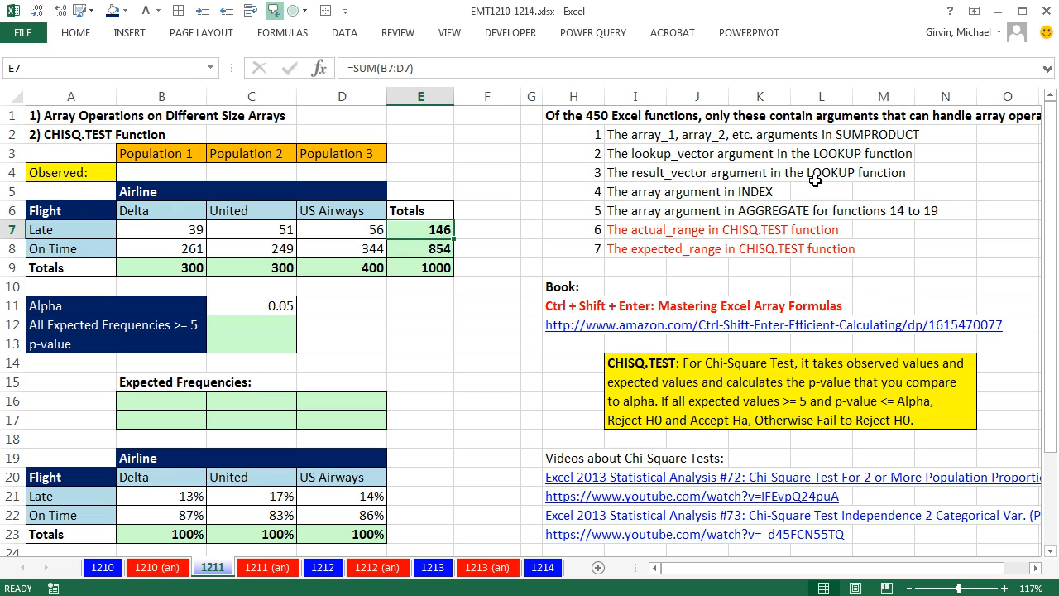
mouse_move(803, 195)
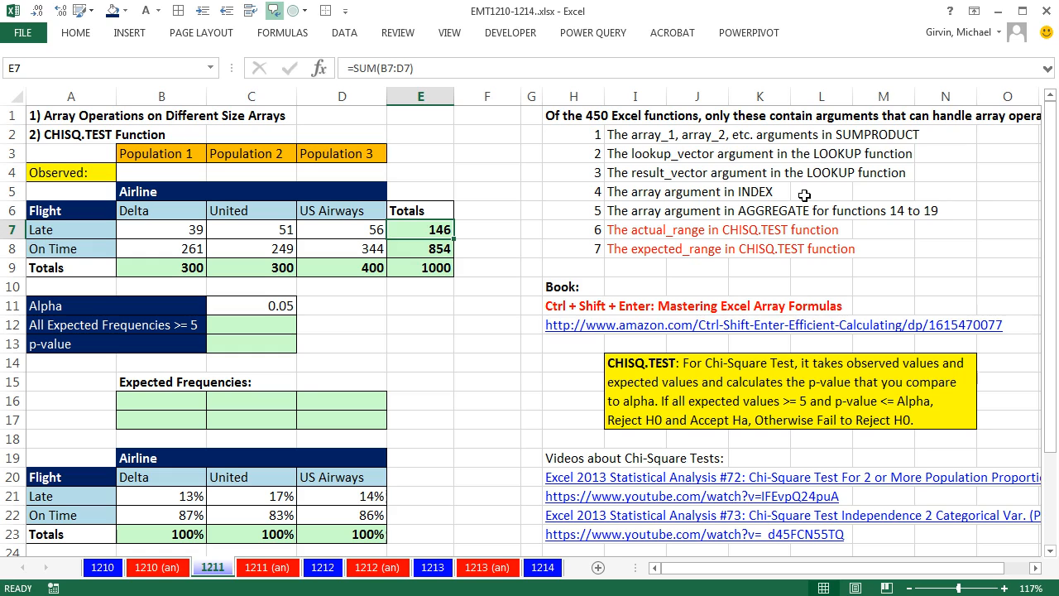
mouse_move(898, 244)
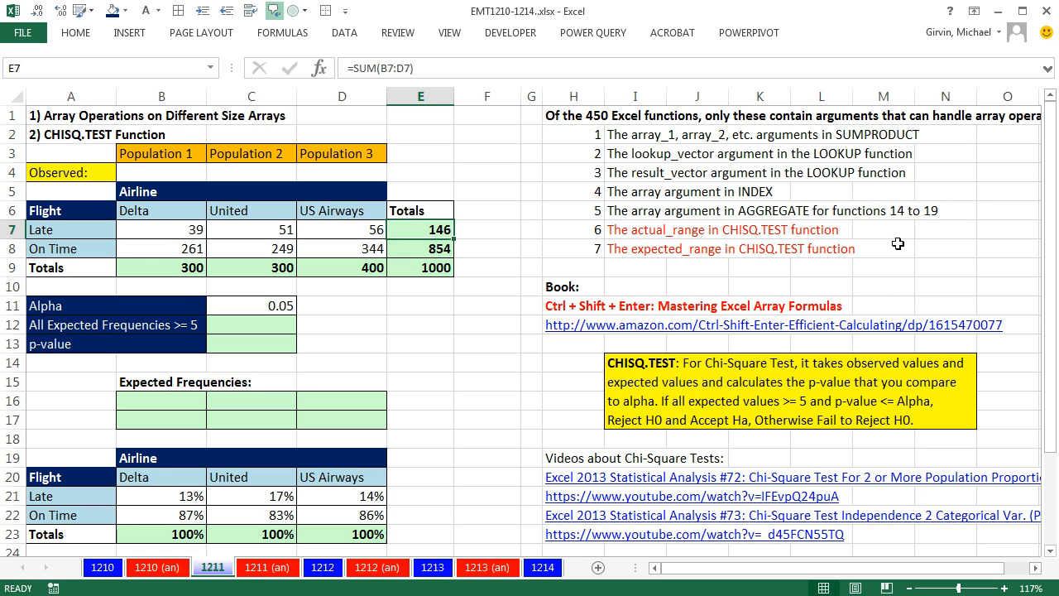
mouse_move(751, 259)
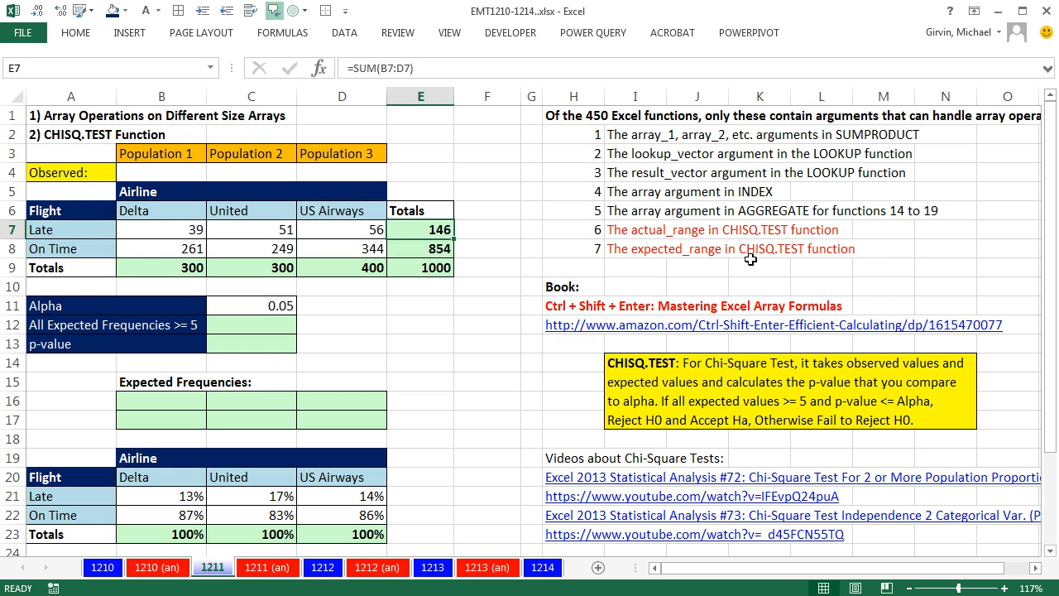
mouse_move(831, 320)
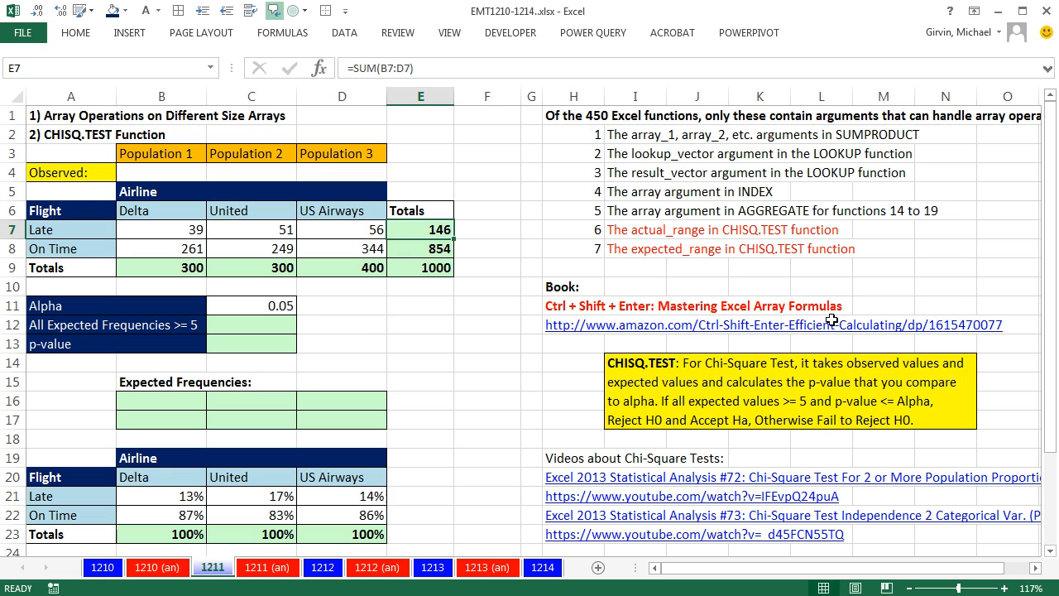
mouse_move(812, 306)
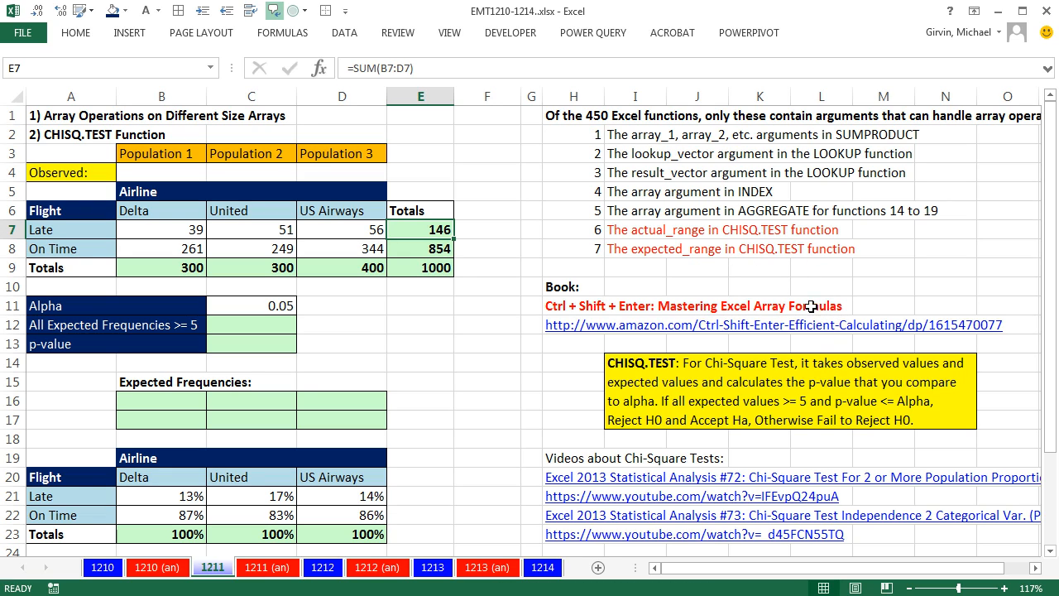
mouse_move(779, 262)
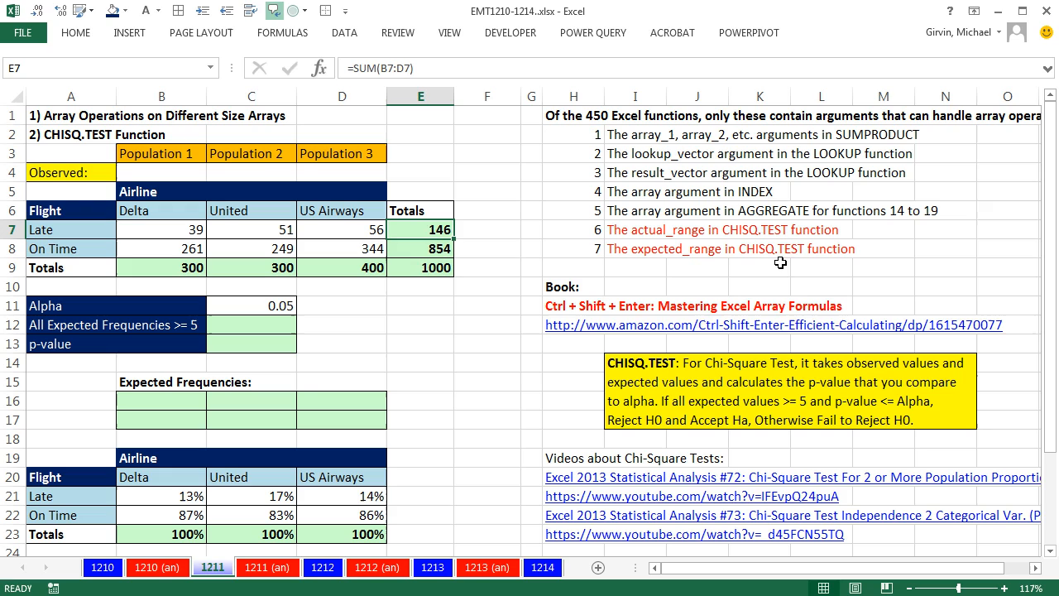
mouse_move(758, 247)
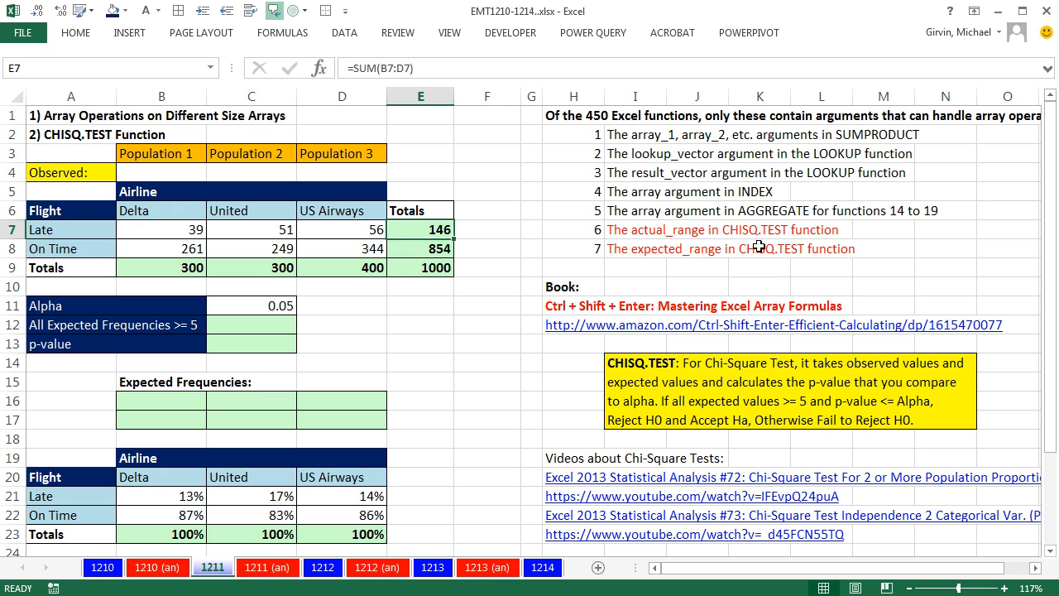
mouse_move(794, 242)
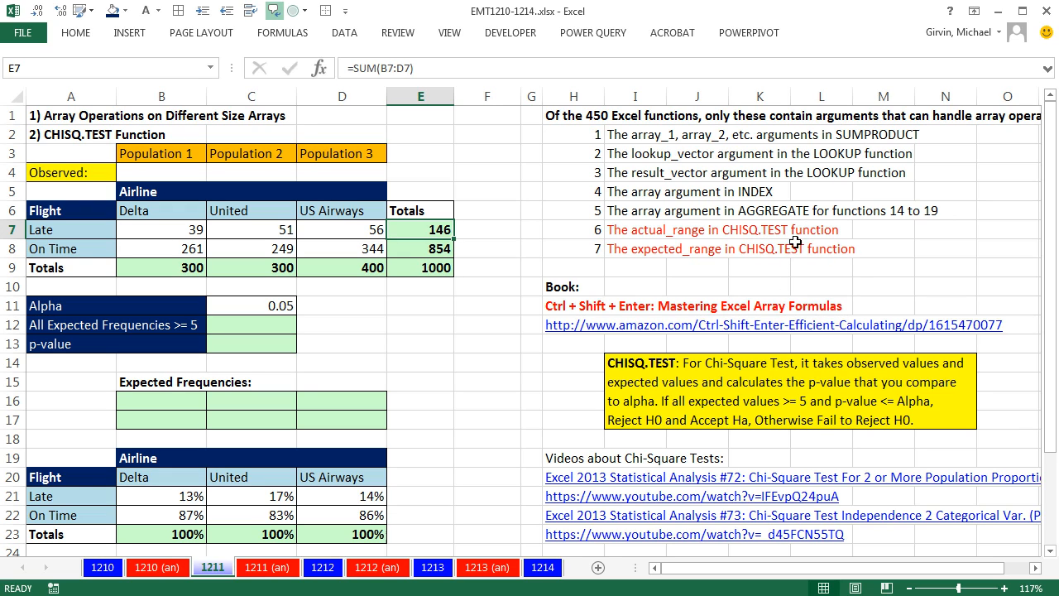
mouse_move(784, 250)
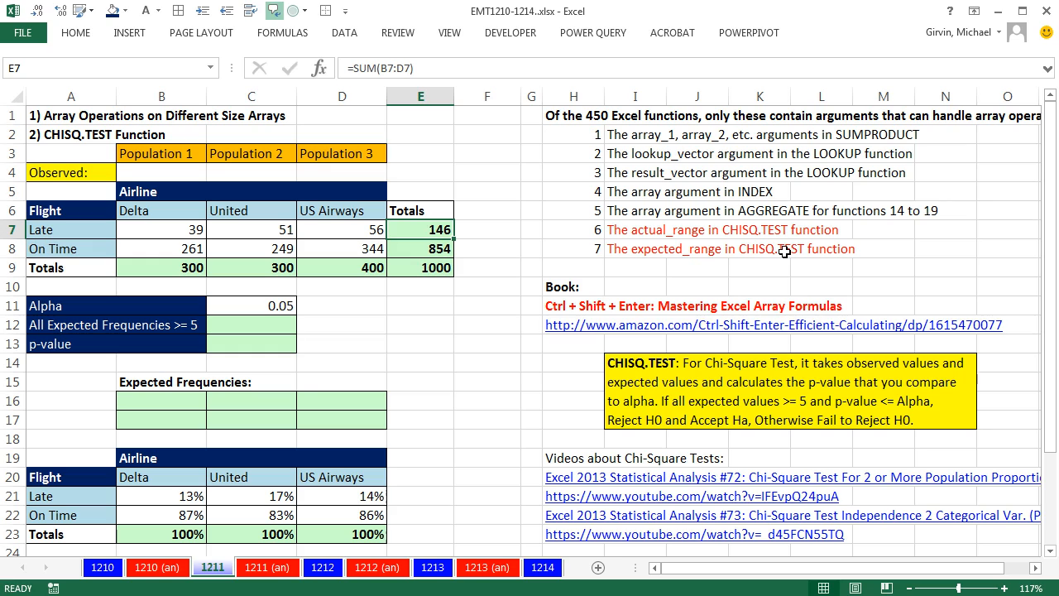
mouse_move(744, 263)
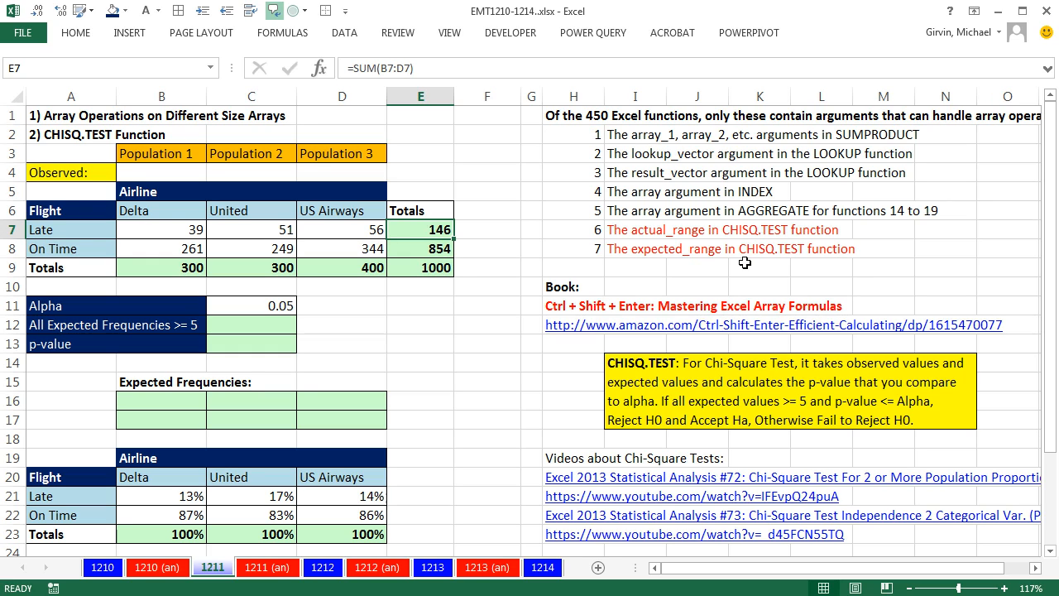
mouse_move(813, 277)
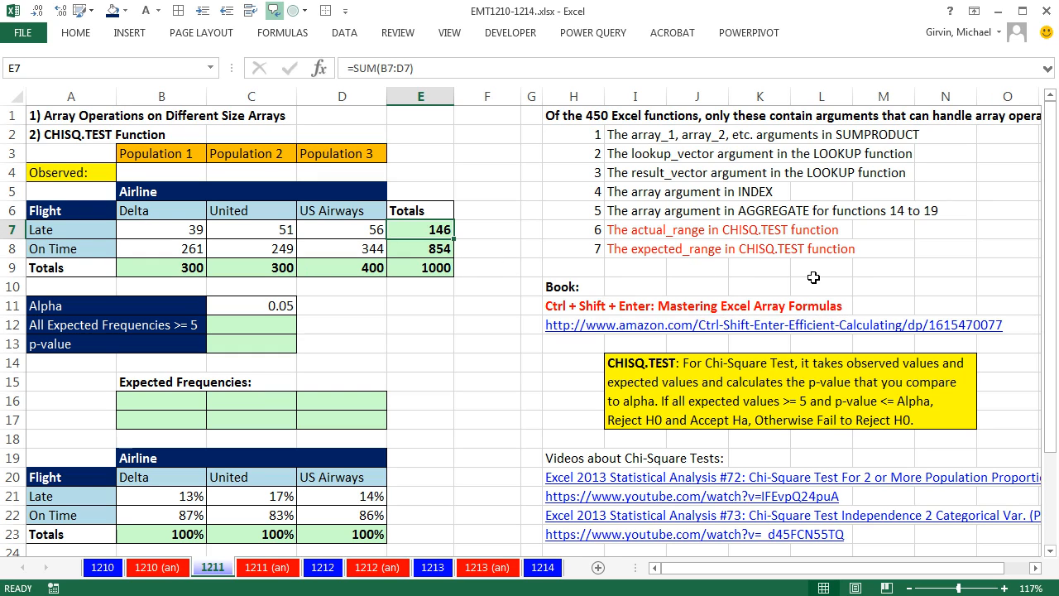
mouse_move(157, 231)
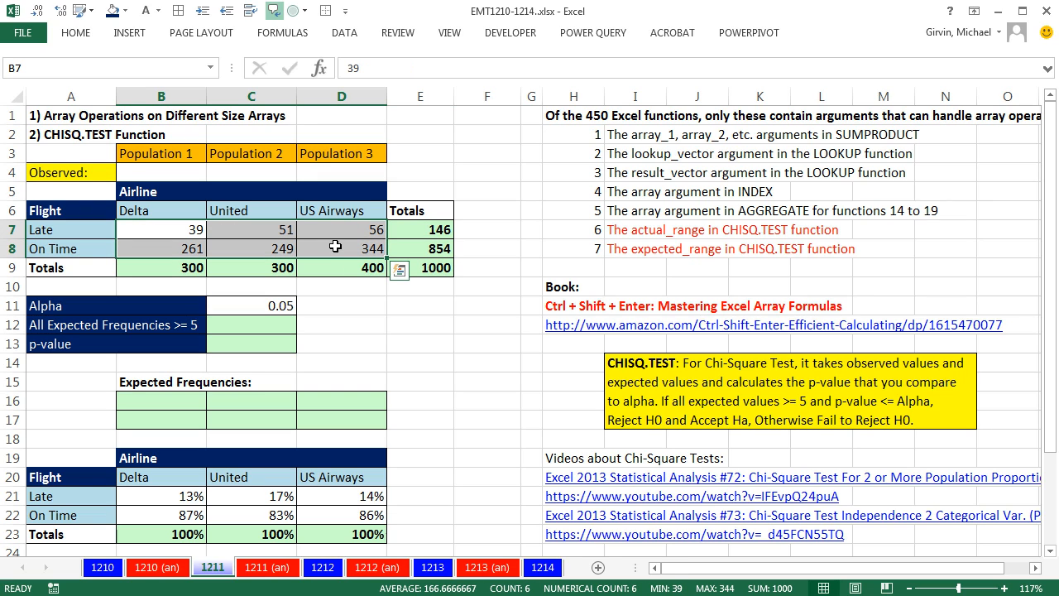
mouse_move(293, 324)
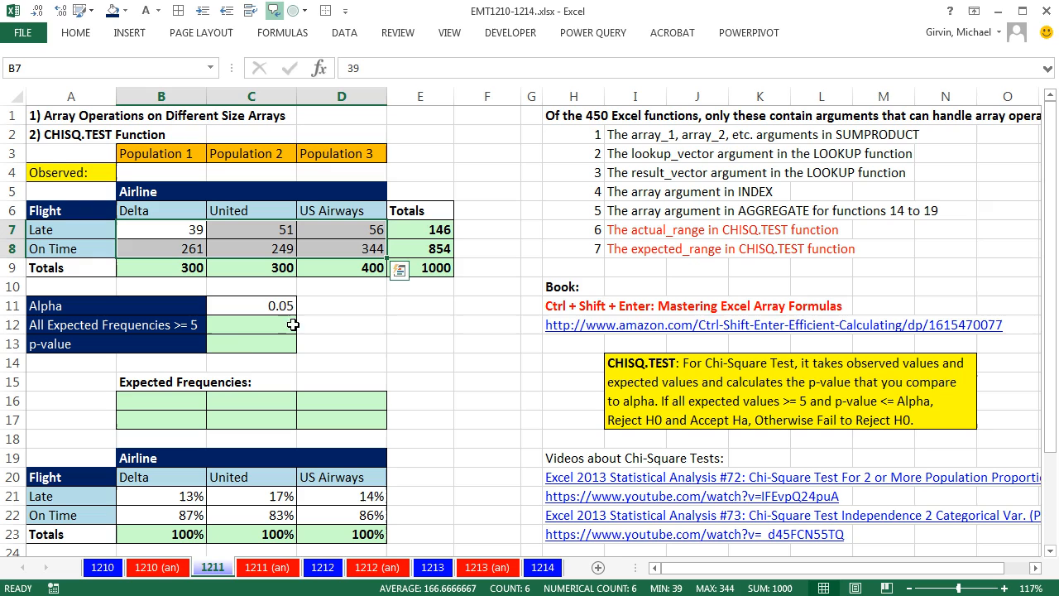
mouse_move(265, 359)
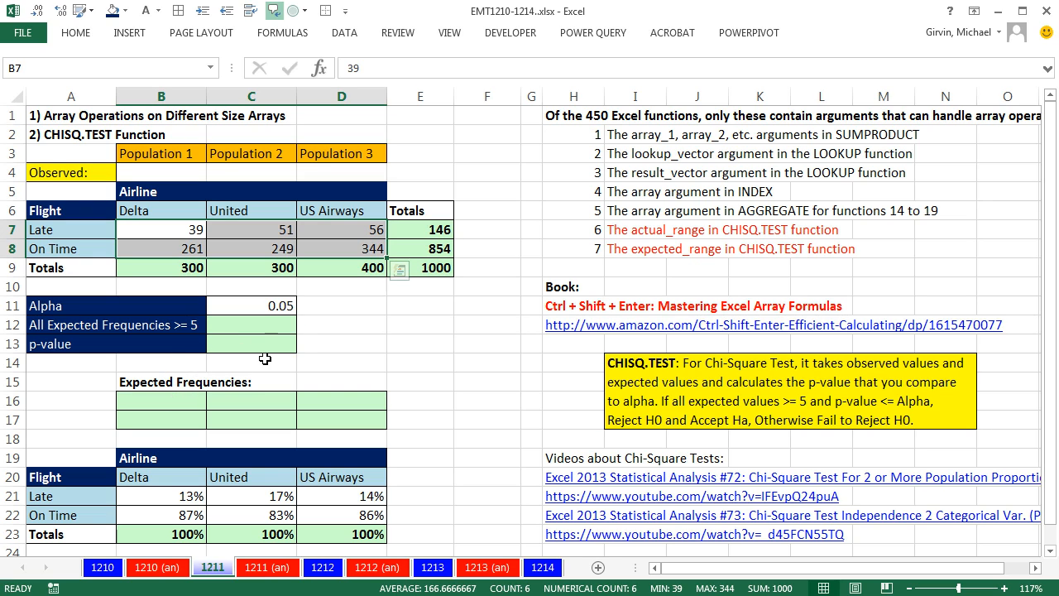
mouse_move(311, 305)
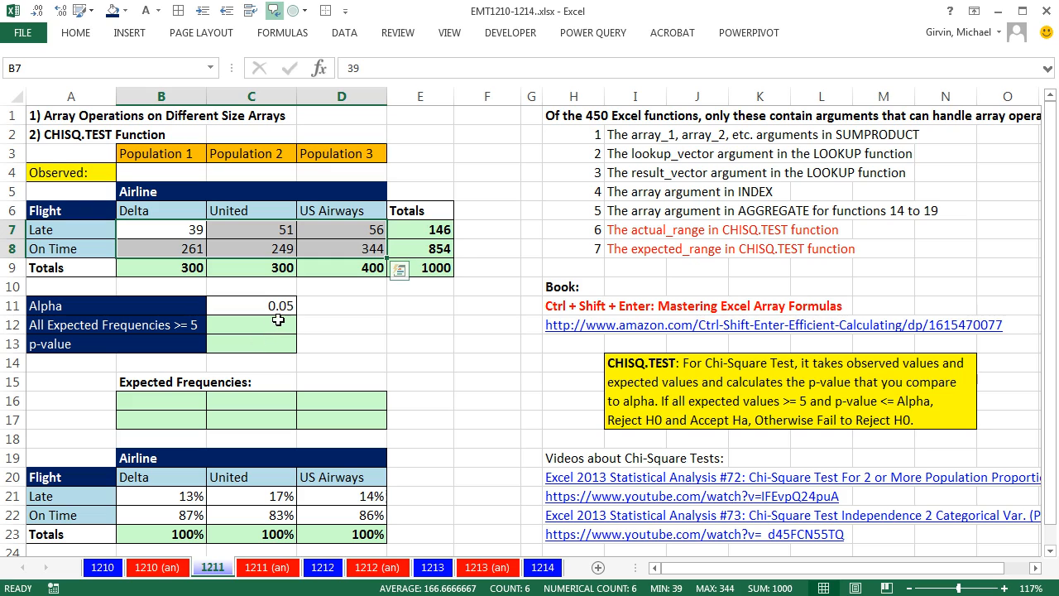
mouse_move(233, 386)
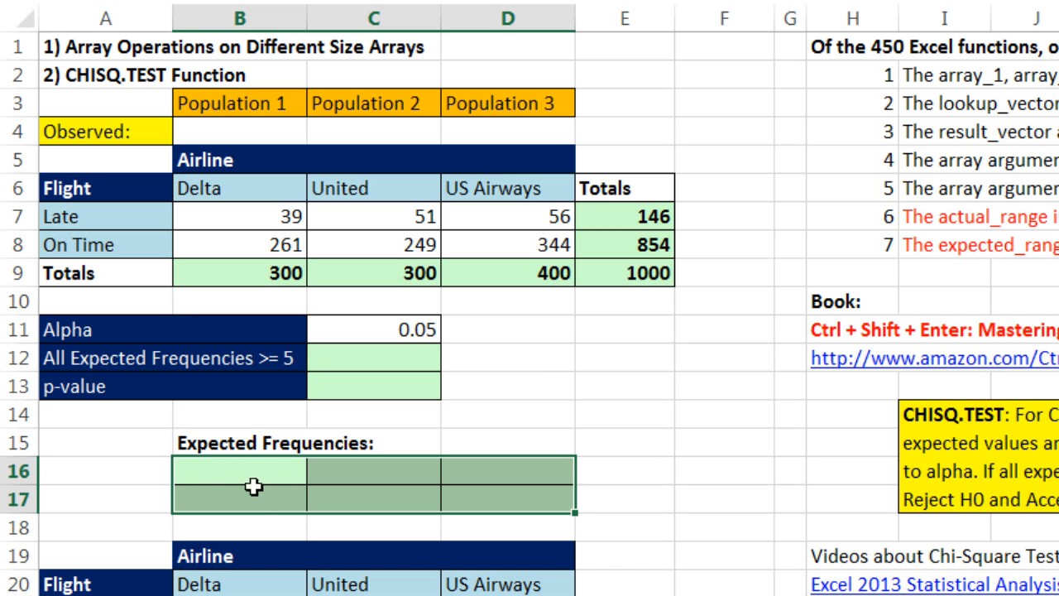
mouse_move(567, 517)
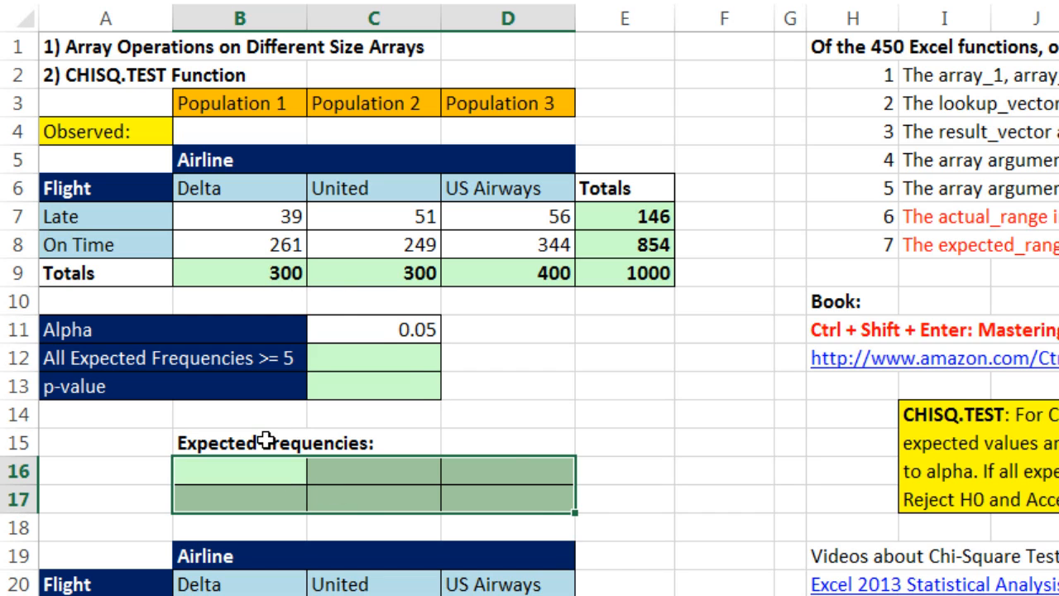
mouse_move(223, 218)
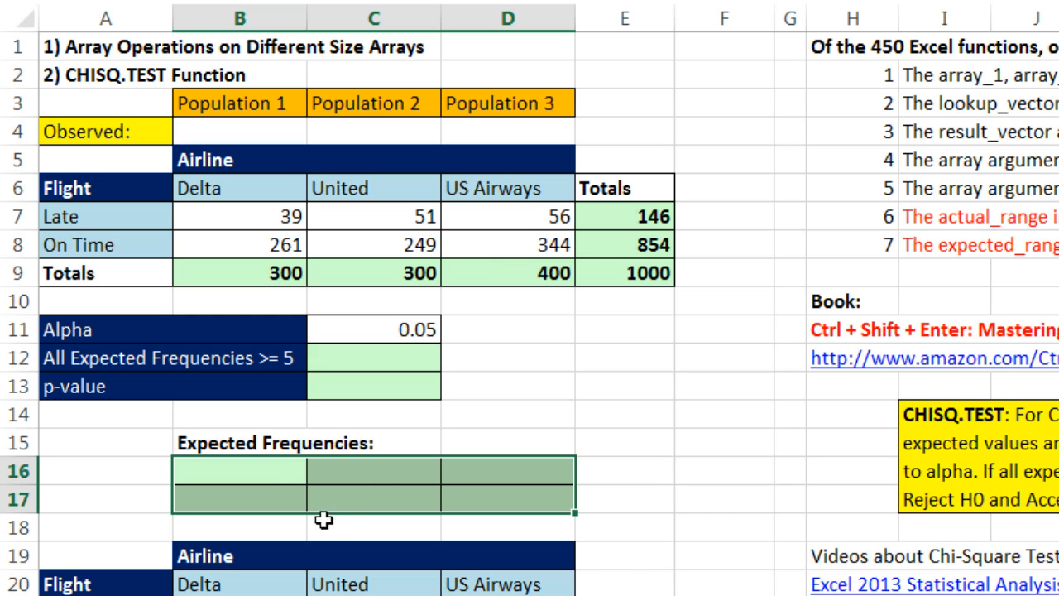
mouse_move(395, 519)
type("=E7")
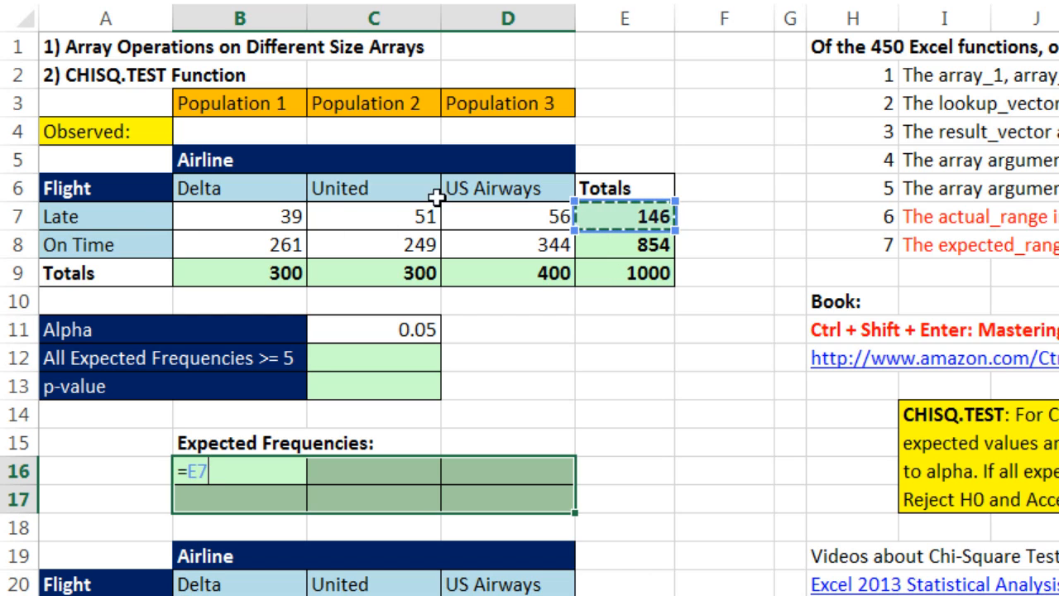
mouse_move(656, 285)
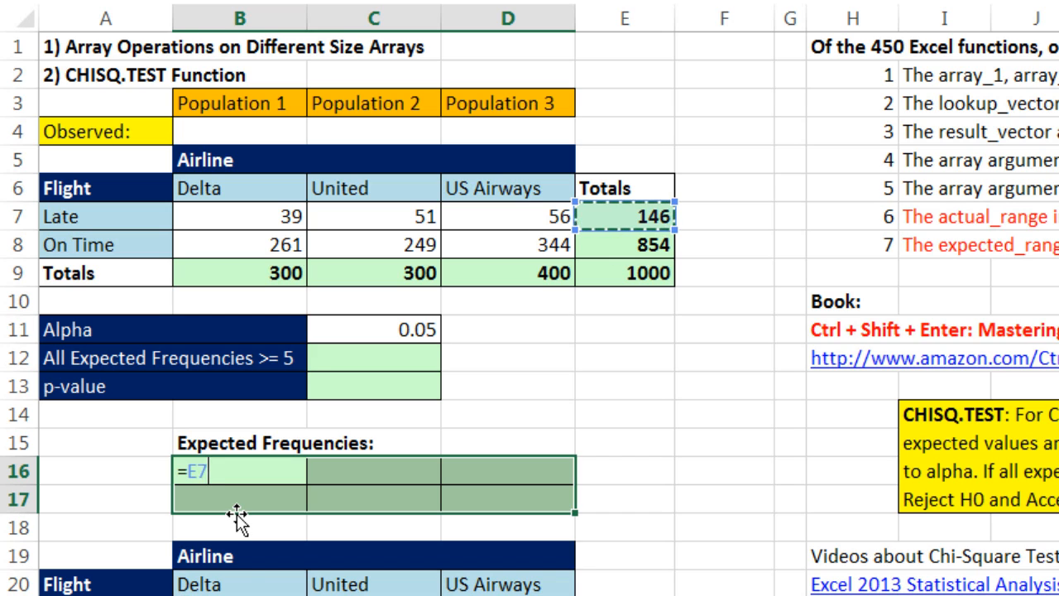
- Fill B16:D17 with =$E7/$E$9*B$9, giving expected frequencies 43.8, 256.2, 341.6
key("f4")
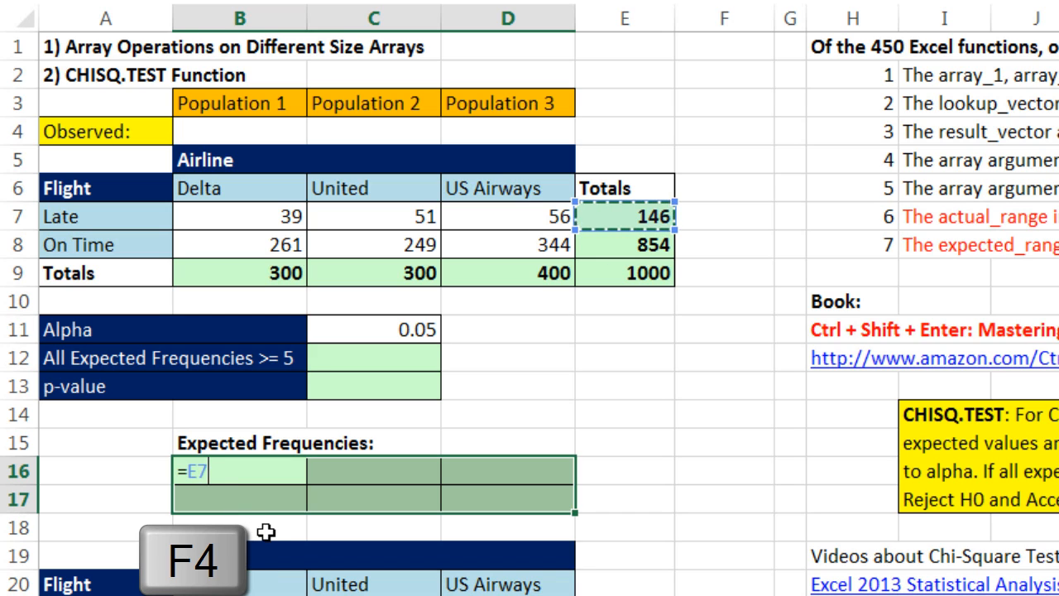
key("f4")
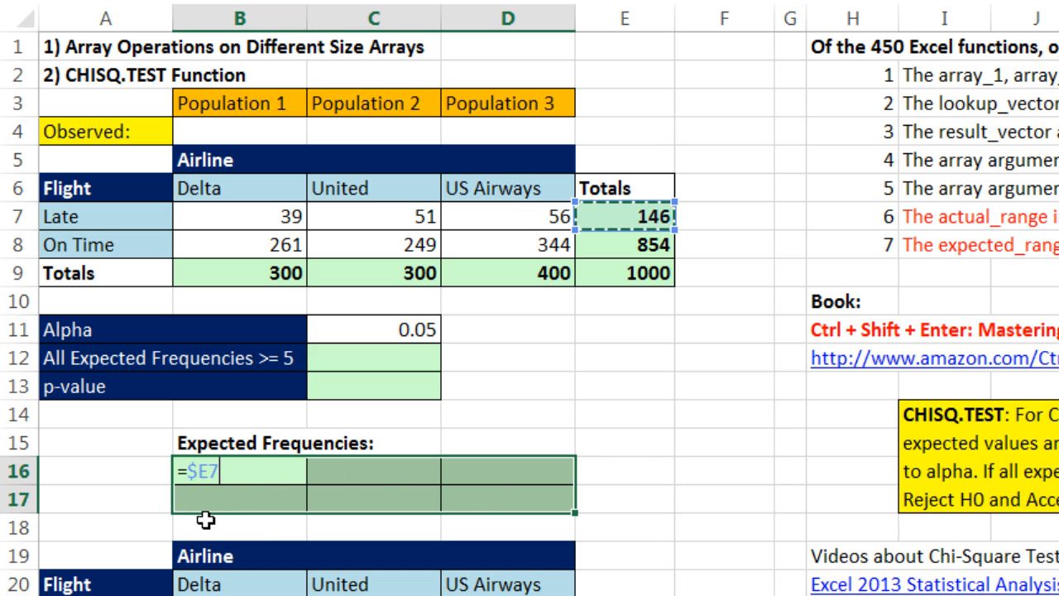
type("/")
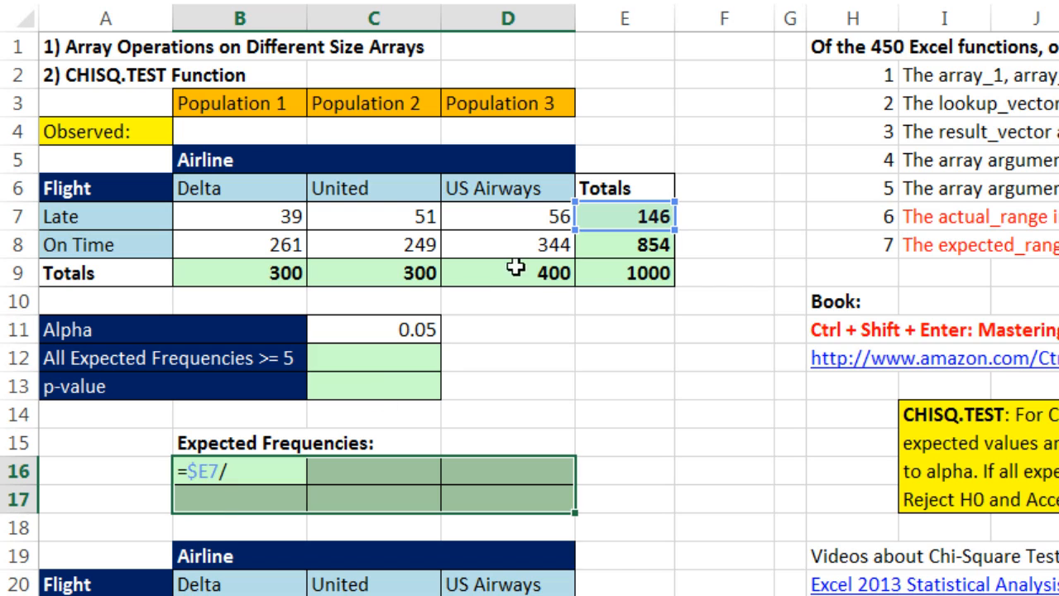
left_click(624, 272)
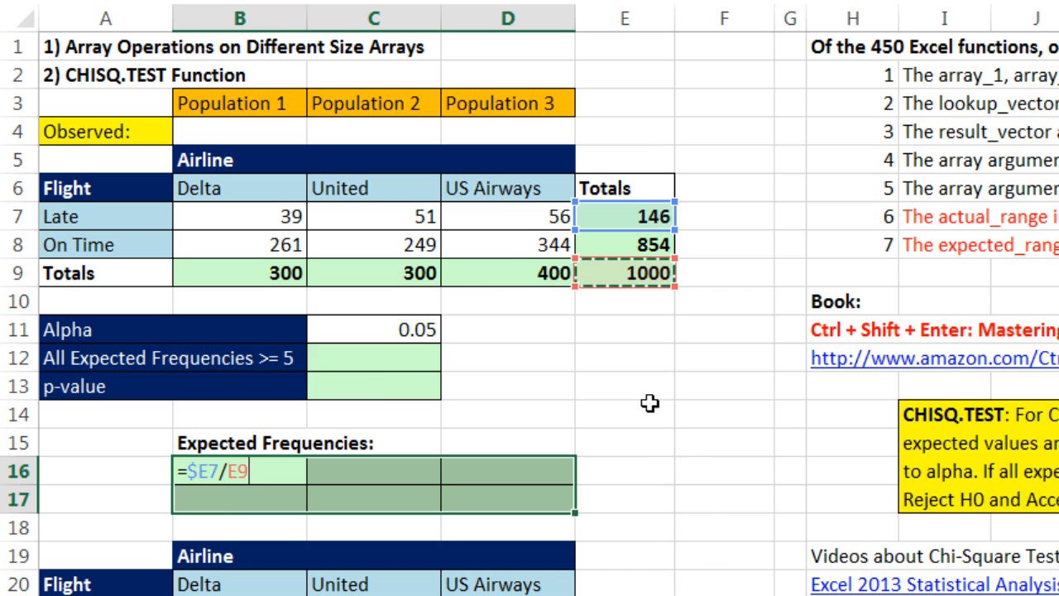
key("f4")
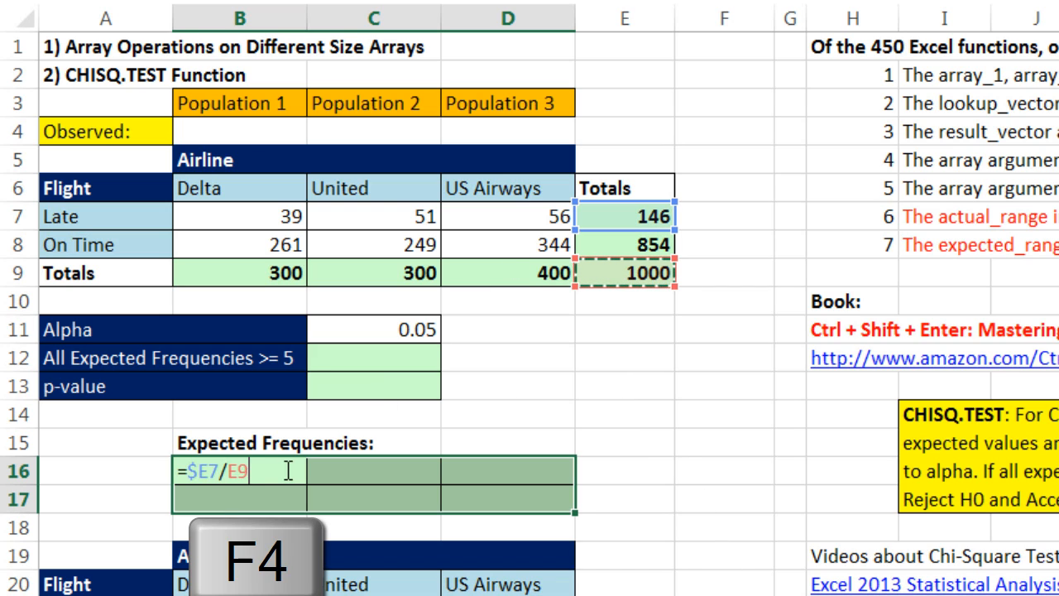
key("f4")
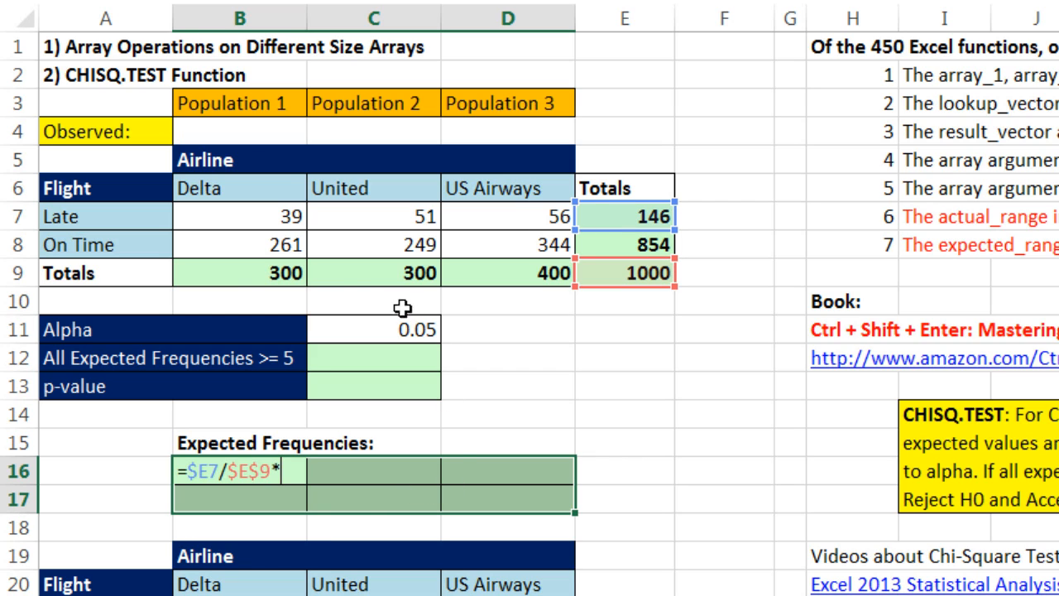
left_click(239, 272)
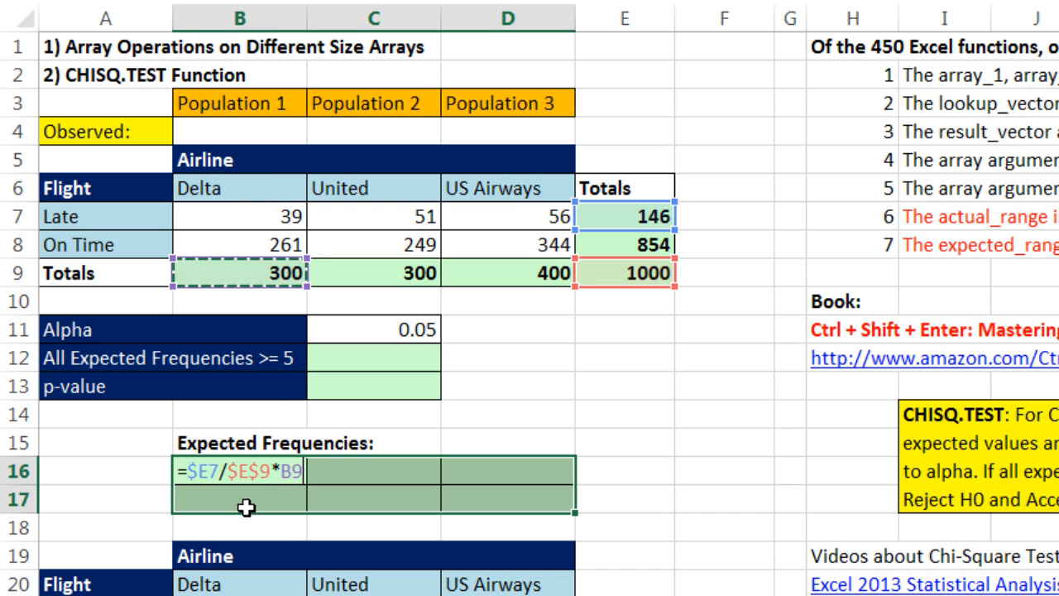
key("f4")
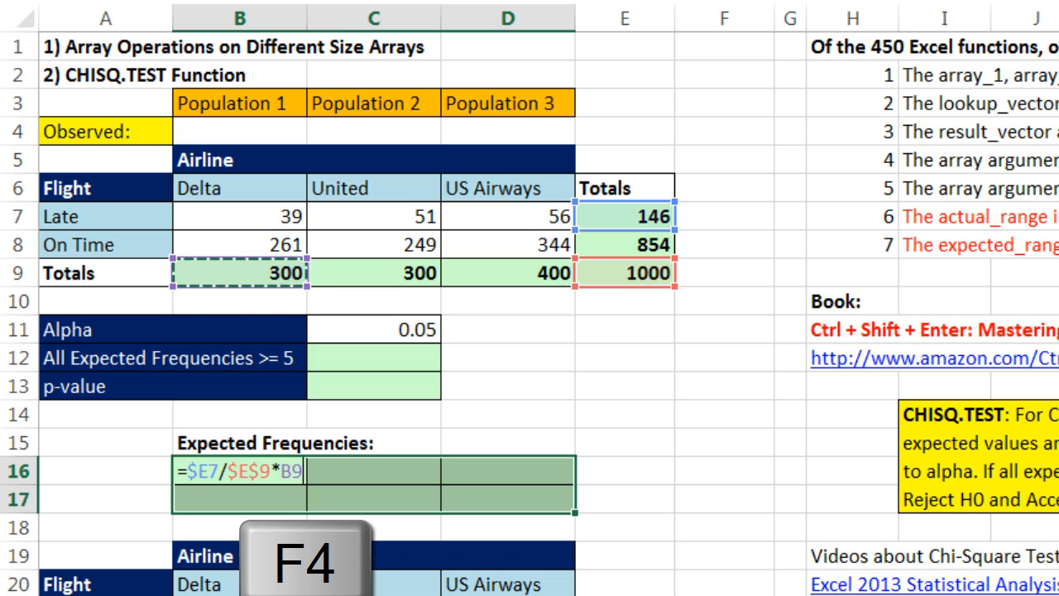
key("F4")
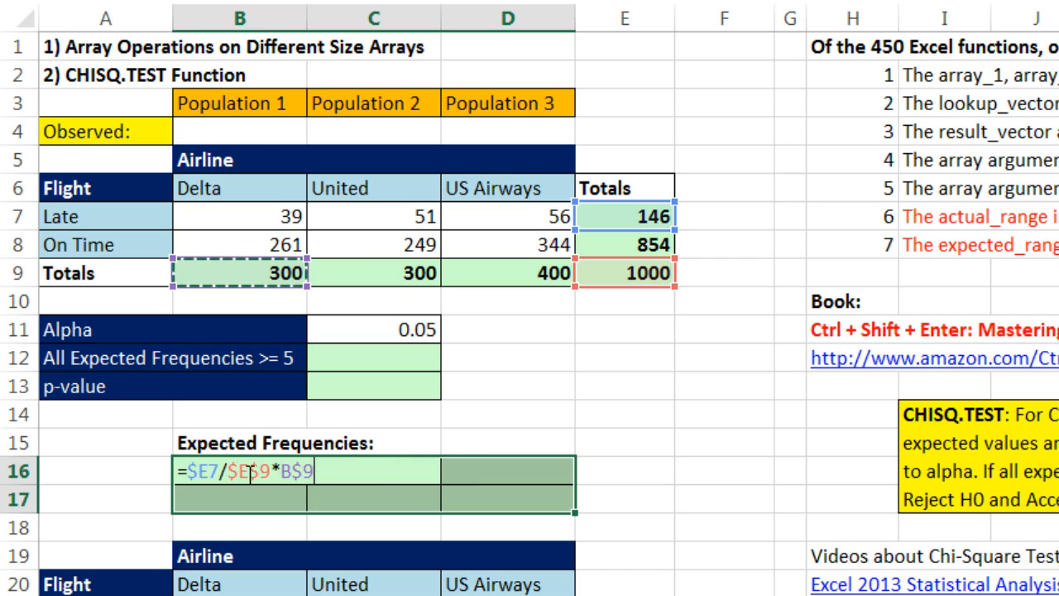
key("ctrl+enter")
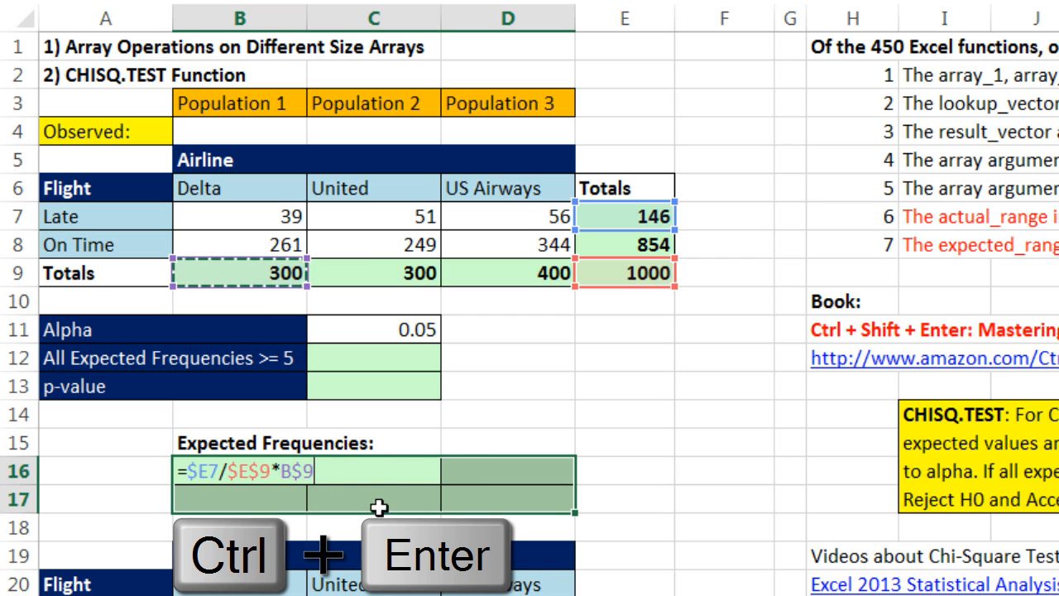
mouse_move(576, 547)
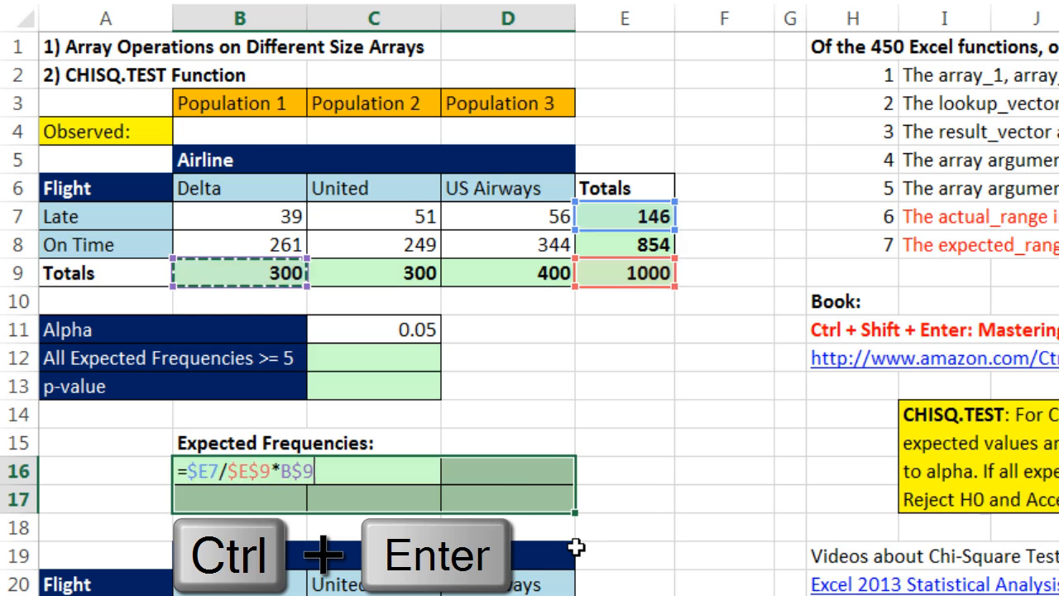
key("ctrl+enter")
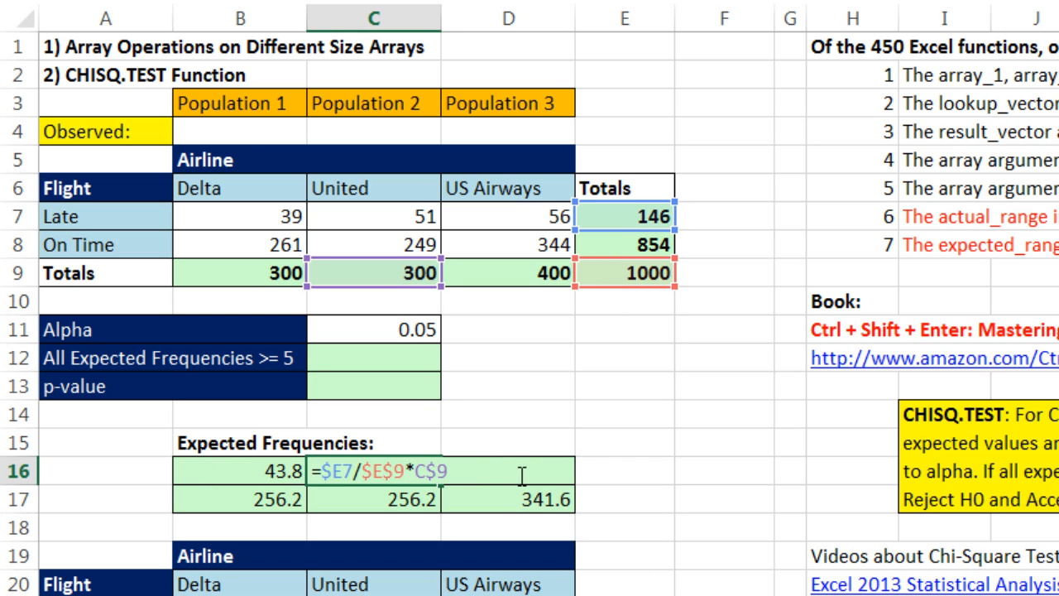
mouse_move(664, 291)
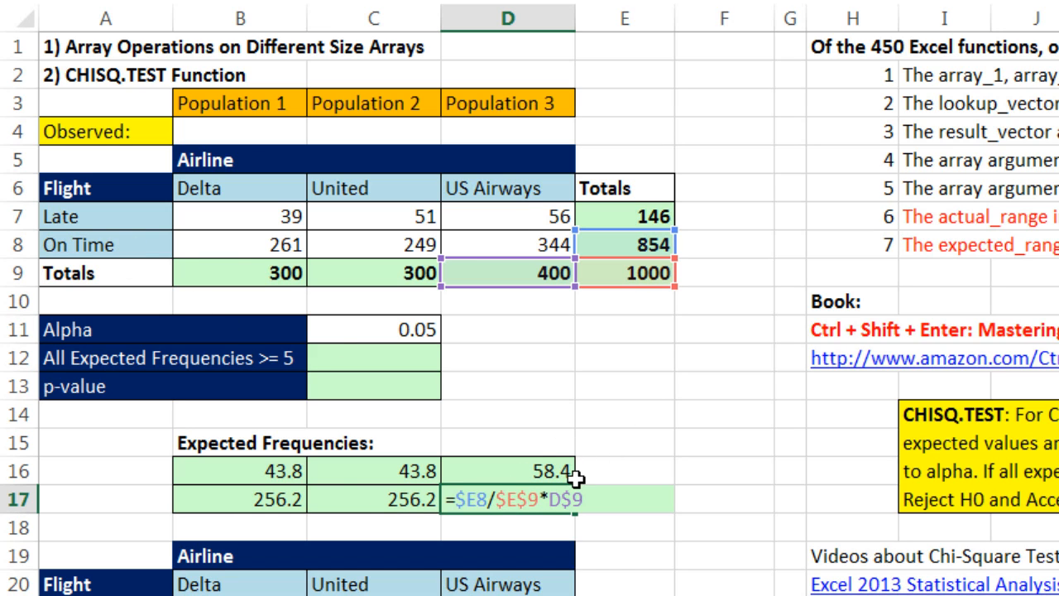
mouse_move(387, 466)
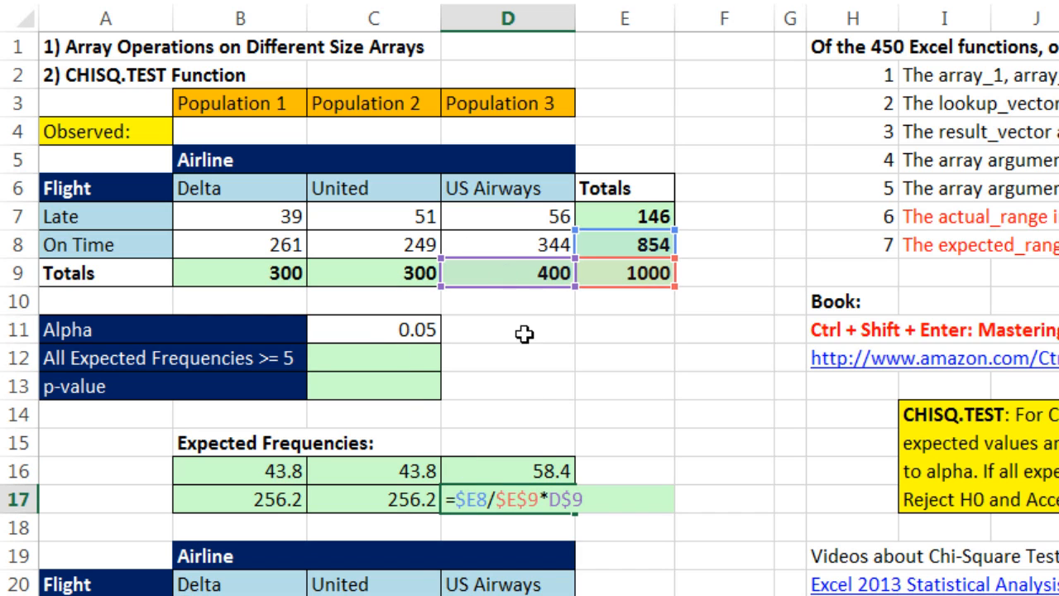
key("Return")
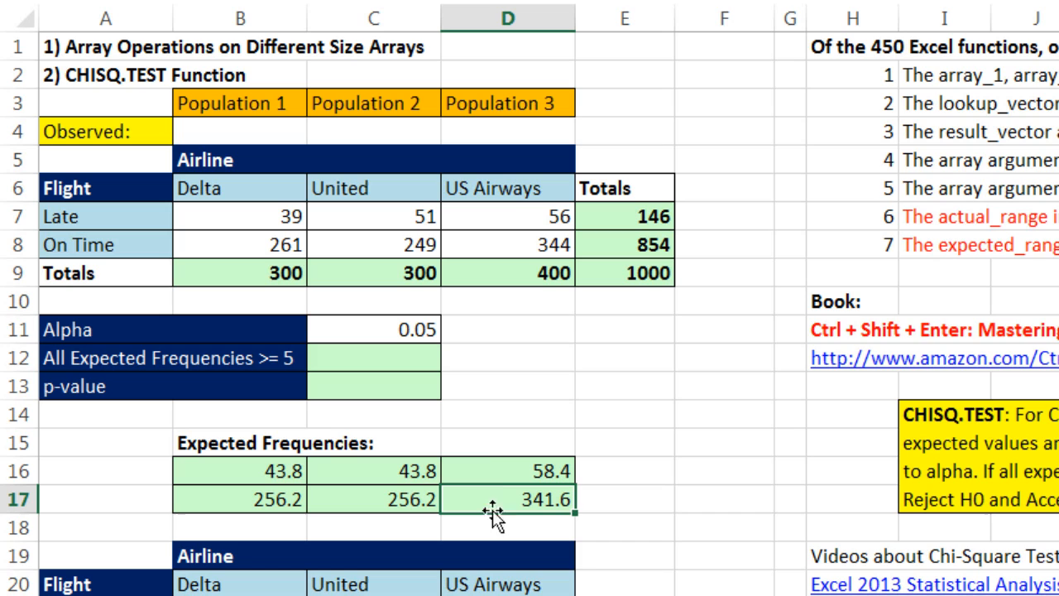
mouse_move(581, 396)
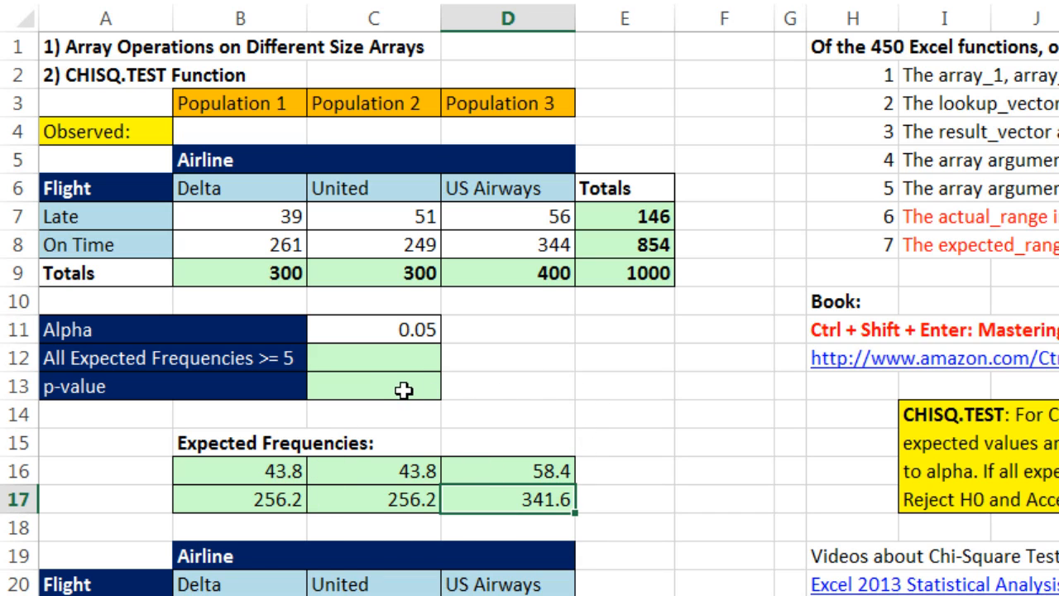
left_click(373, 386)
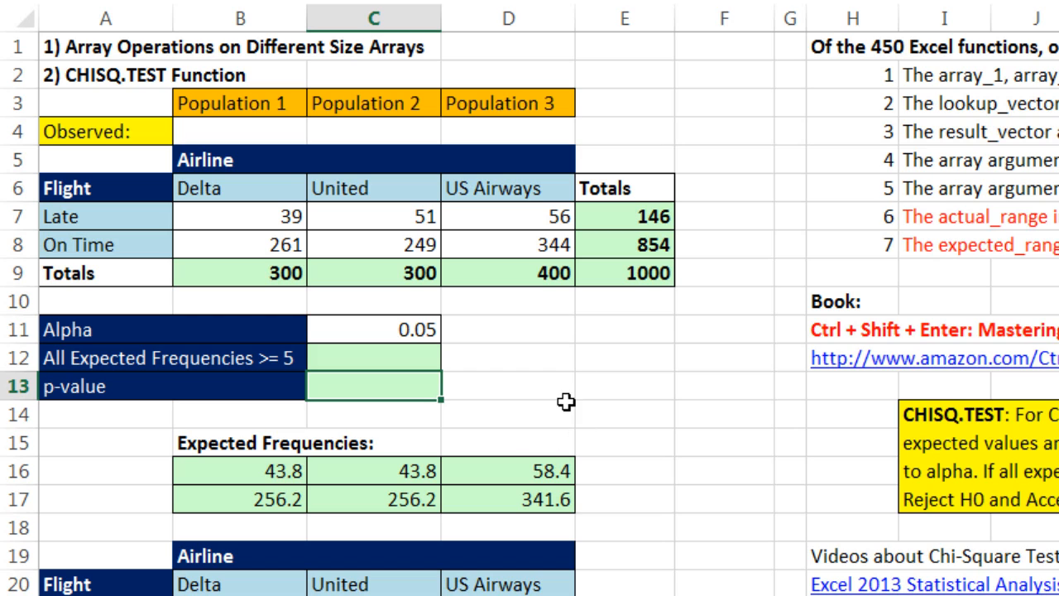
mouse_move(494, 429)
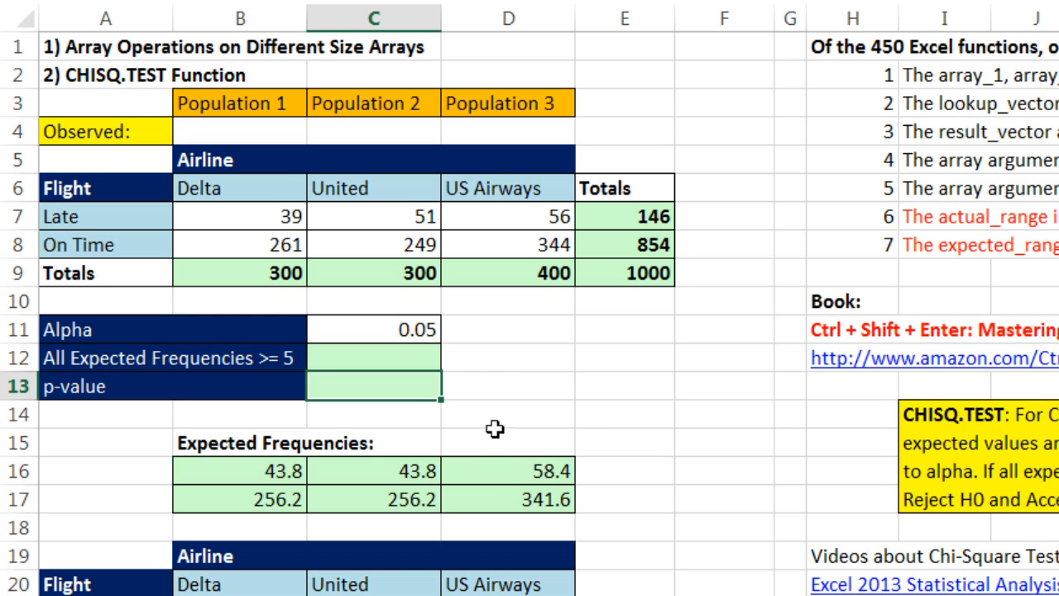
mouse_move(588, 420)
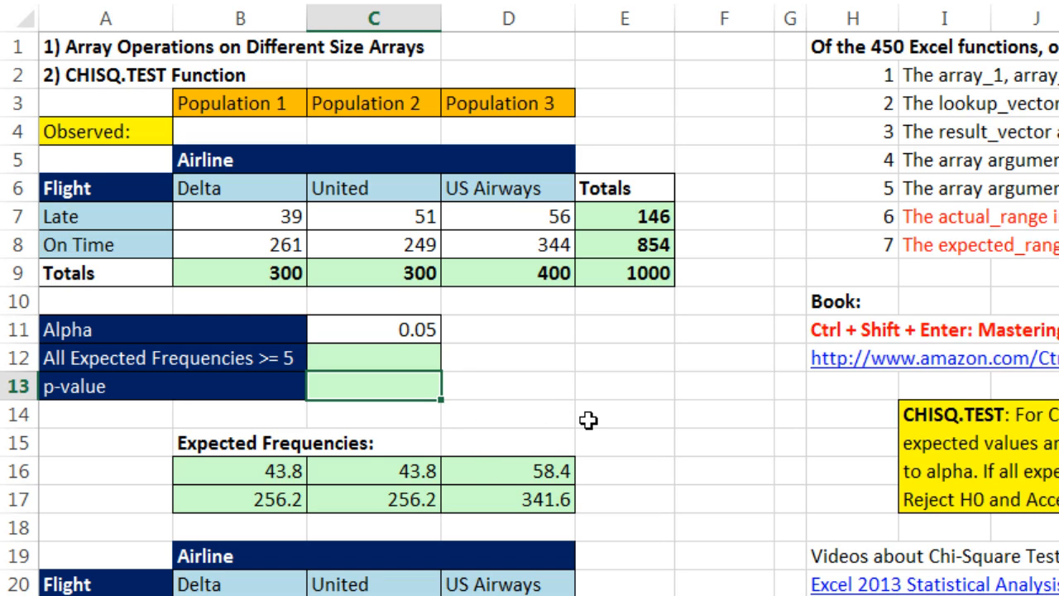
- Start =CHISQ.TEST in C13 and add the Late and On Time totals E7:E8
type("=")
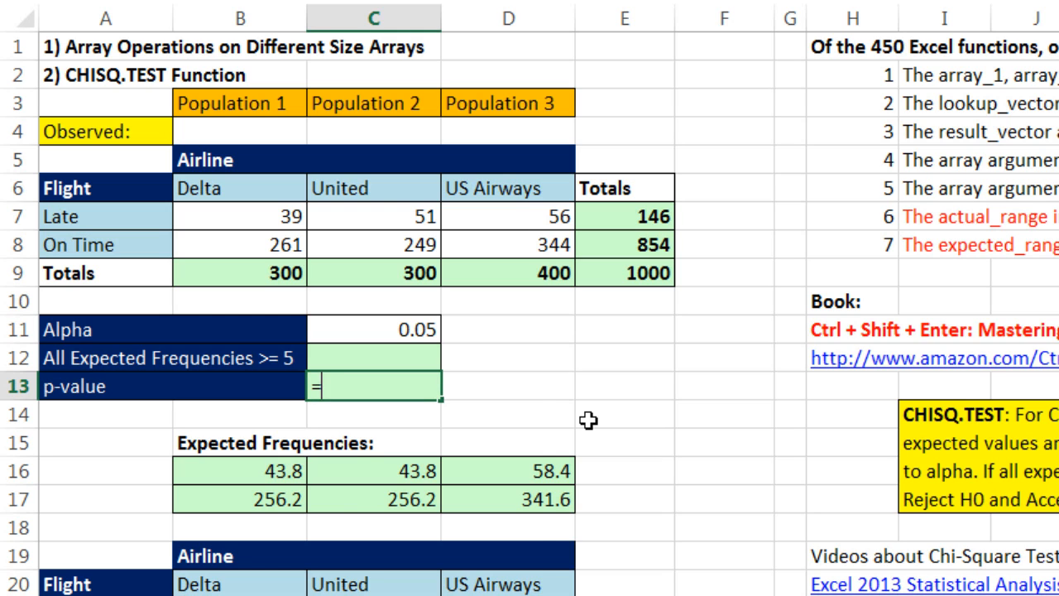
type("chis")
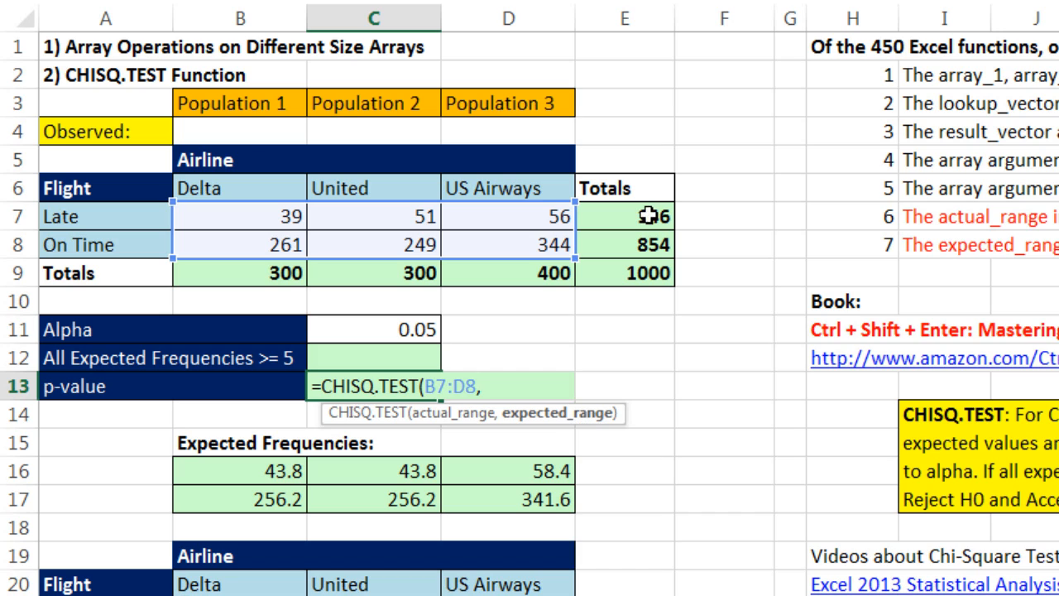
left_click_drag(625, 216, 625, 244)
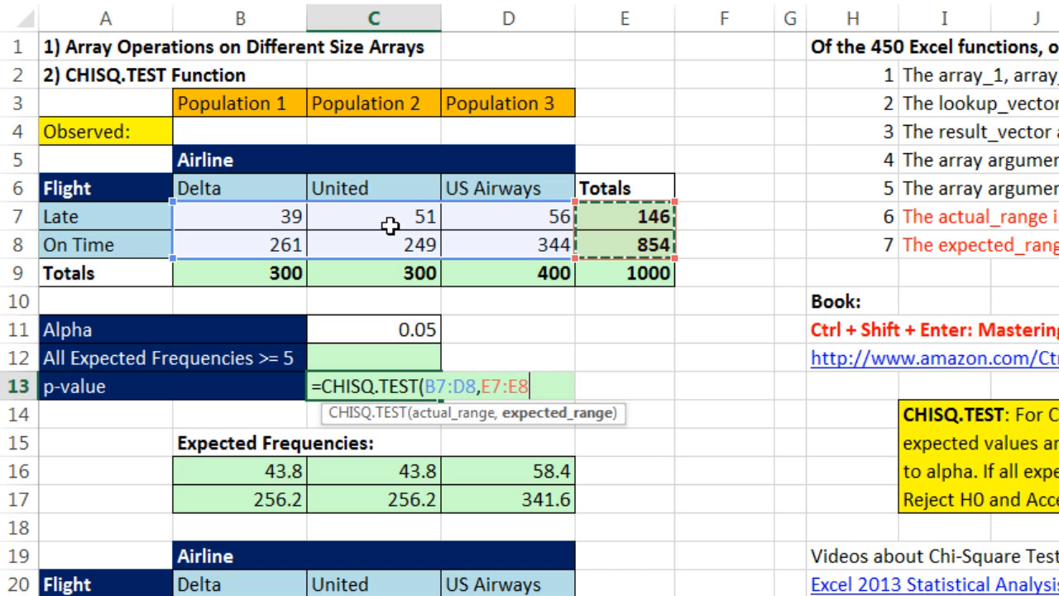
mouse_move(636, 231)
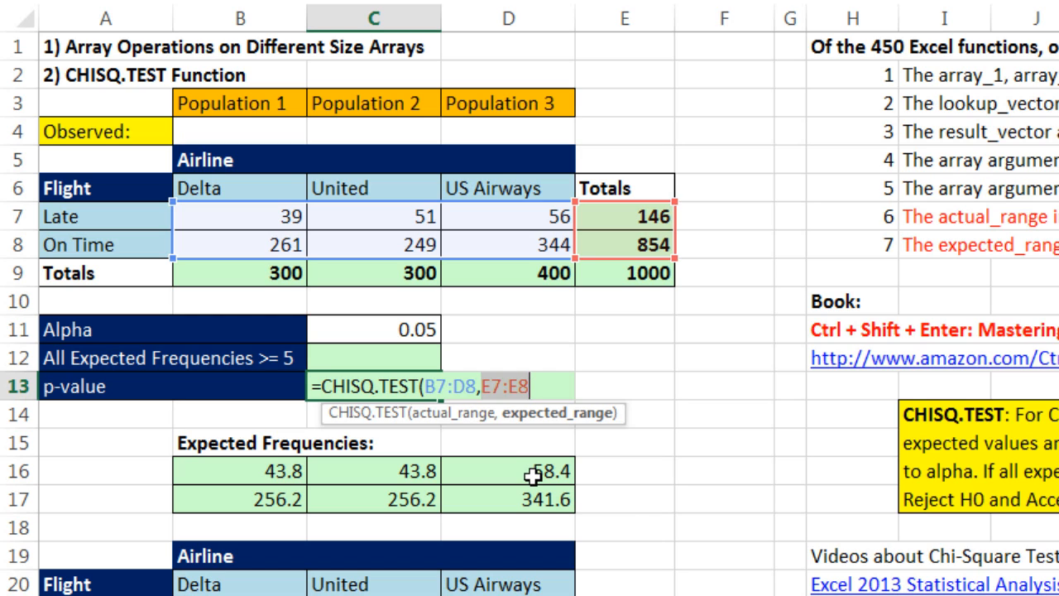
- Preview E7:E8 as {146;854} with F9, then undo to restore the reference
key("f9")
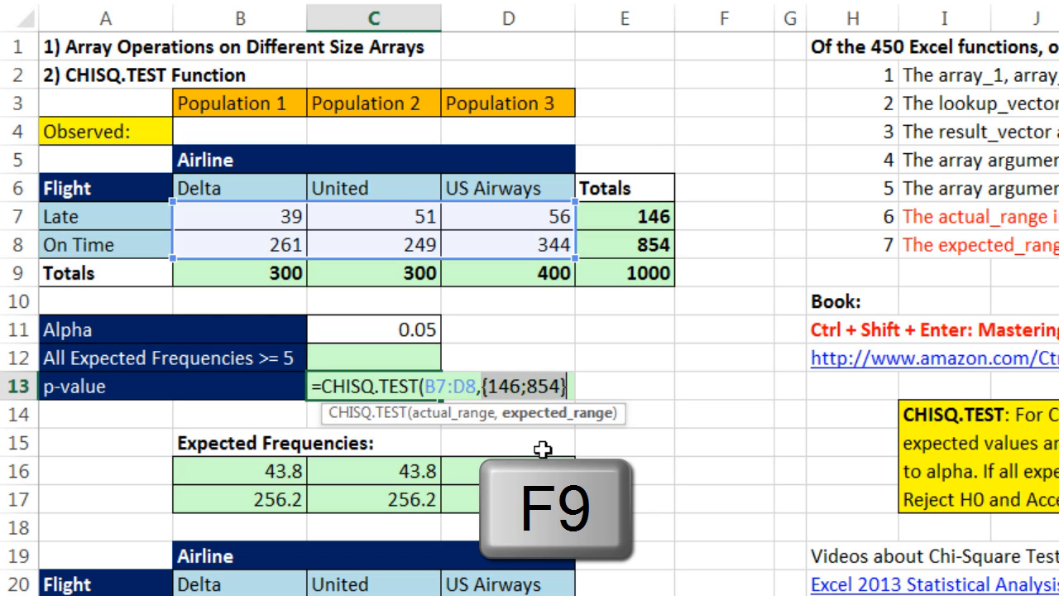
key("f9")
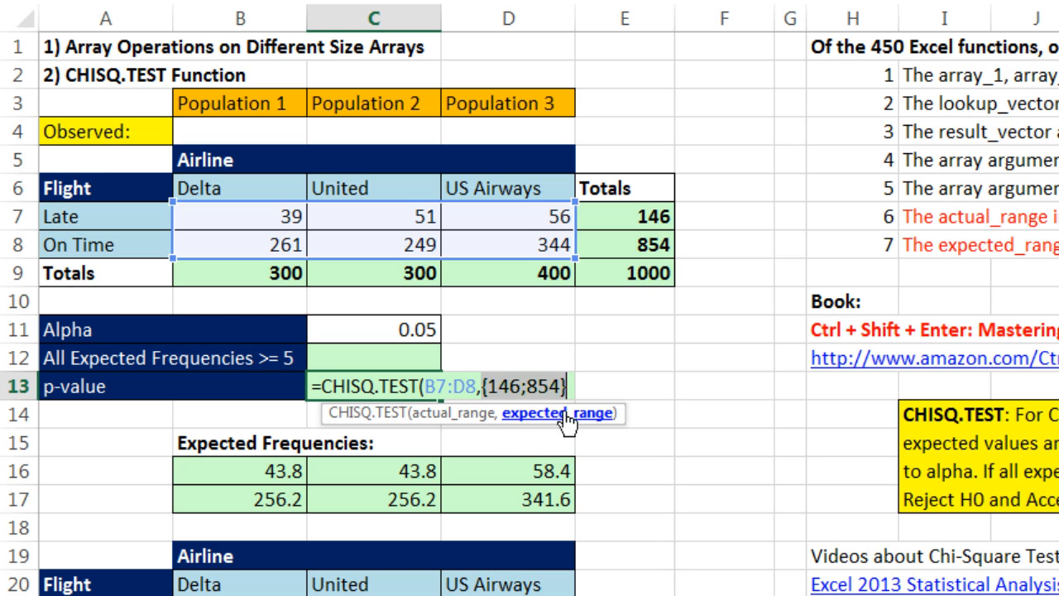
mouse_move(558, 434)
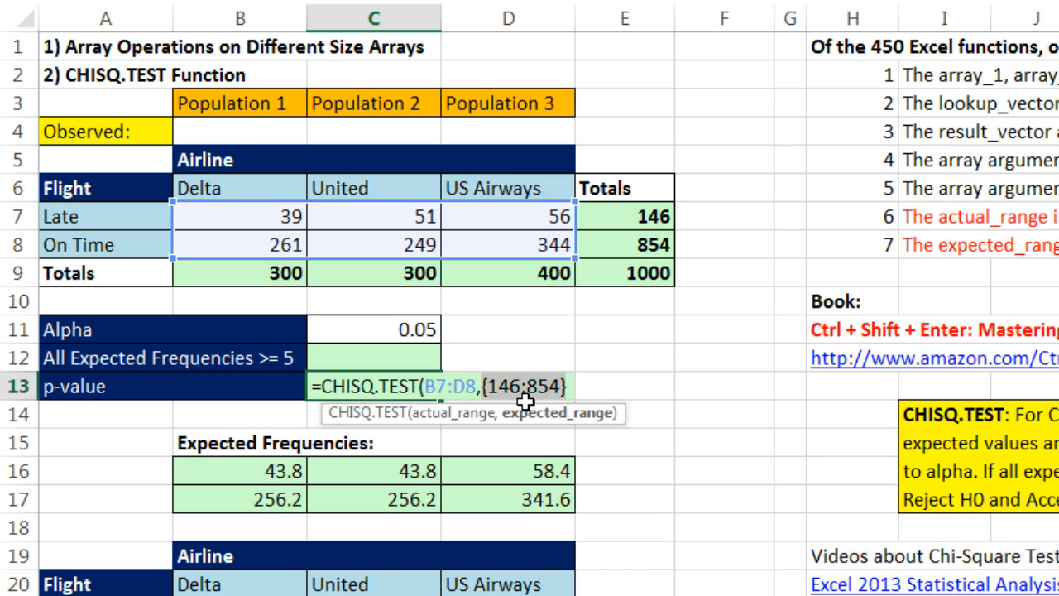
key("ctrl+z")
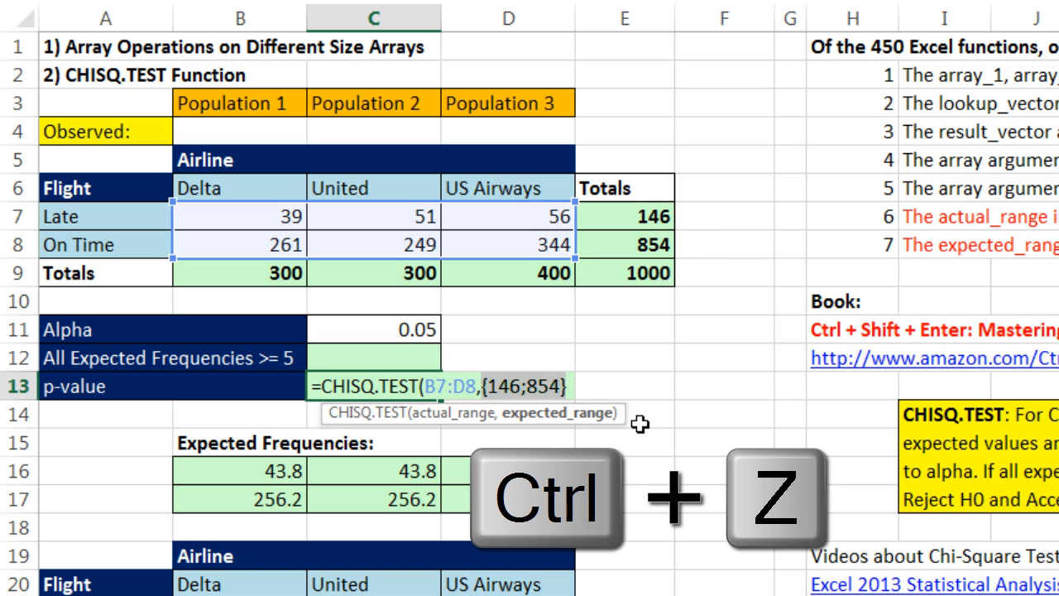
key("ctrl+z")
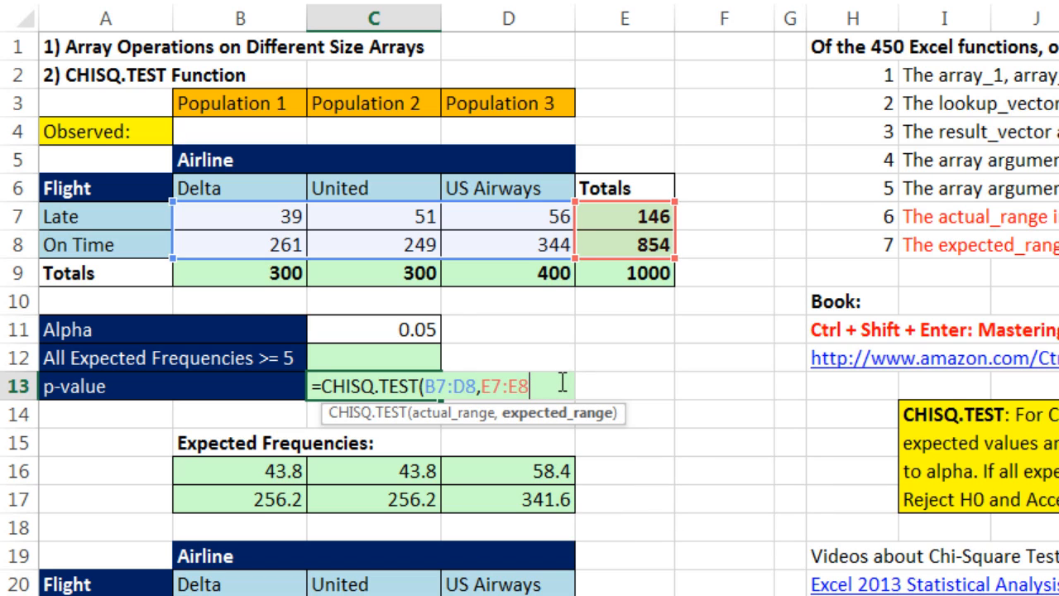
- Divide the totals by E9 and preview E7:E8/E9 as {0.146;0.854}
type("/")
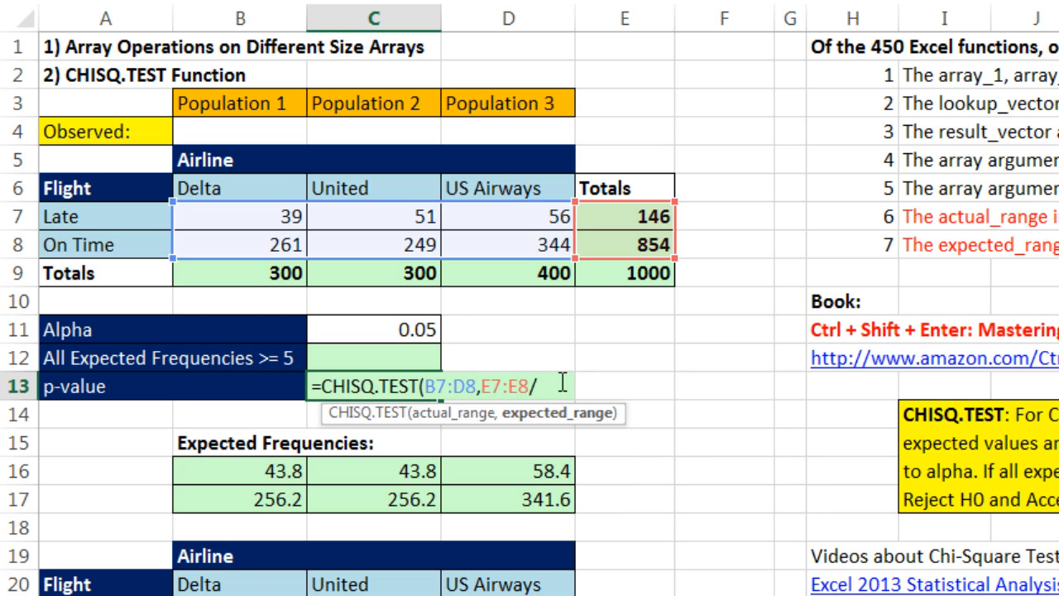
mouse_move(579, 317)
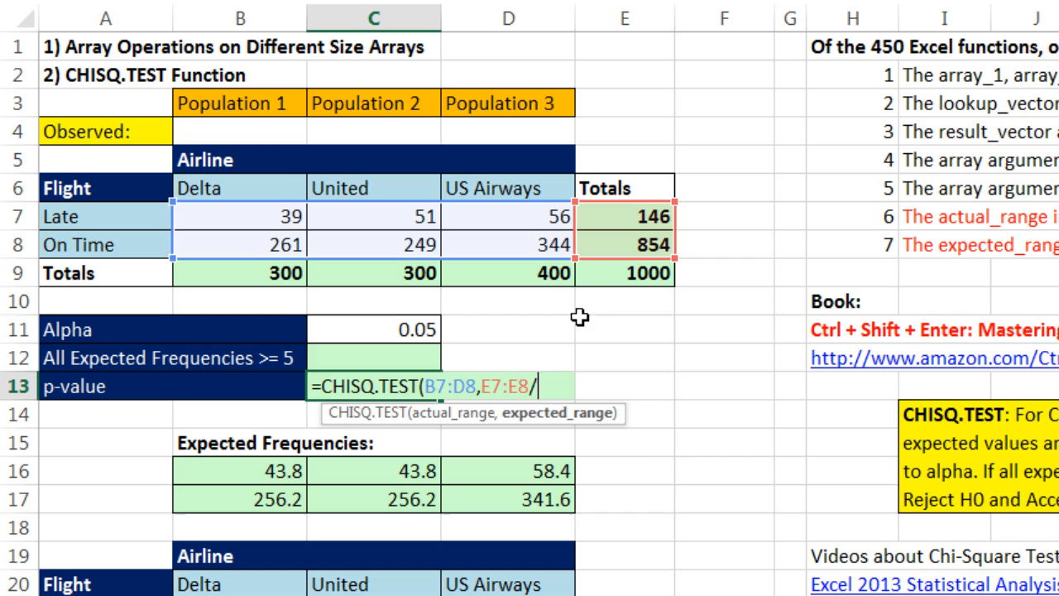
mouse_move(531, 309)
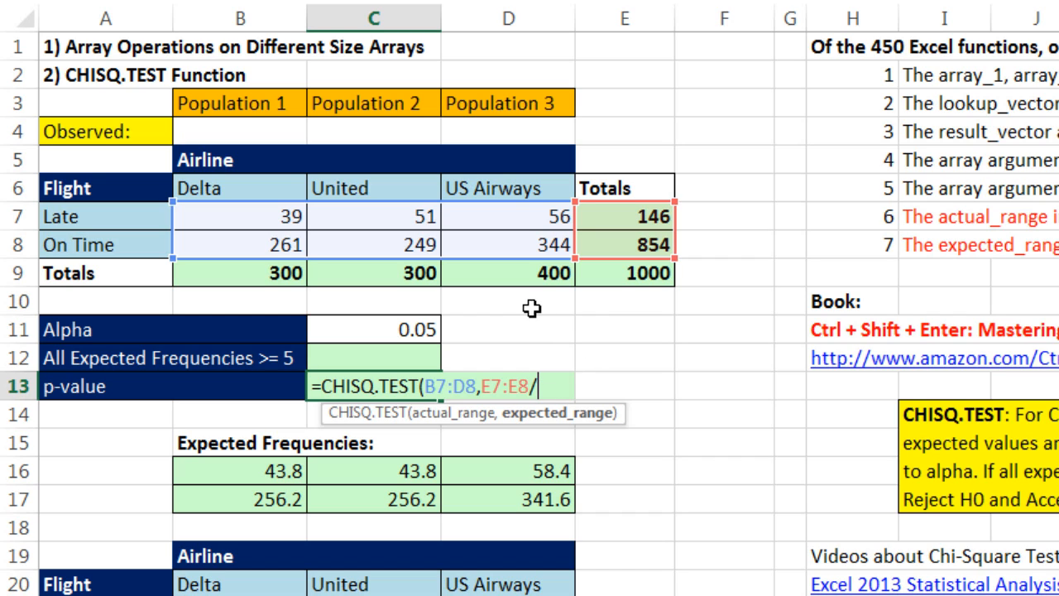
mouse_move(519, 350)
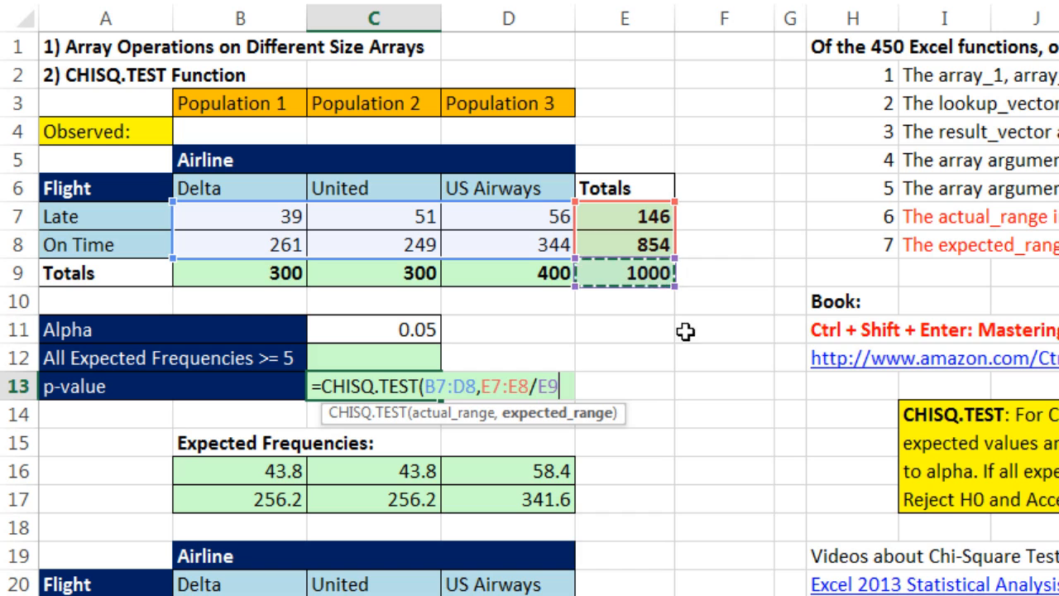
mouse_move(570, 367)
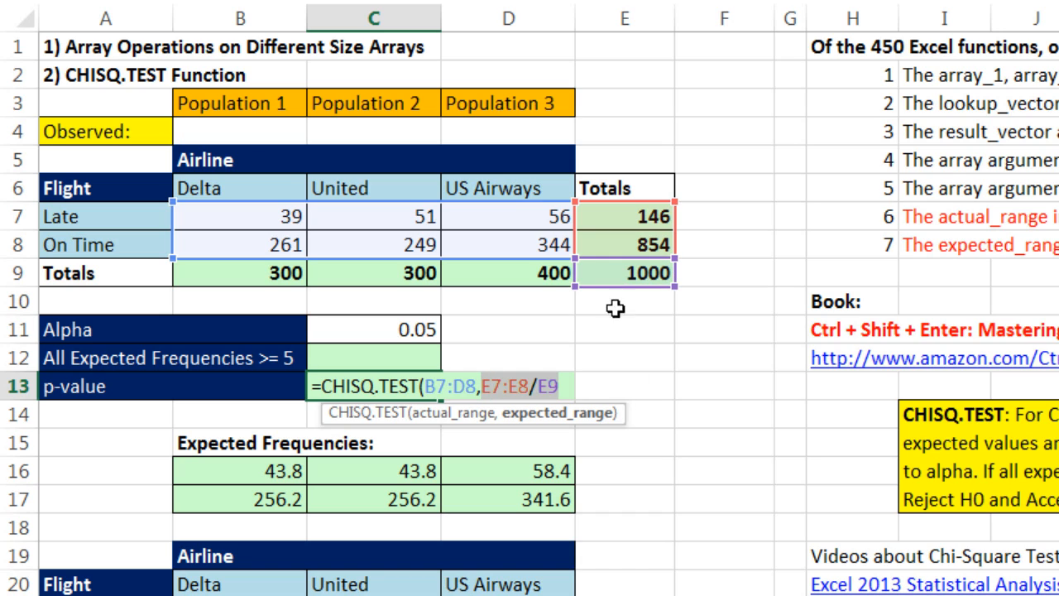
key("f9")
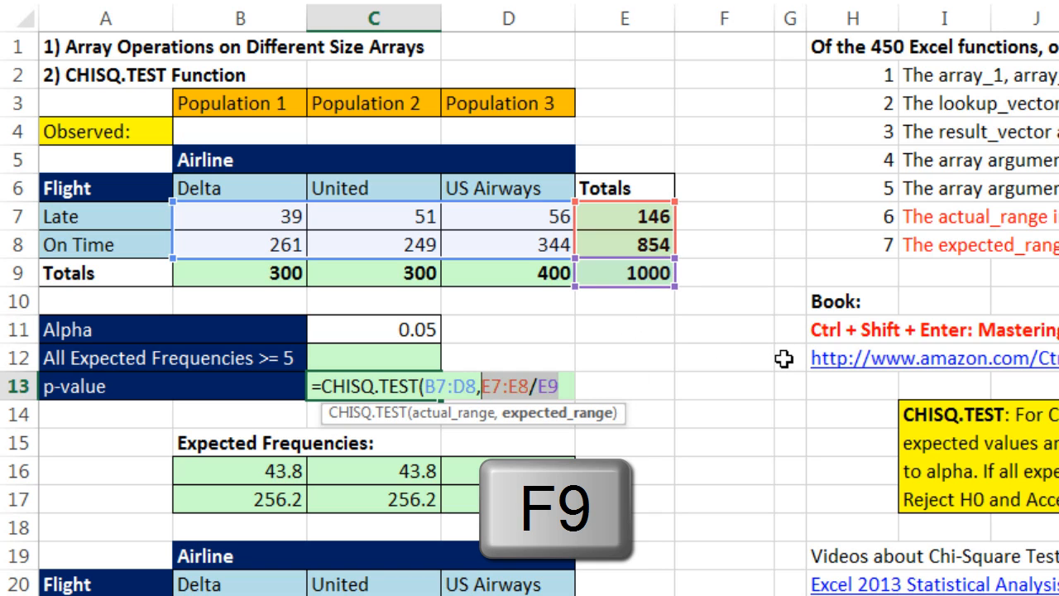
key("f9")
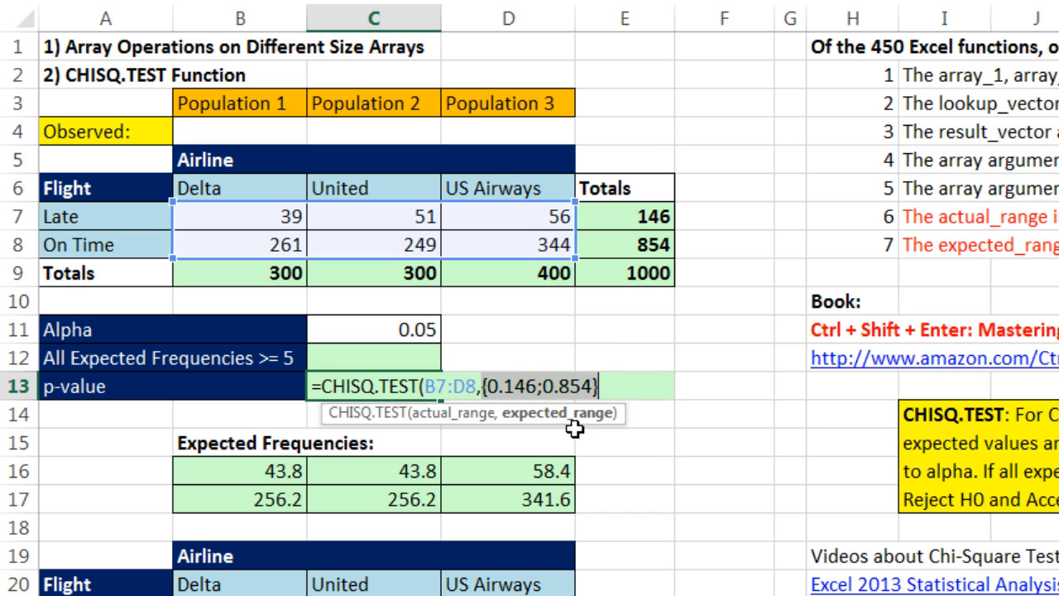
mouse_move(546, 397)
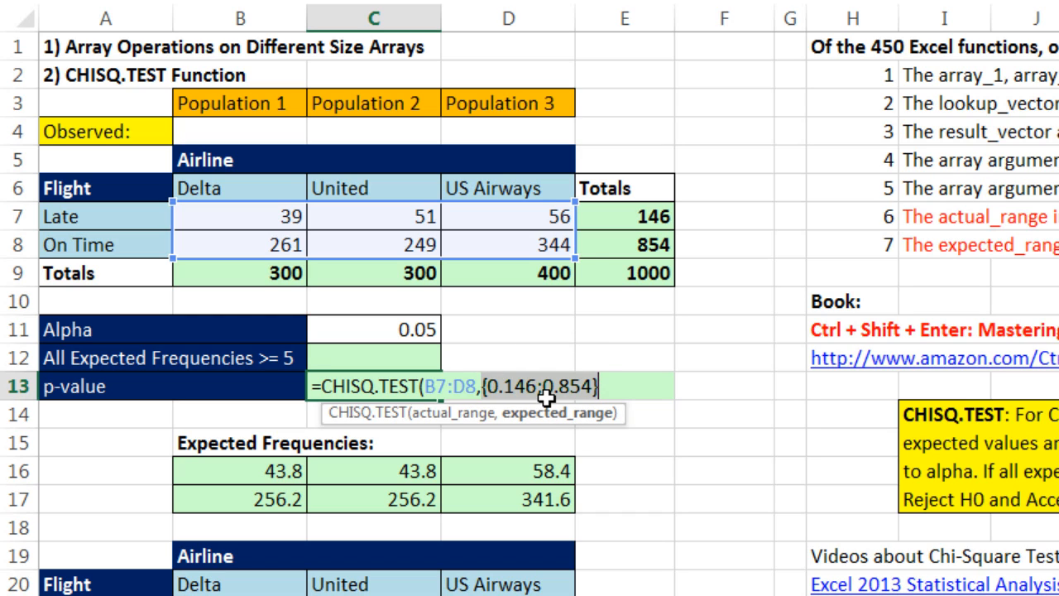
mouse_move(592, 377)
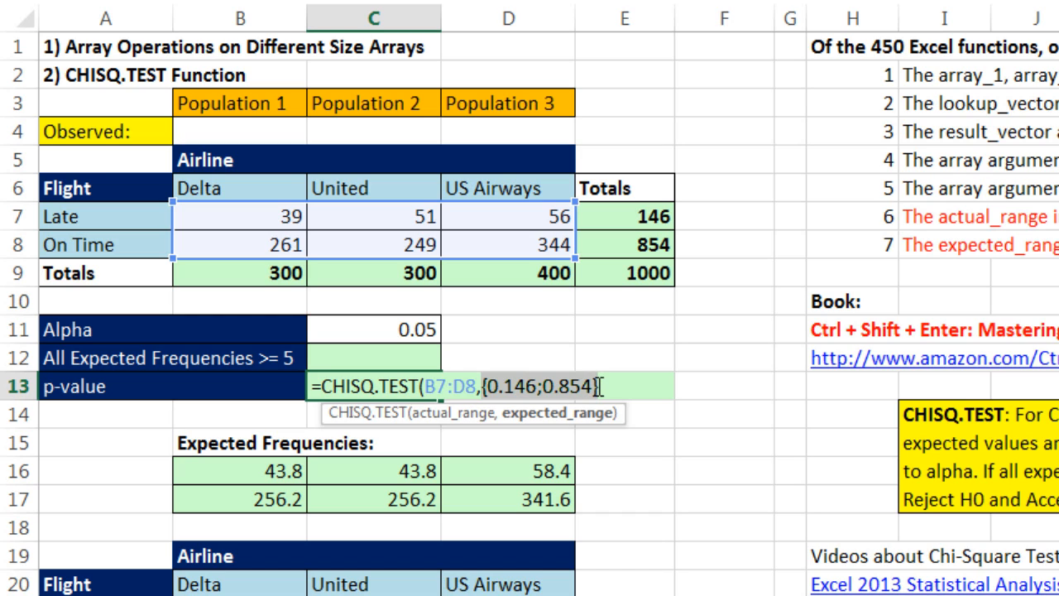
mouse_move(622, 421)
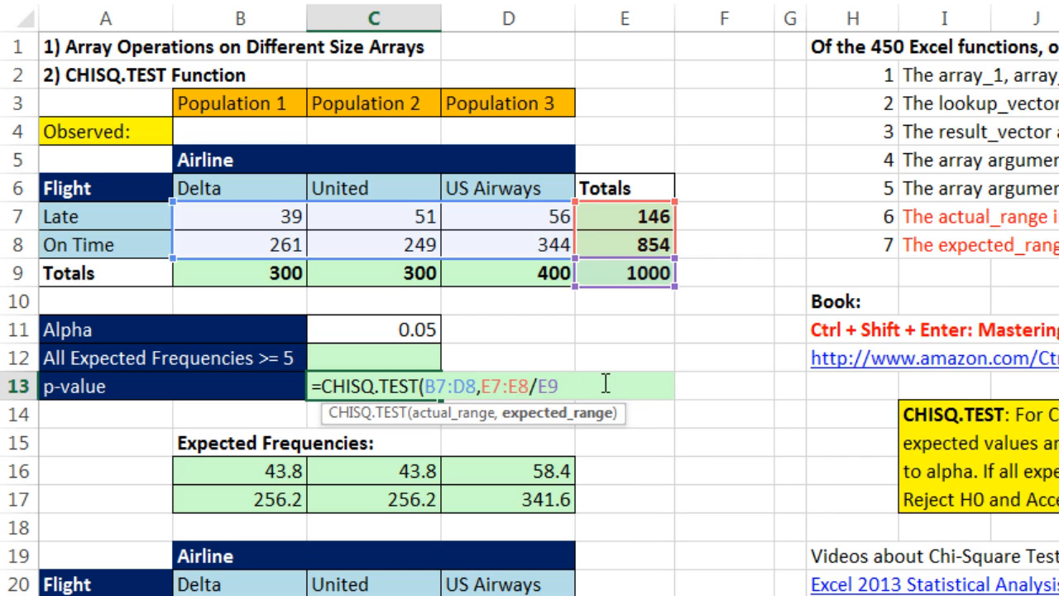
- Multiply by the column totals B9:D9 and preview them as {300,300,400}
type("*")
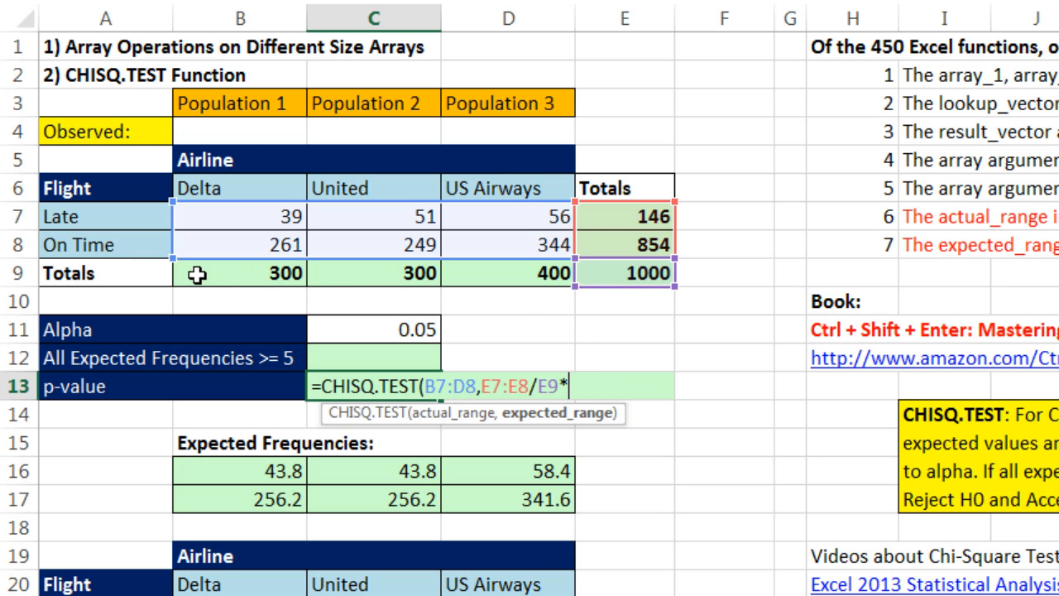
left_click(239, 273)
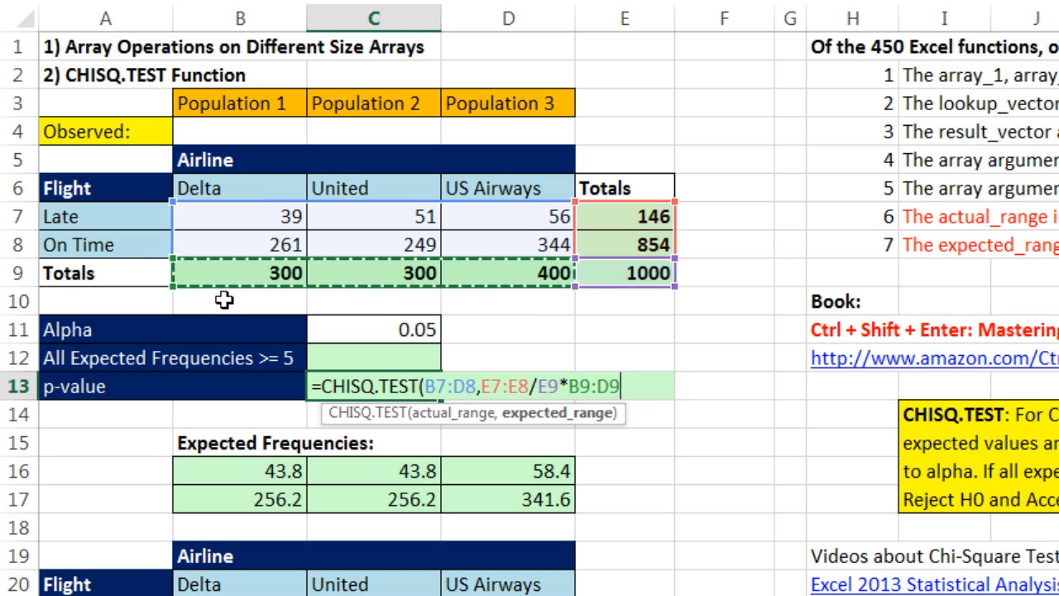
mouse_move(503, 273)
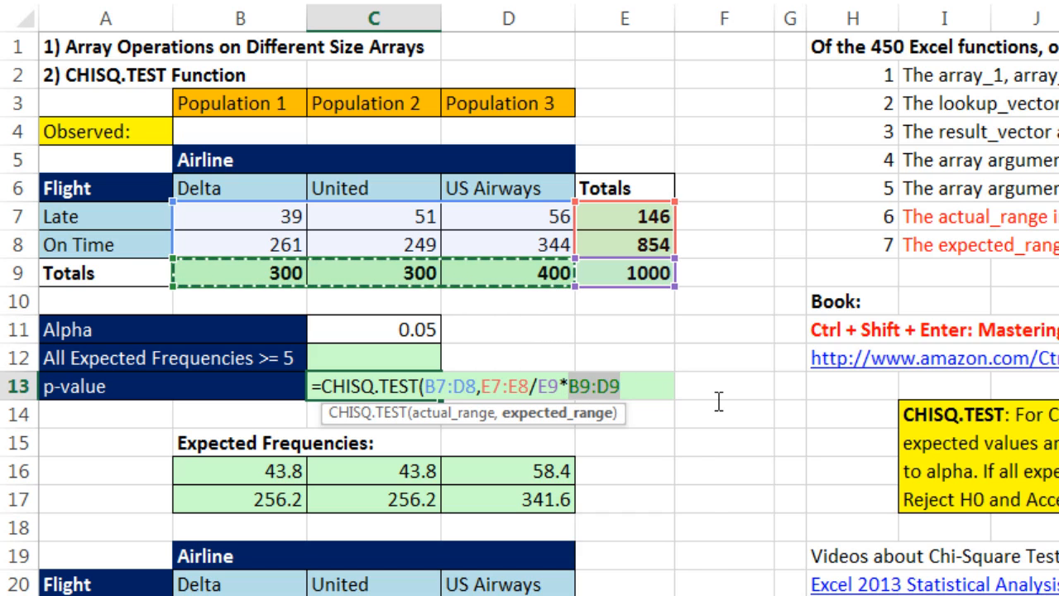
key("f9")
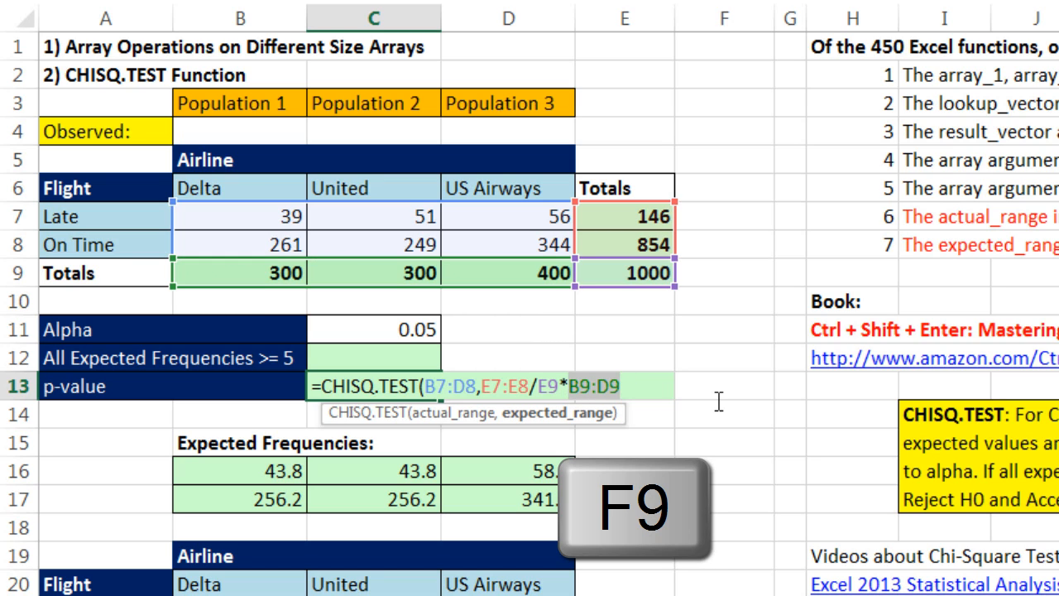
key("f9")
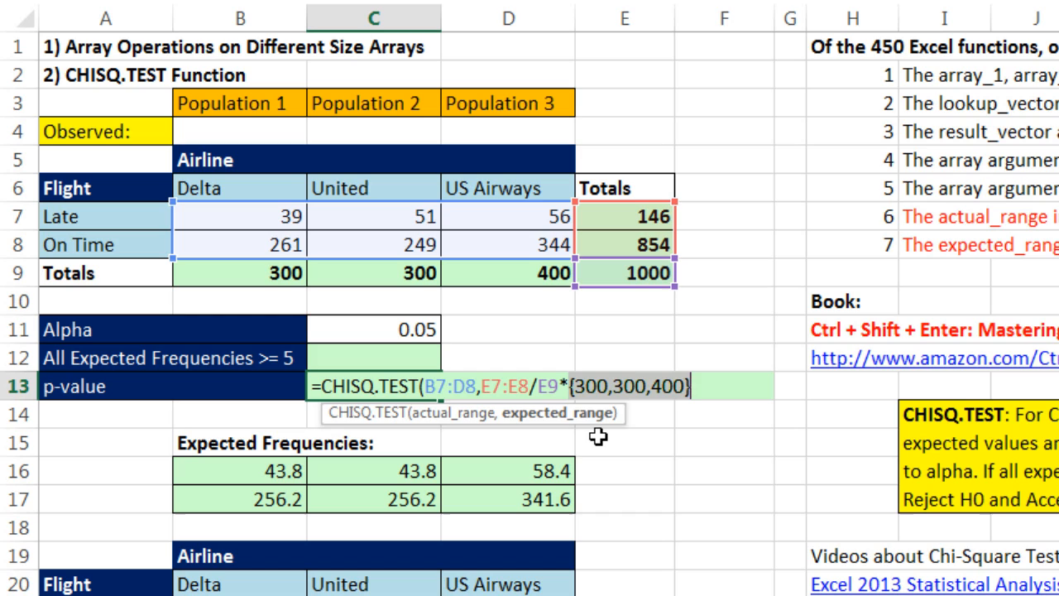
mouse_move(682, 424)
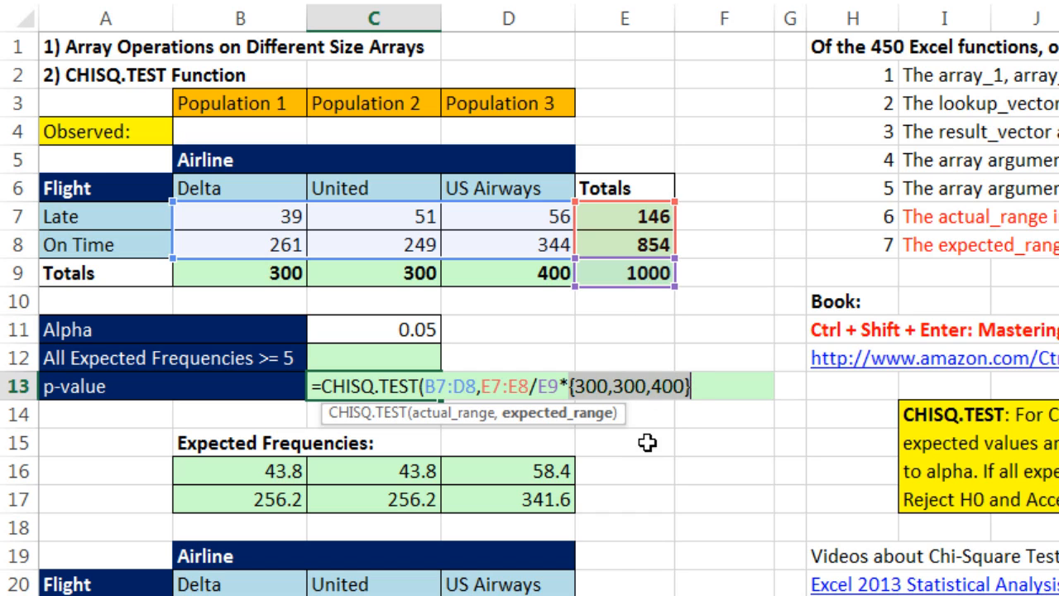
mouse_move(608, 430)
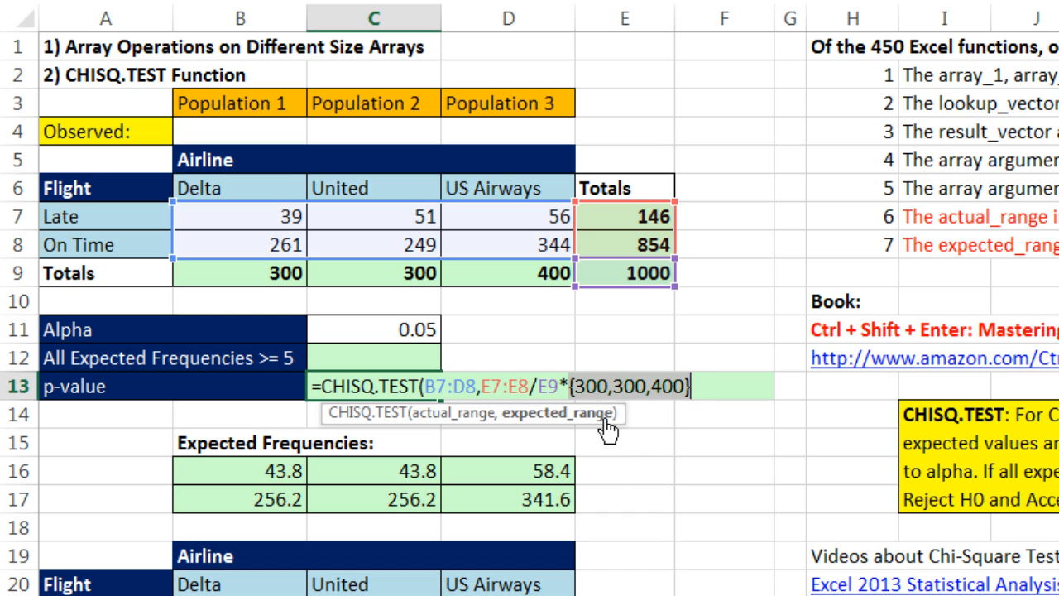
mouse_move(680, 551)
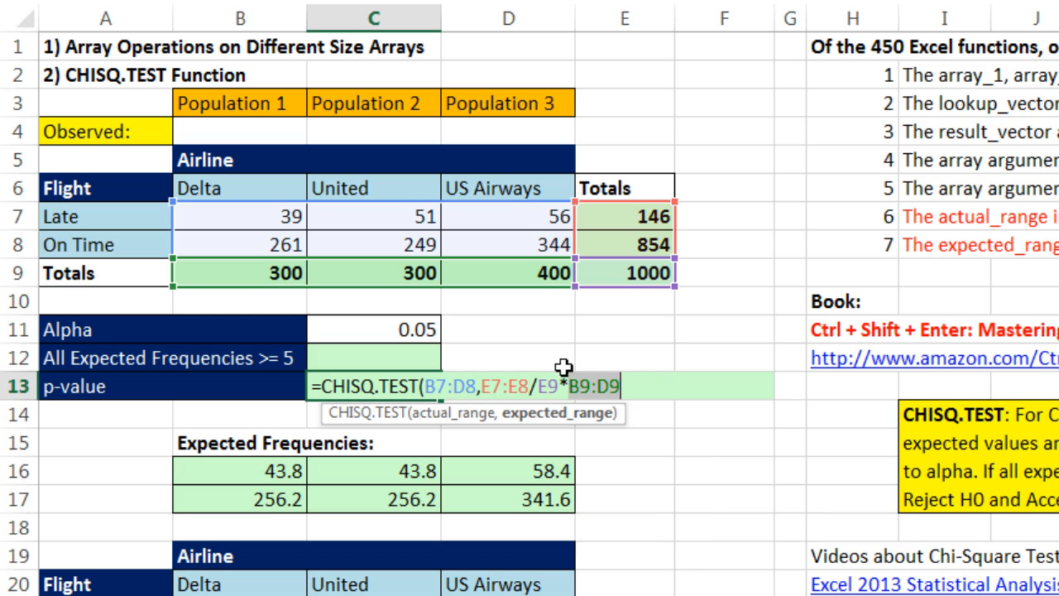
mouse_move(499, 332)
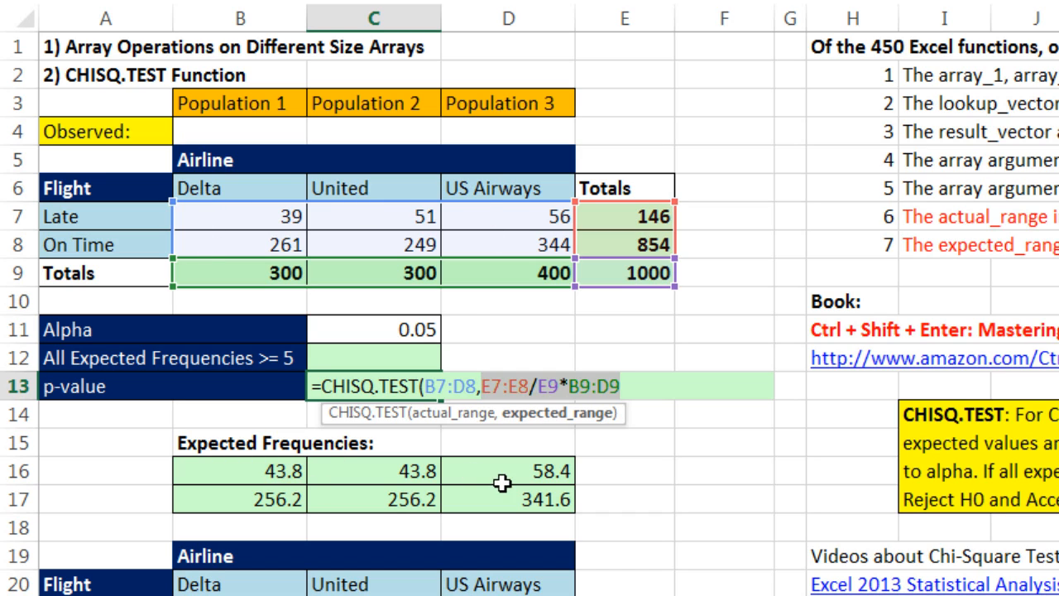
- Evaluate E7:E8/E9*B9:D9 to {43.8,43.8,58.4;256.2,256.2,341.6} with F9
key("F9")
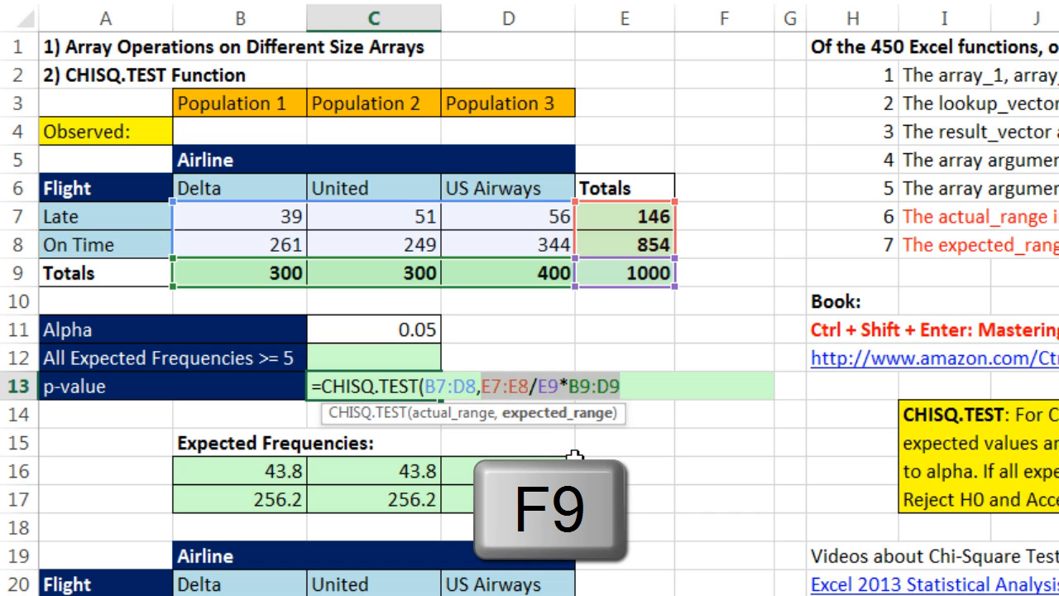
key("f9")
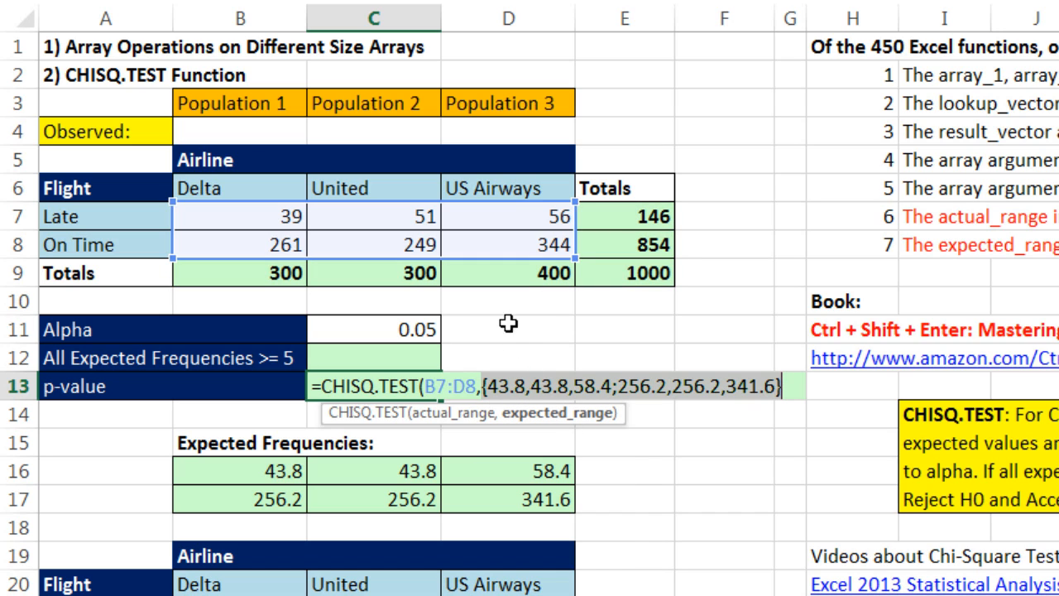
mouse_move(768, 345)
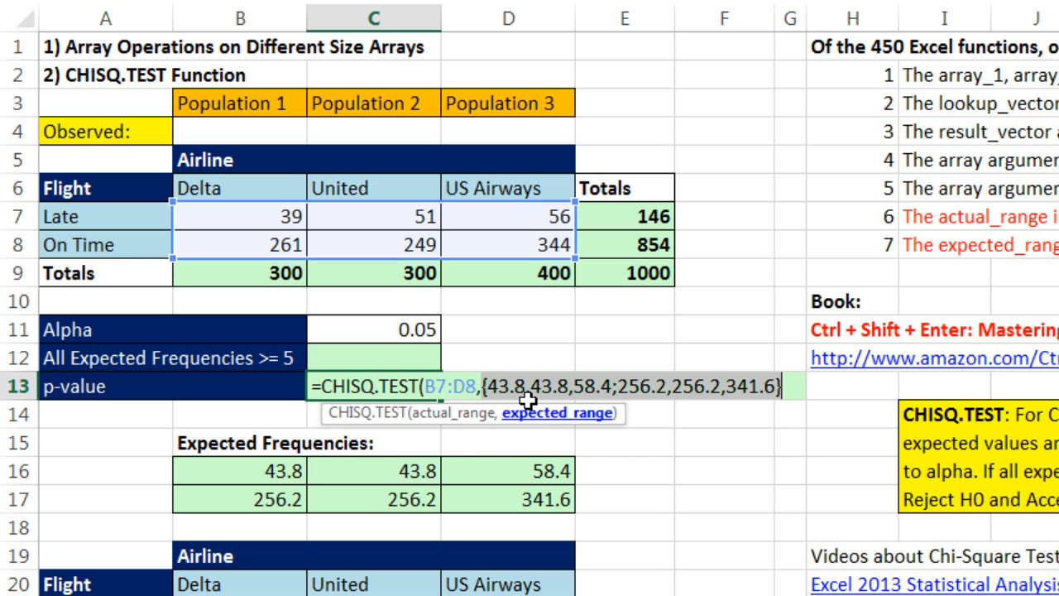
mouse_move(370, 424)
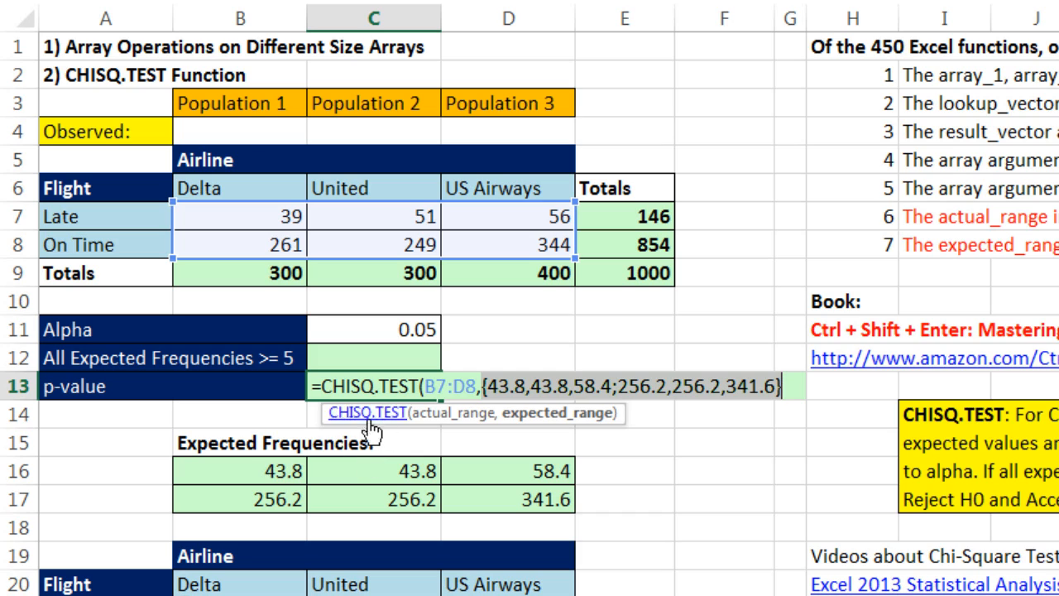
mouse_move(557, 413)
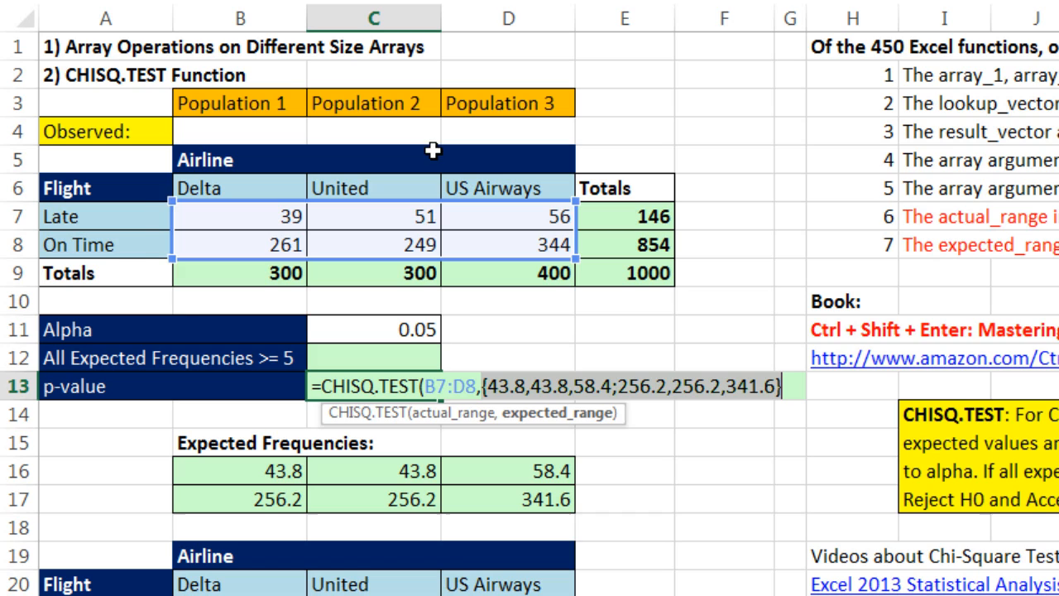
mouse_move(648, 409)
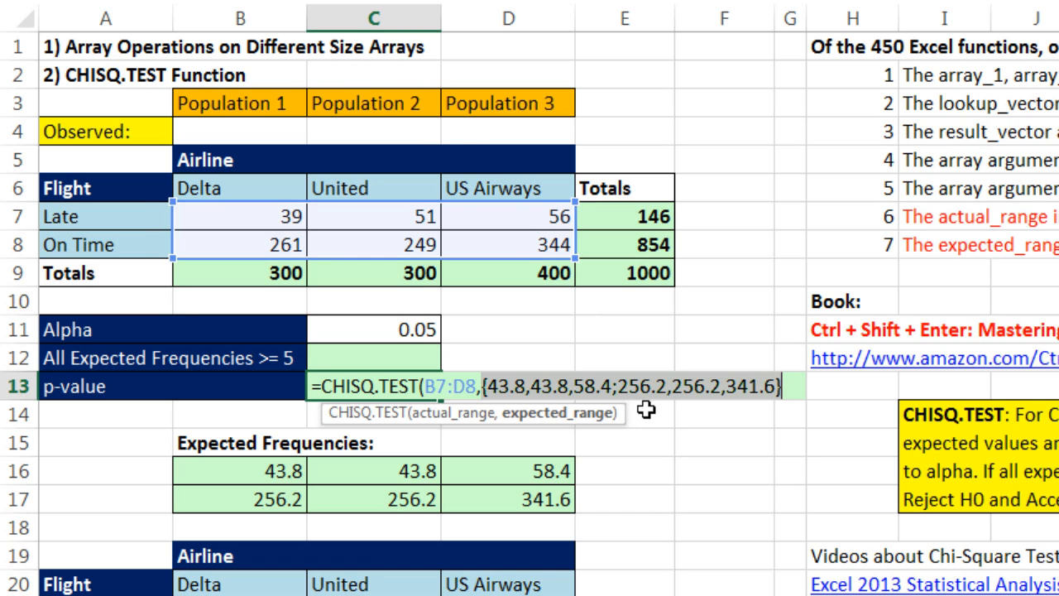
mouse_move(527, 305)
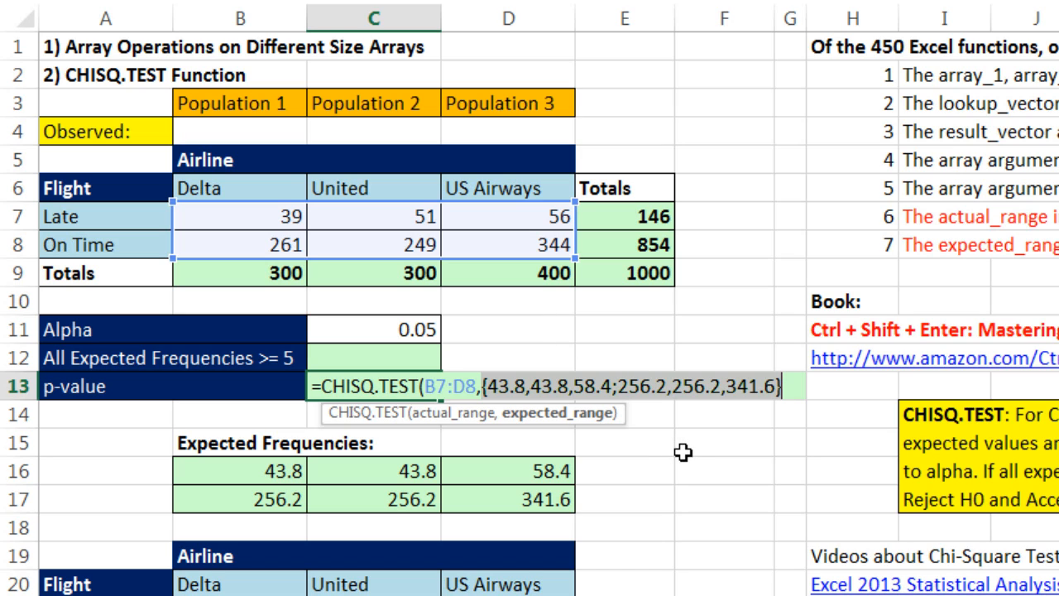
mouse_move(720, 415)
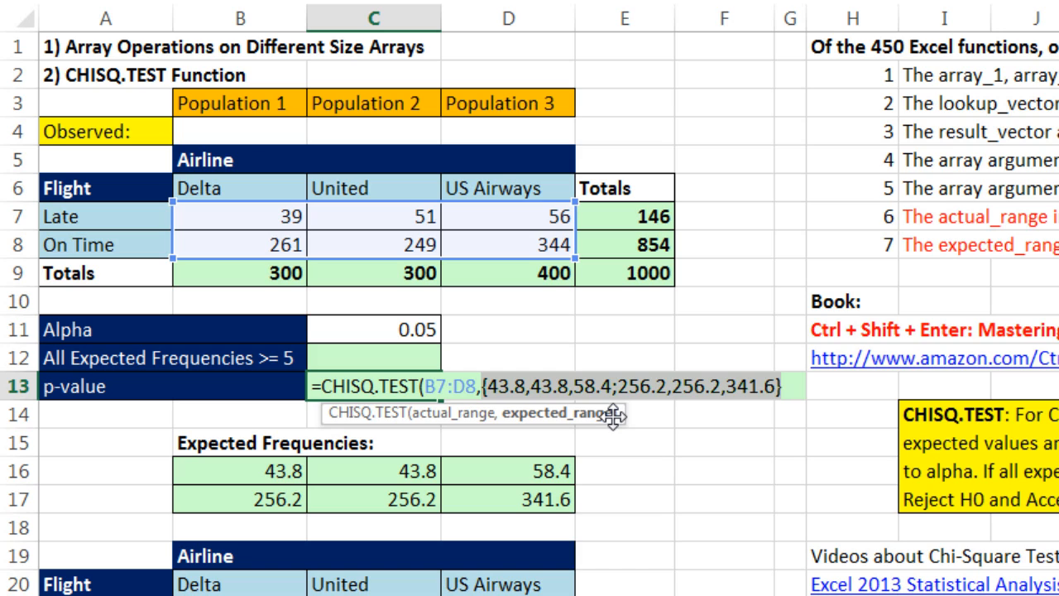
mouse_move(732, 416)
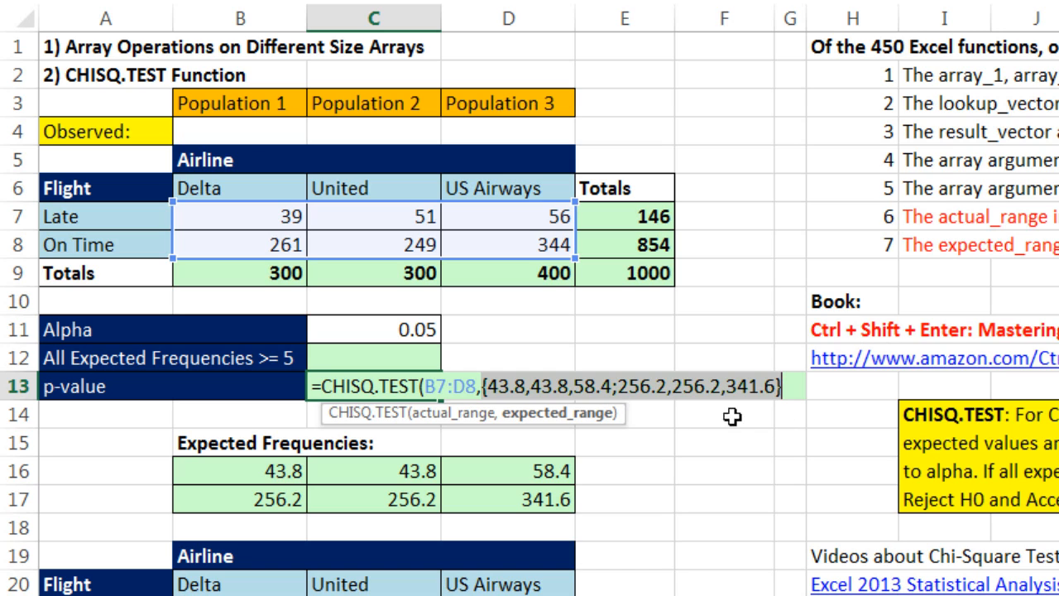
- Restore the expected-range reference, close the CHISQ.TEST parenthesis, and get p-value 0.346914706
key("ctrl+z")
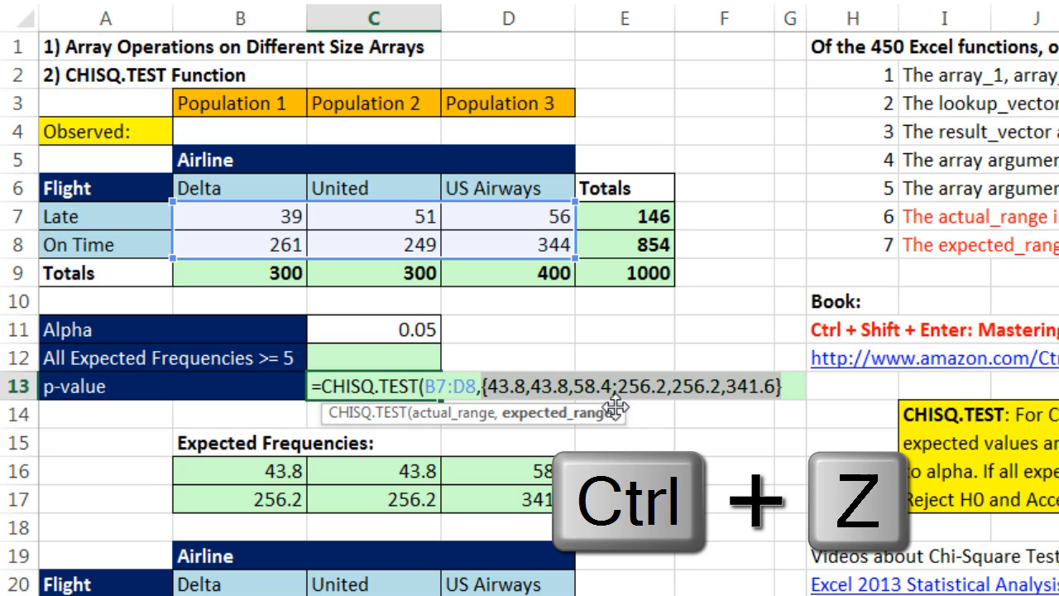
key("ctrl+z")
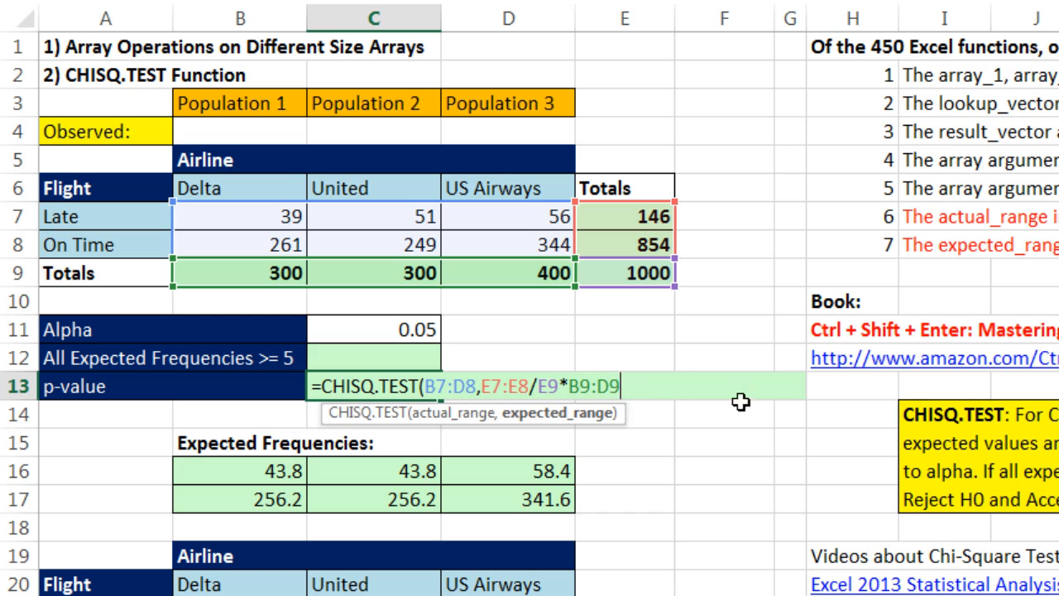
type(")")
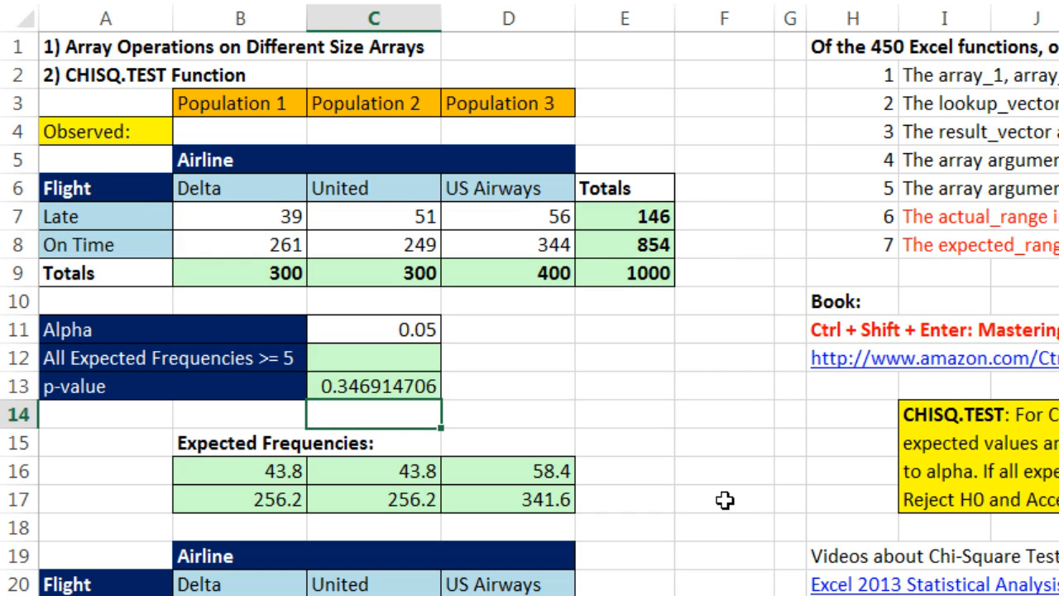
left_click(373, 387)
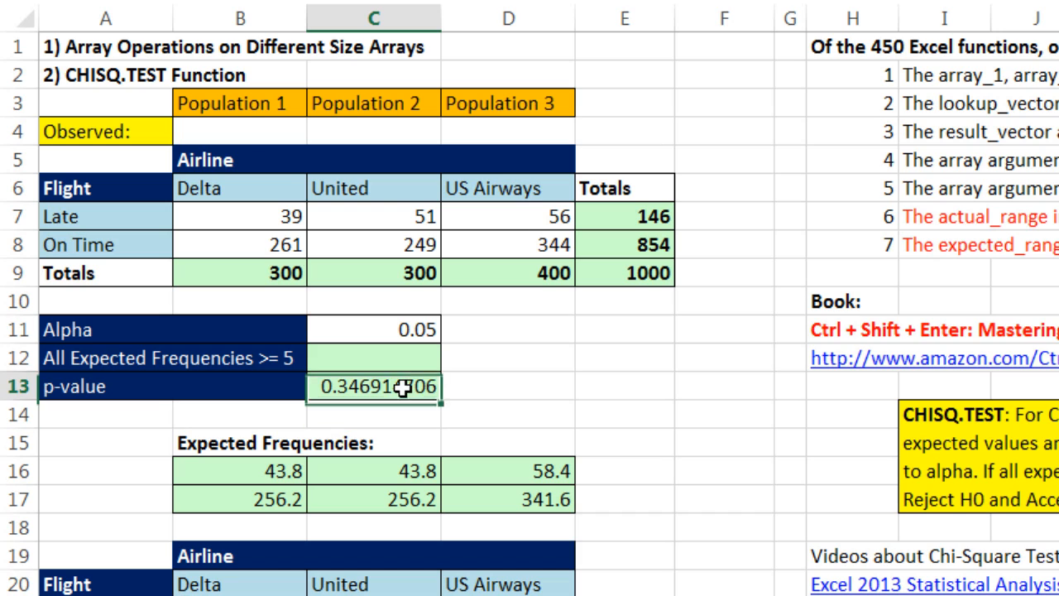
left_click(624, 413)
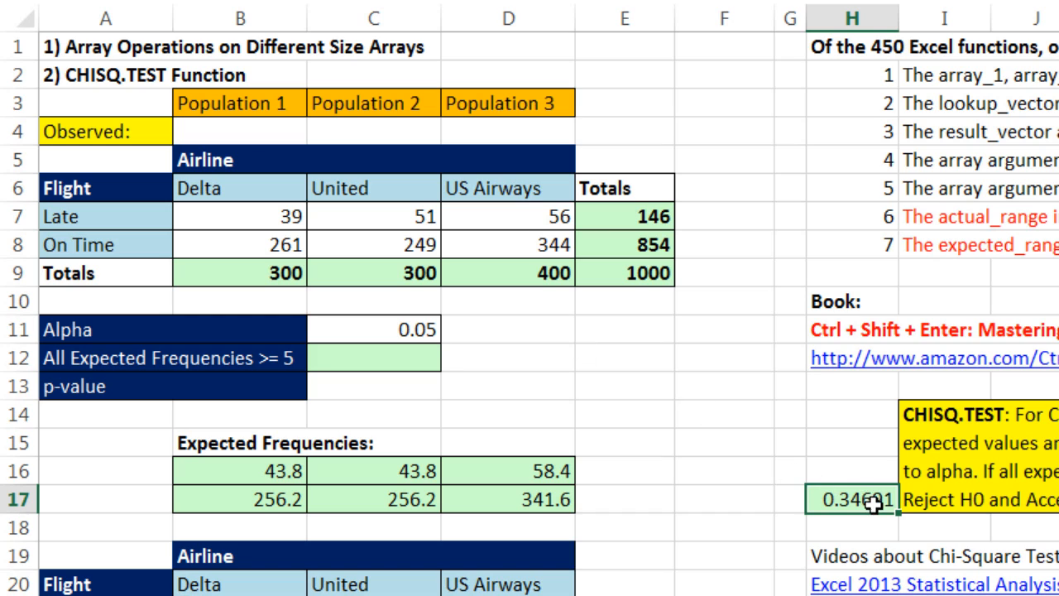
left_click(373, 385)
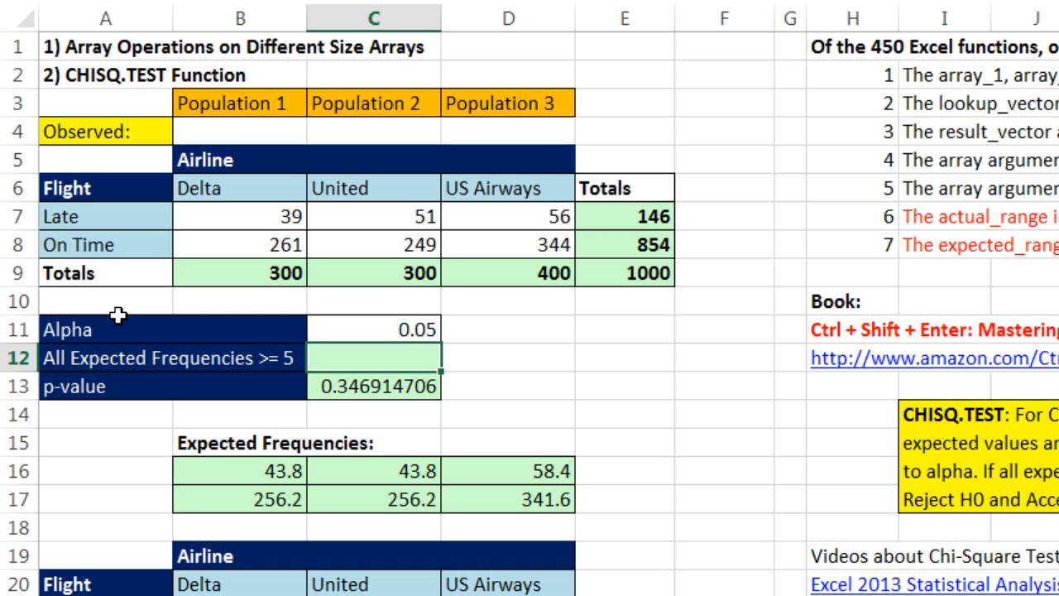
mouse_move(463, 402)
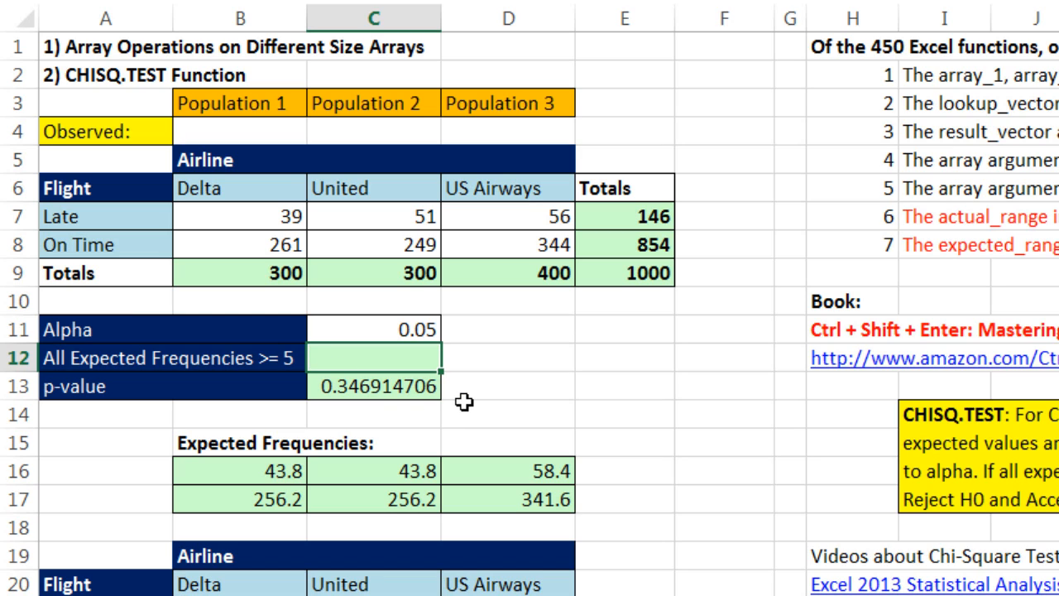
mouse_move(454, 400)
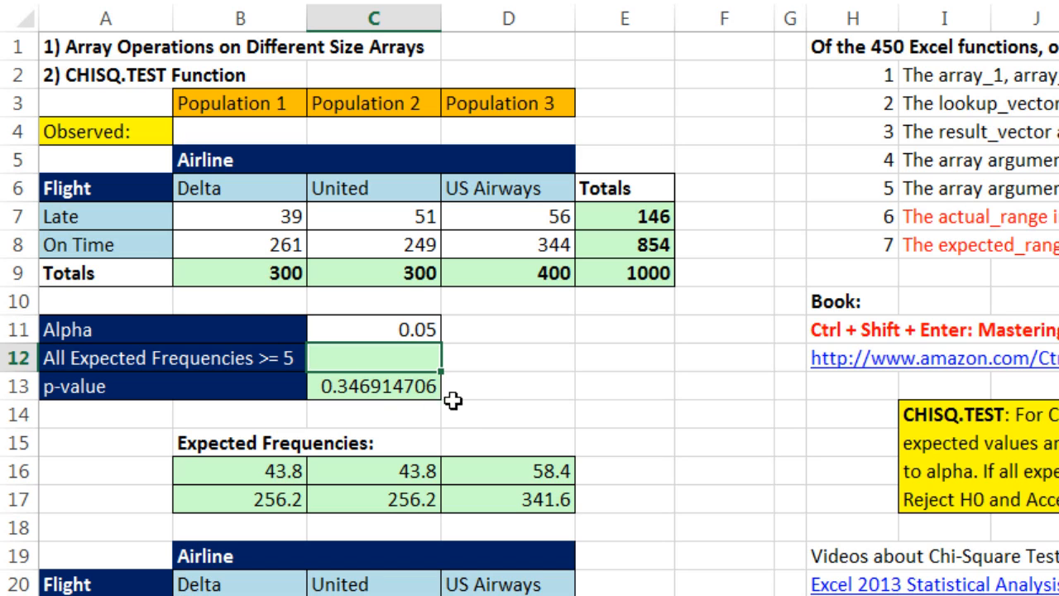
mouse_move(475, 346)
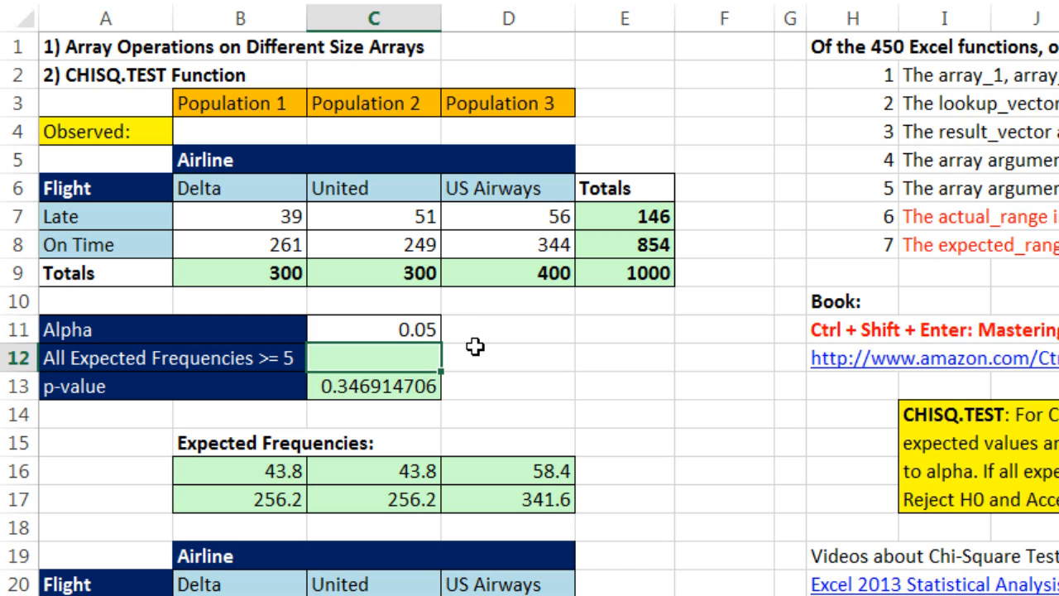
mouse_move(370, 472)
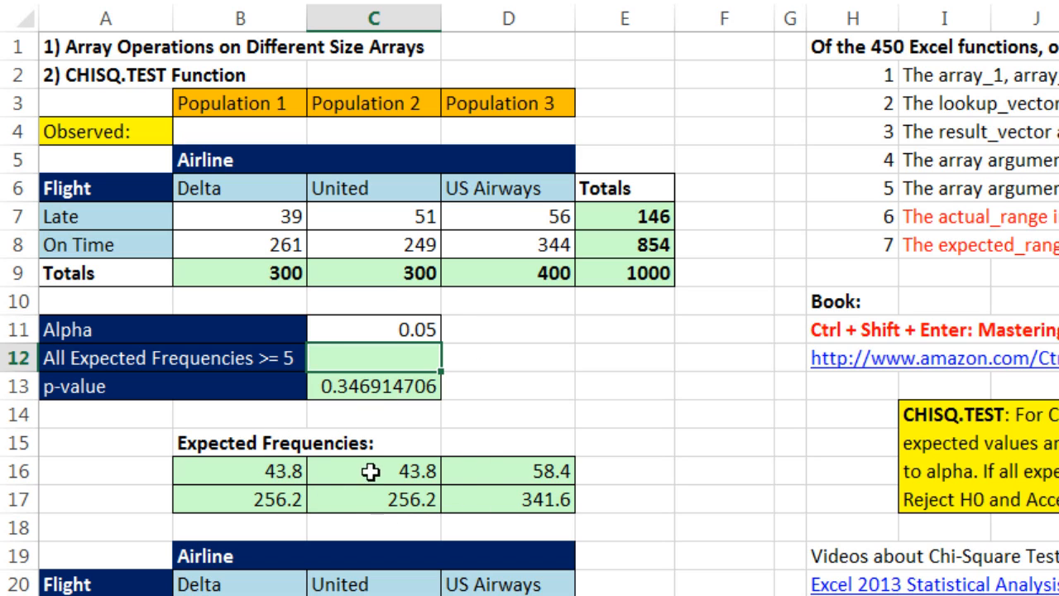
mouse_move(257, 474)
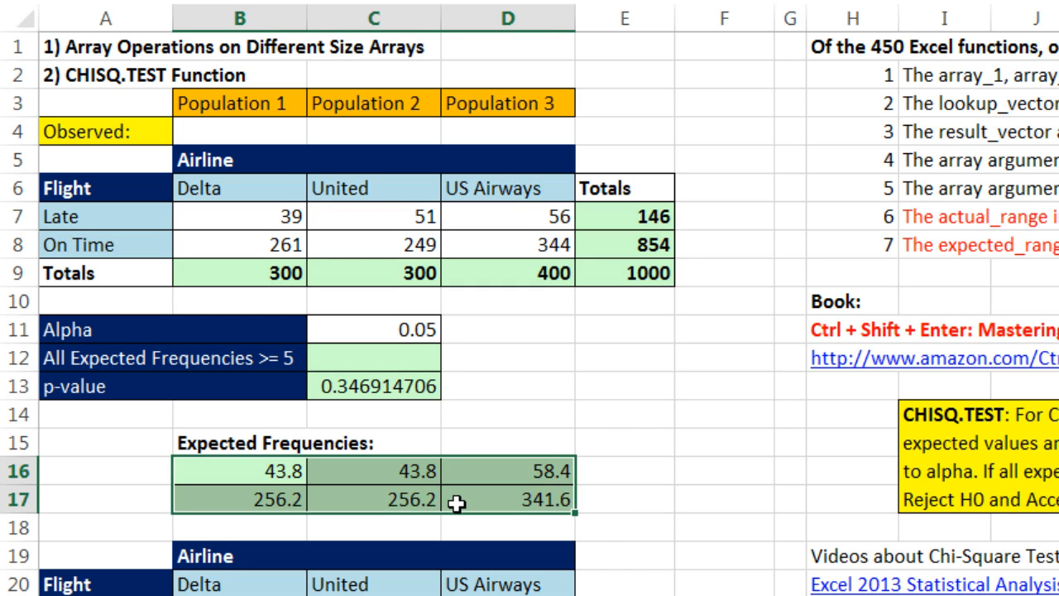
- In C12, build =AND testing whether E7:E8/E9*B9:D9 is >=5
left_click(373, 357)
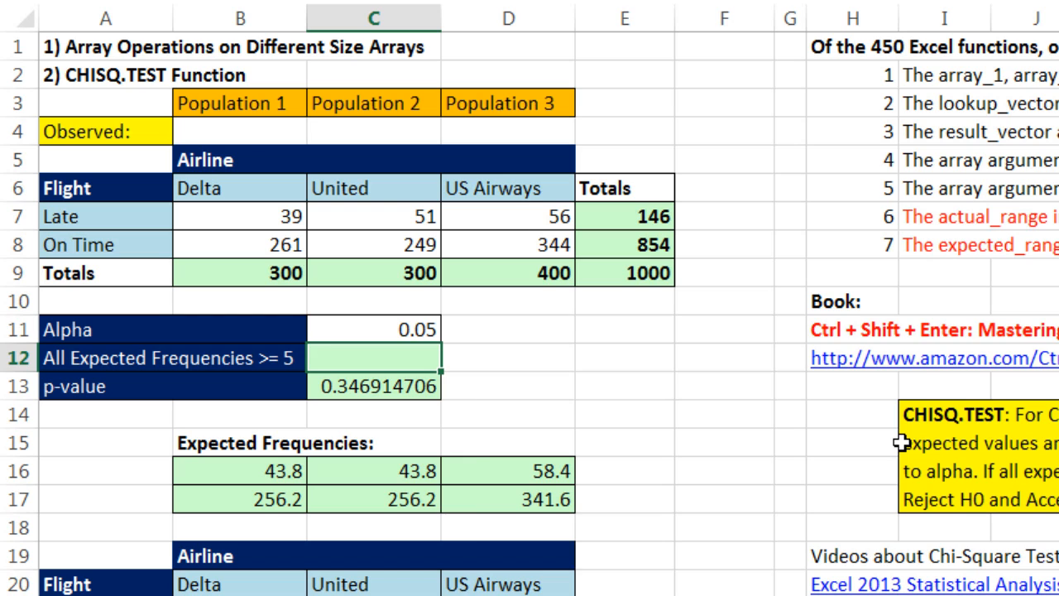
type("=and")
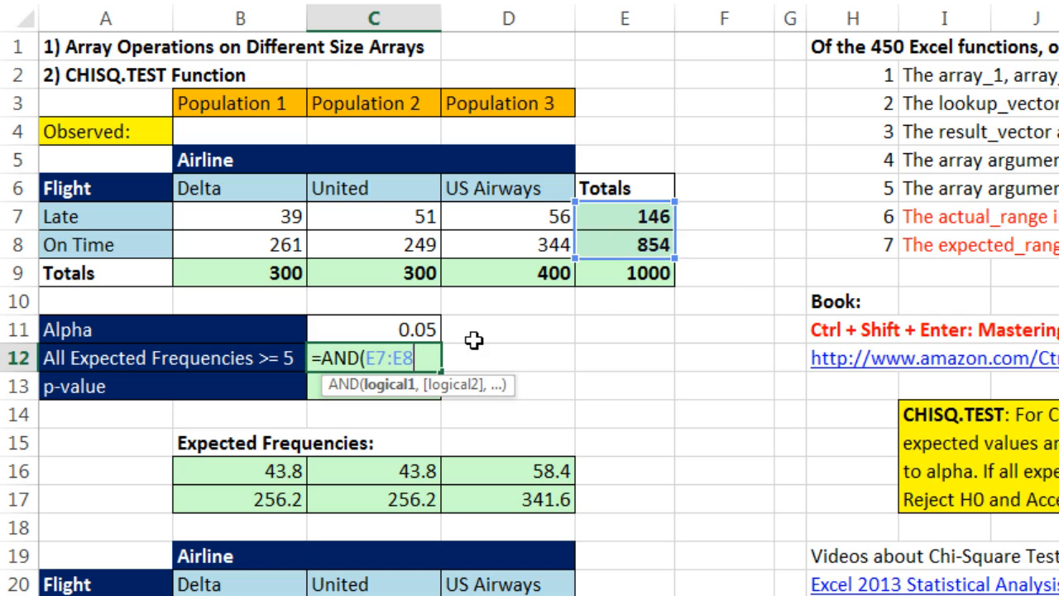
left_click(622, 273)
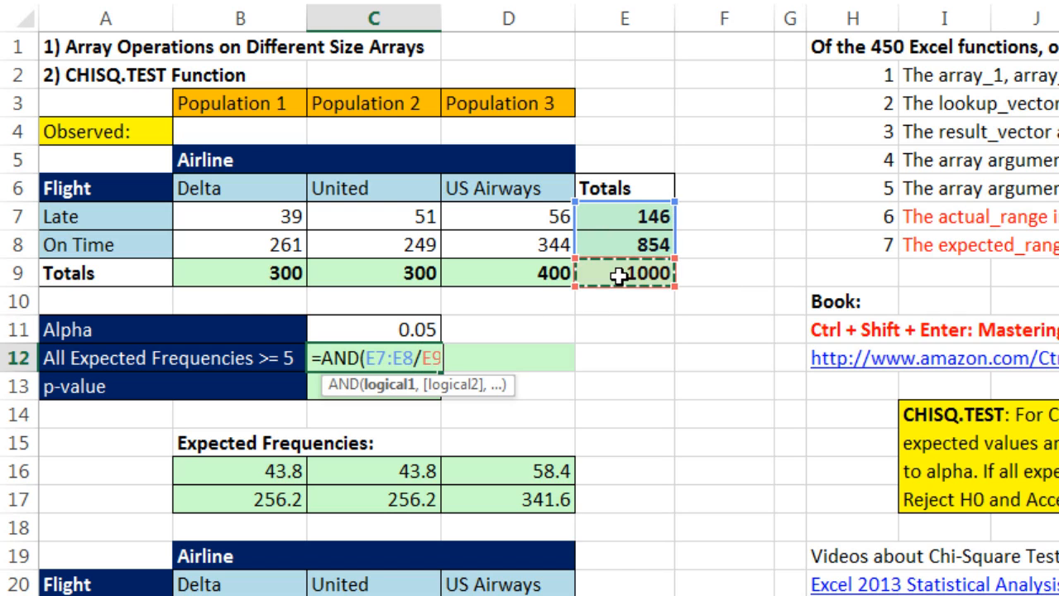
type("*")
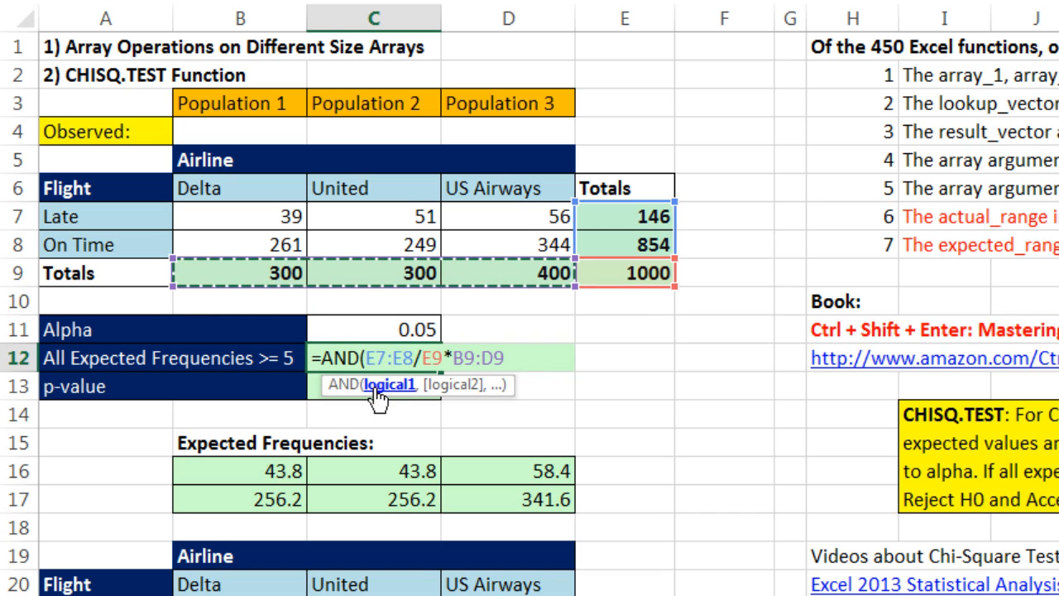
key("F9")
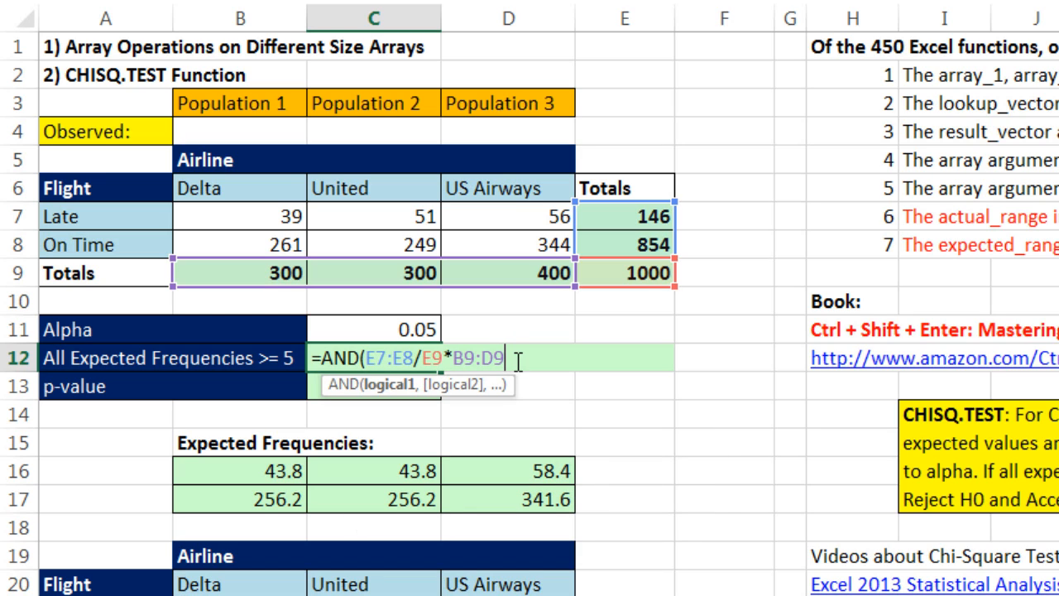
type(">")
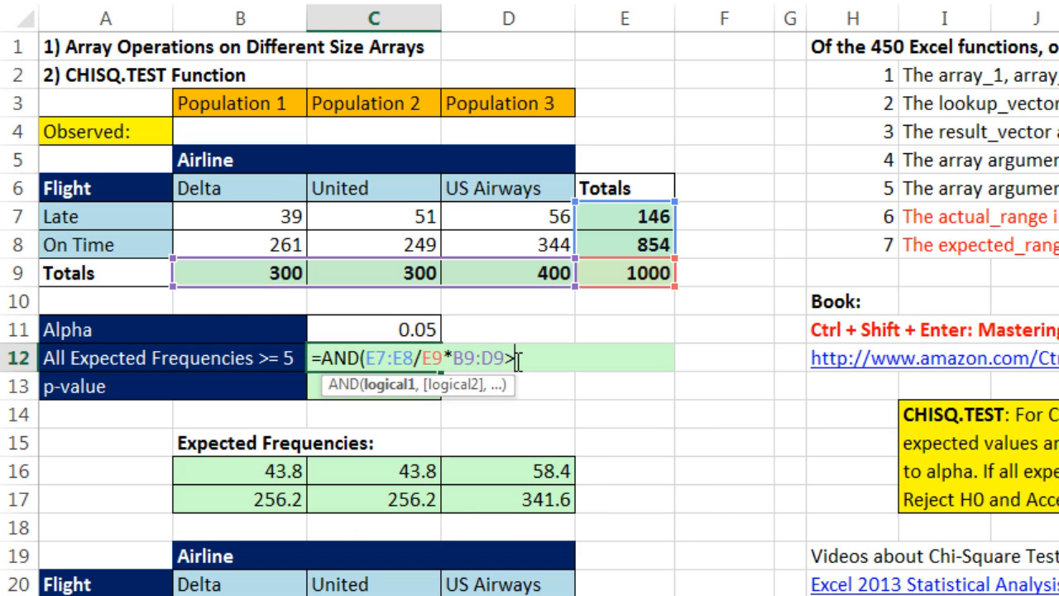
type(">=5)")
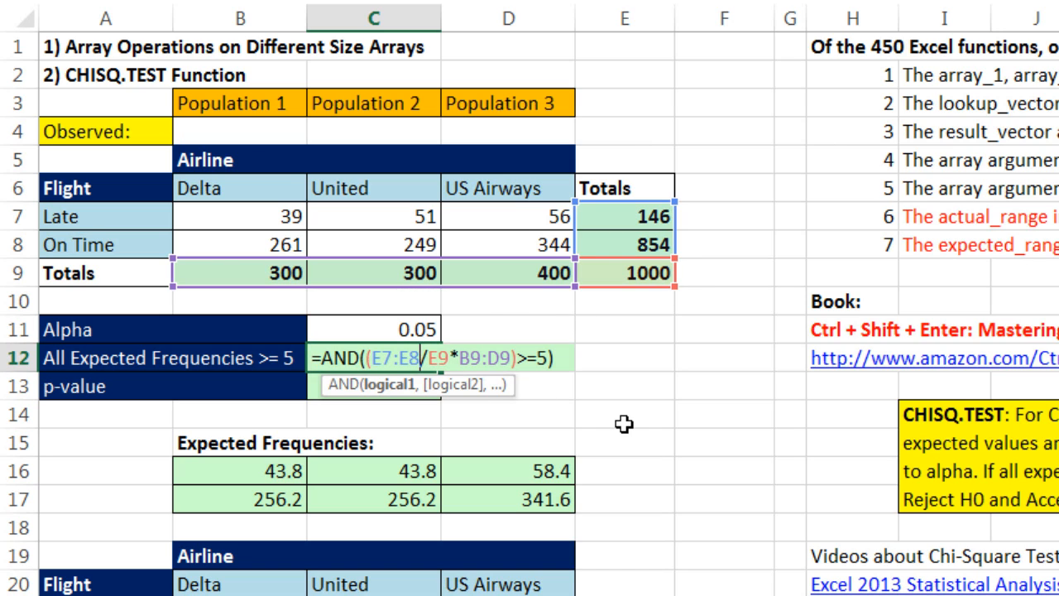
mouse_move(644, 379)
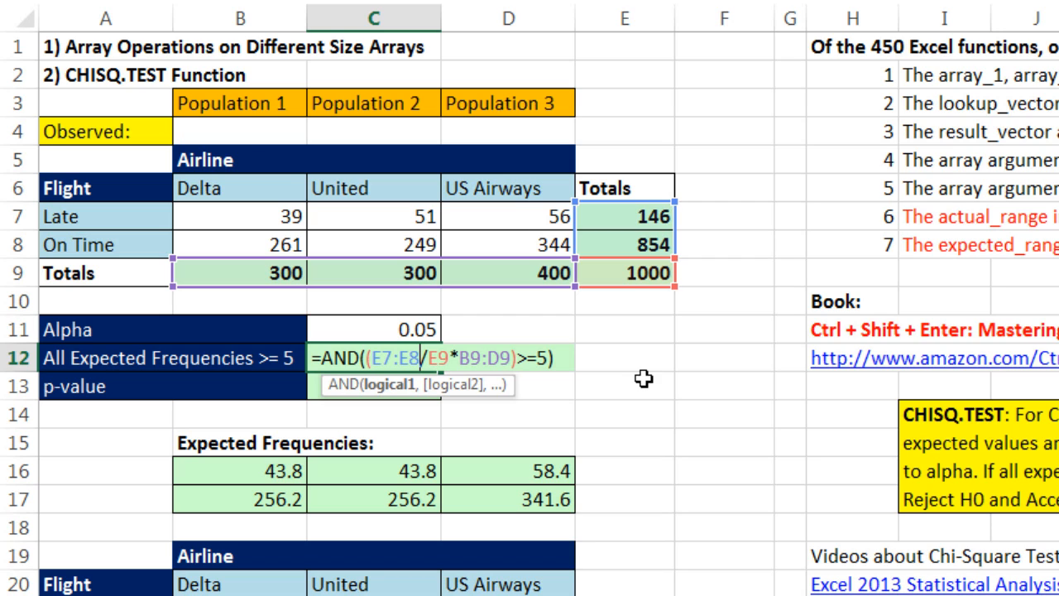
- Preview the (E7:E8/E9*B9:D9)>=5 comparison as TRUE values, then array-enter the AND check
key("ctrl+shift+enter")
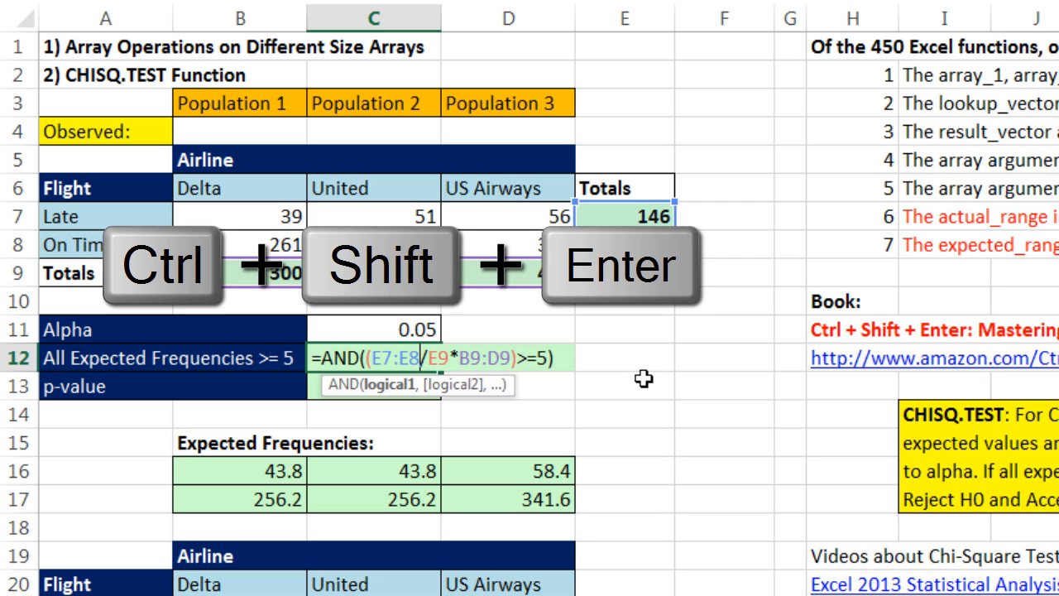
key("Ctrl+Shift+Enter")
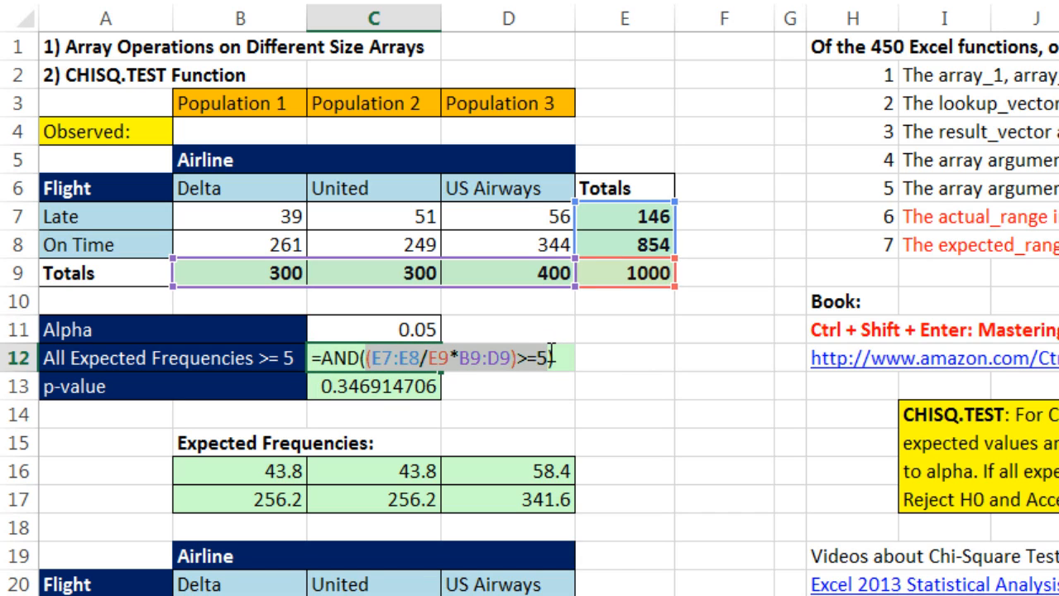
key("f9")
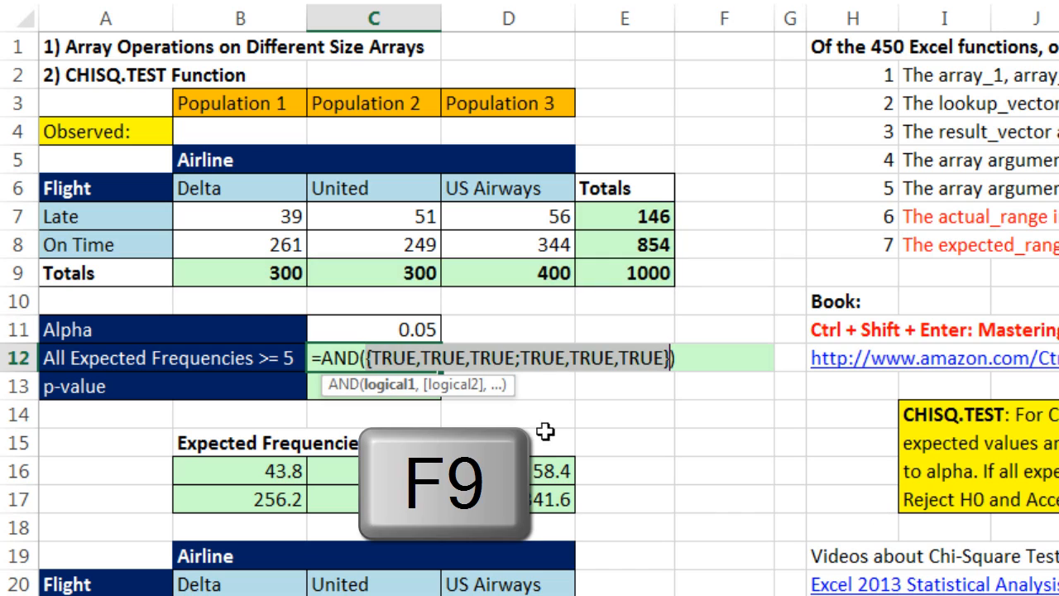
key("f9")
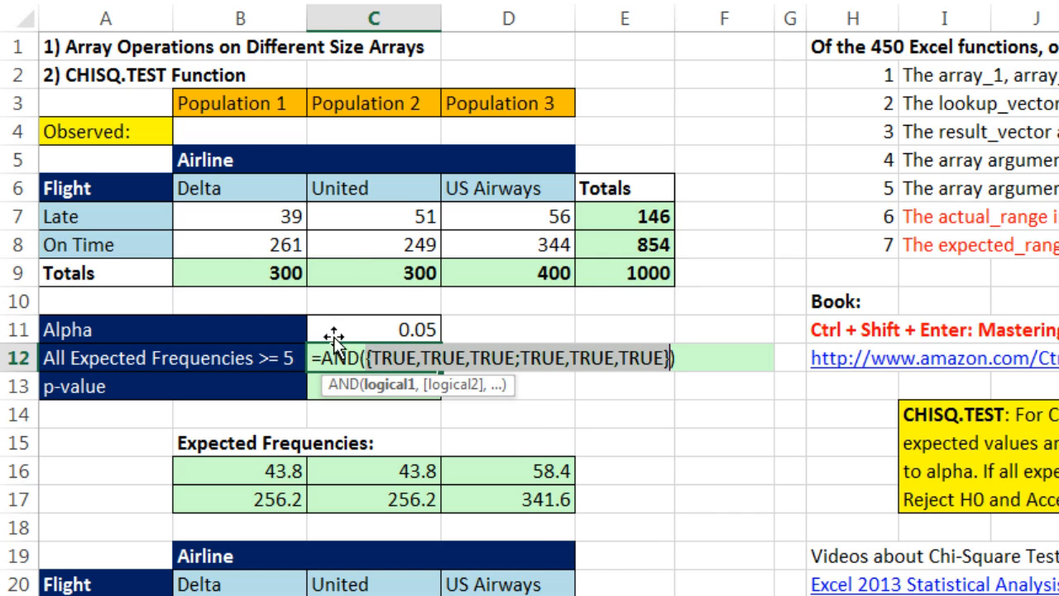
mouse_move(505, 331)
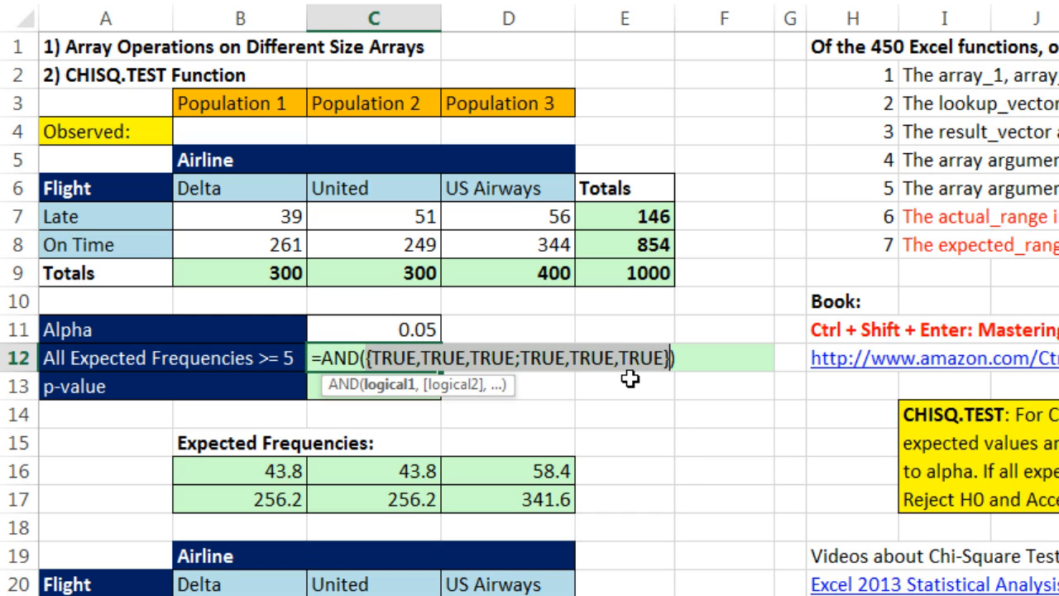
type("(E7:E8/E9*B9:D9)>=5)")
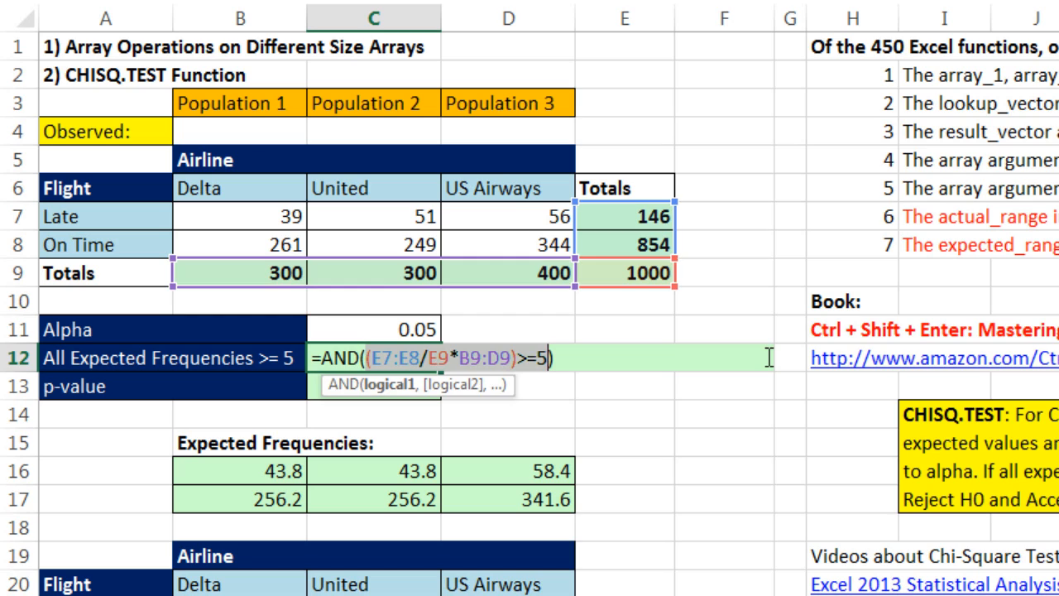
key("Return")
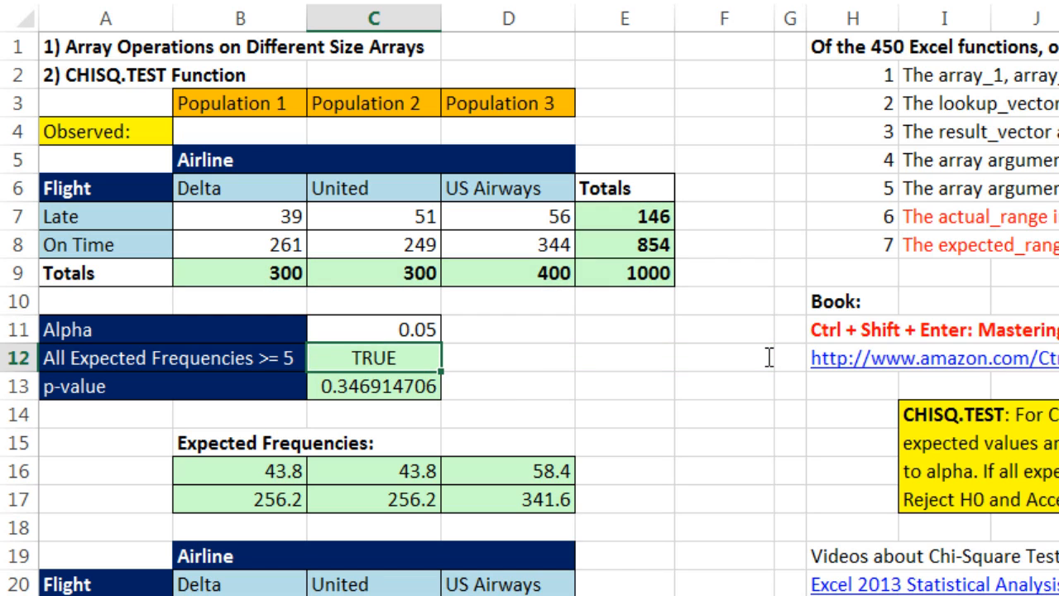